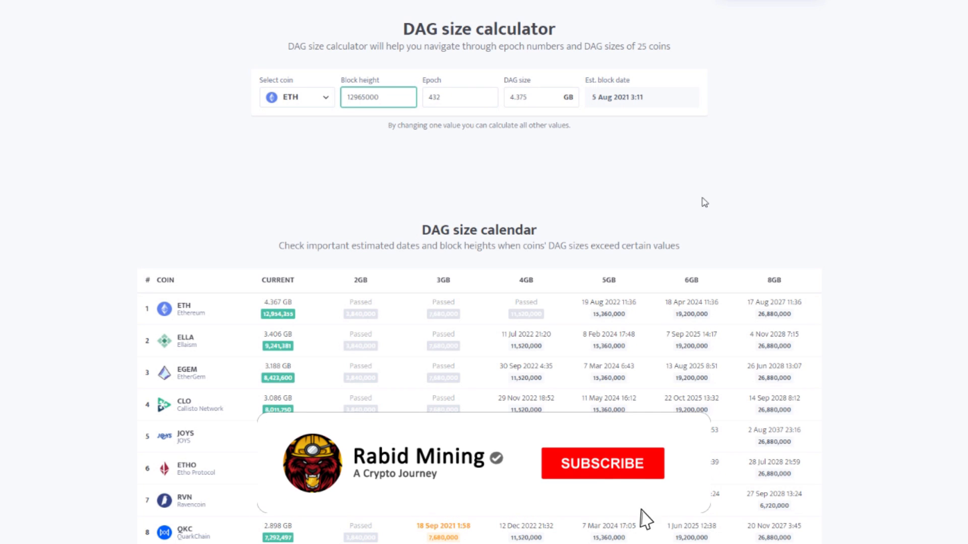
- Browse WhatToMine's GPU profitability table to the Ethereum(ETH) row at 100%
{"action": "left_click", "coordinate": [602, 464]}
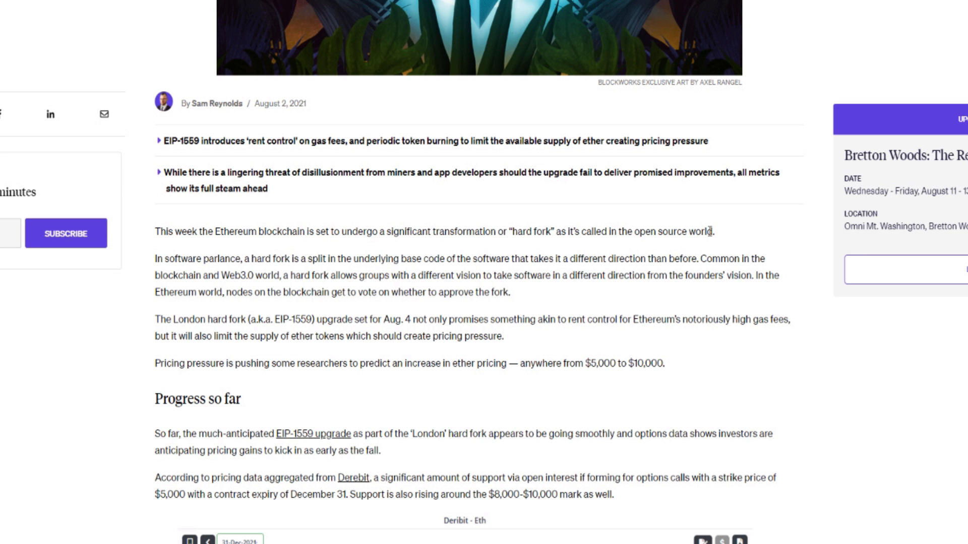
{"action": "mouse_move", "coordinate": [502, 355]}
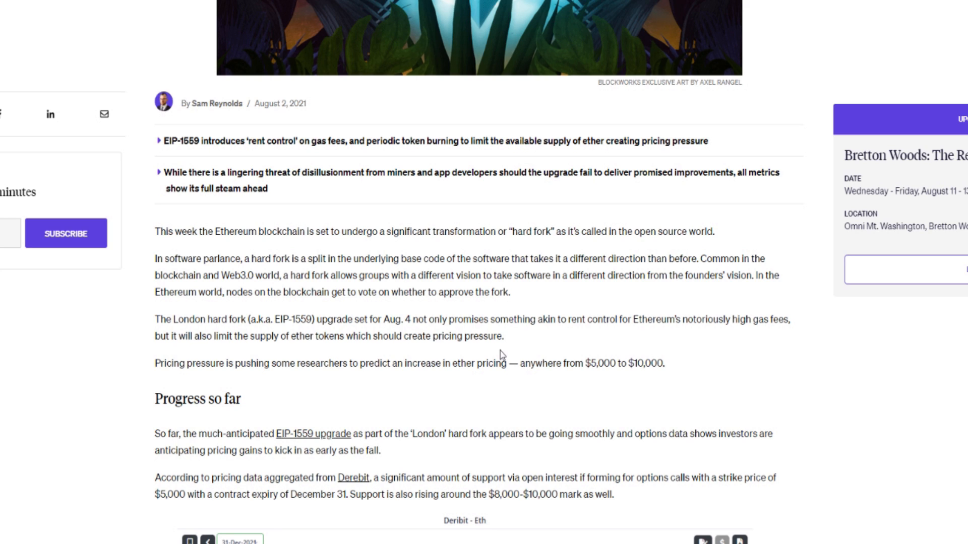
{"action": "mouse_move", "coordinate": [399, 349]}
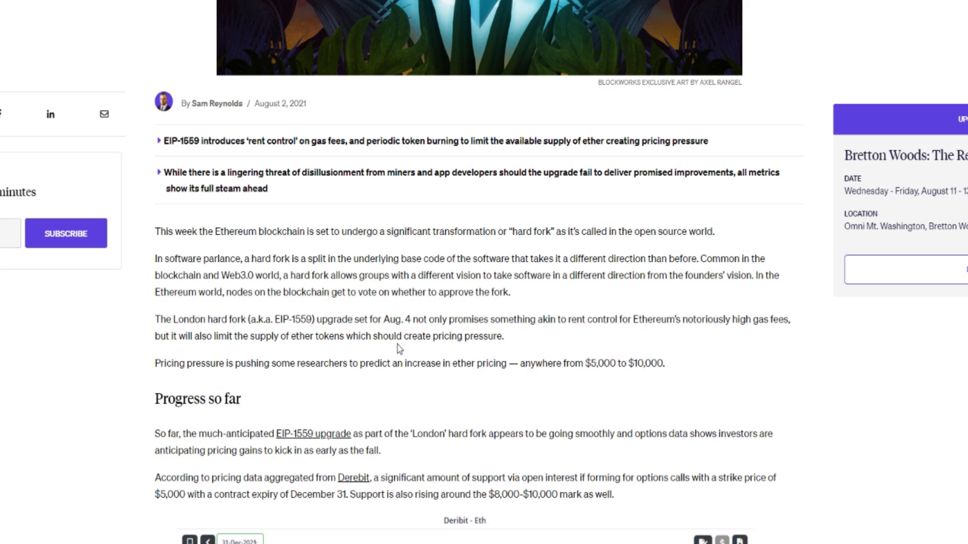
{"action": "mouse_move", "coordinate": [385, 311]}
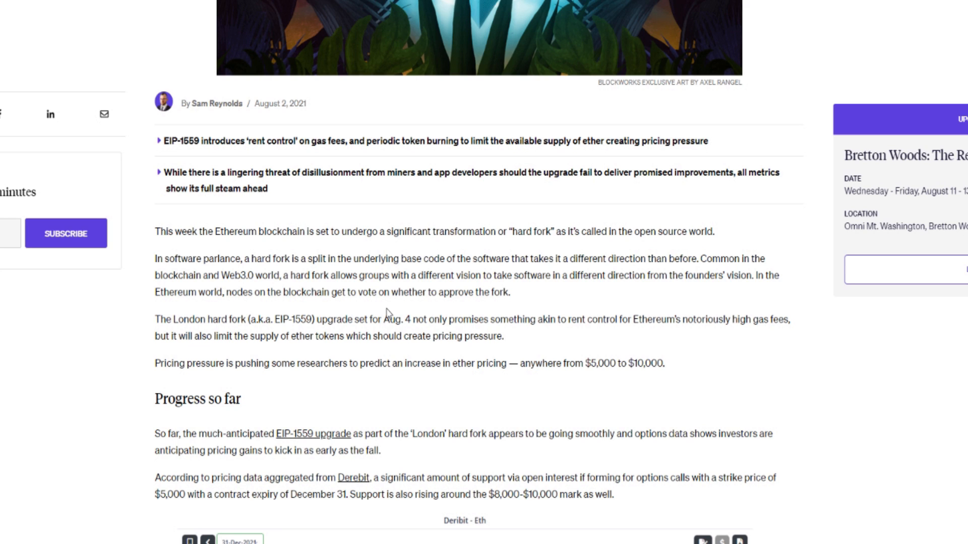
{"action": "mouse_move", "coordinate": [388, 314]}
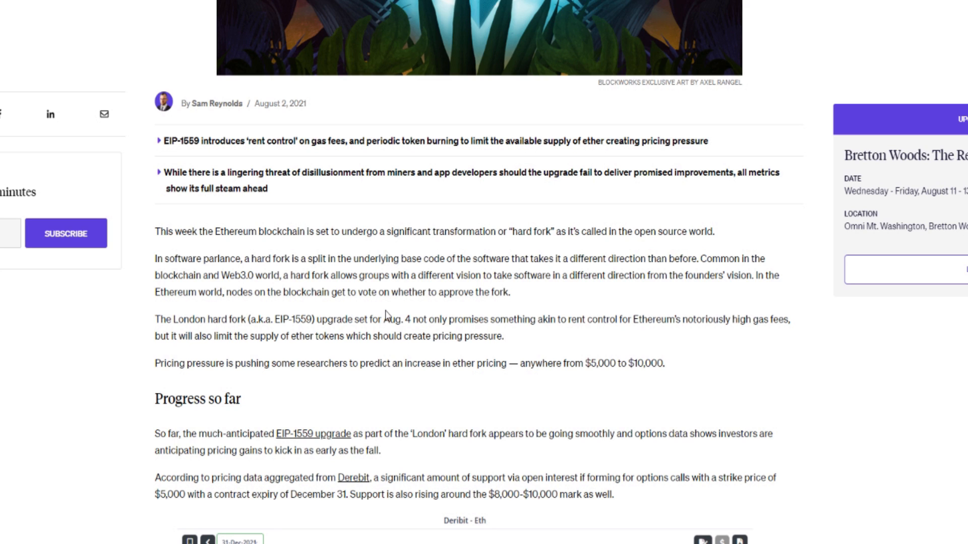
{"action": "mouse_move", "coordinate": [321, 305]}
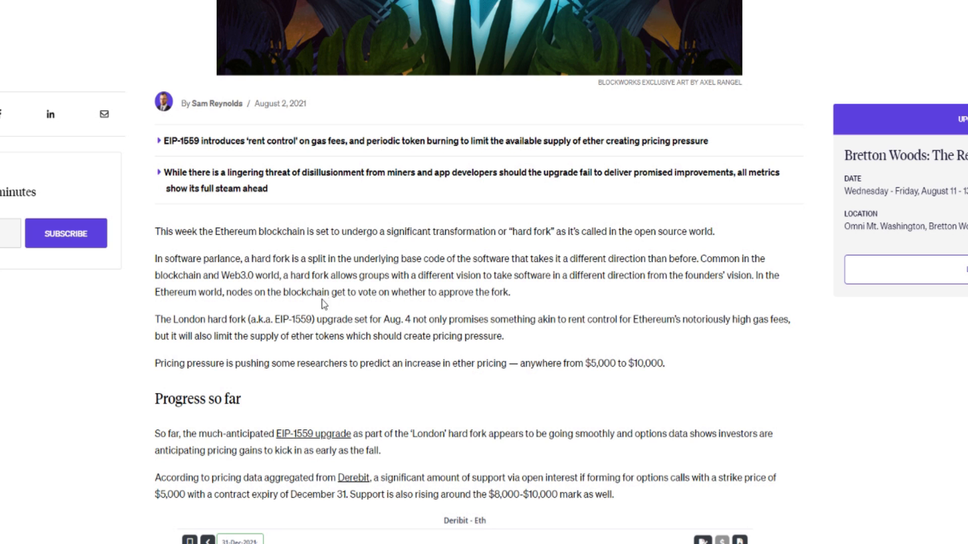
{"action": "mouse_move", "coordinate": [422, 263]}
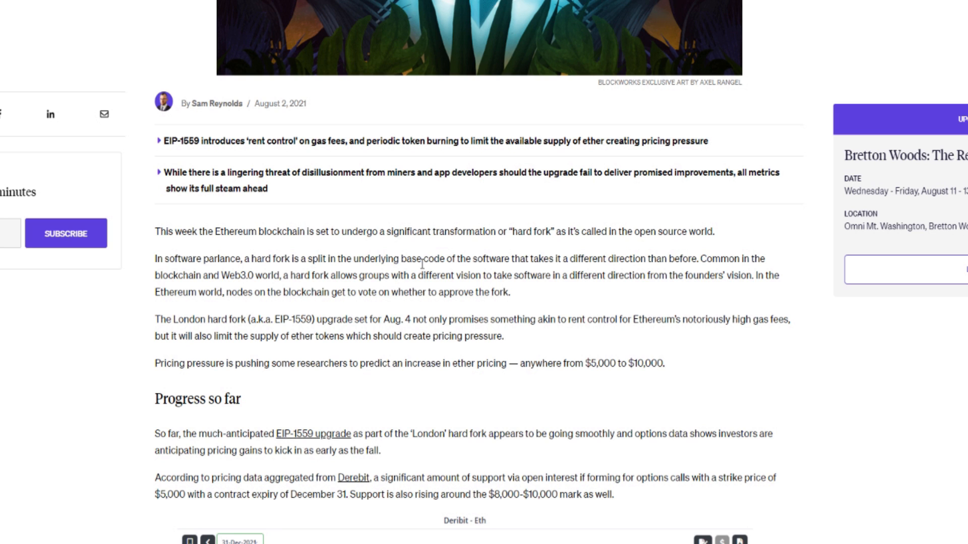
{"action": "scroll", "scroll_direction": "down", "scroll_amount": 3}
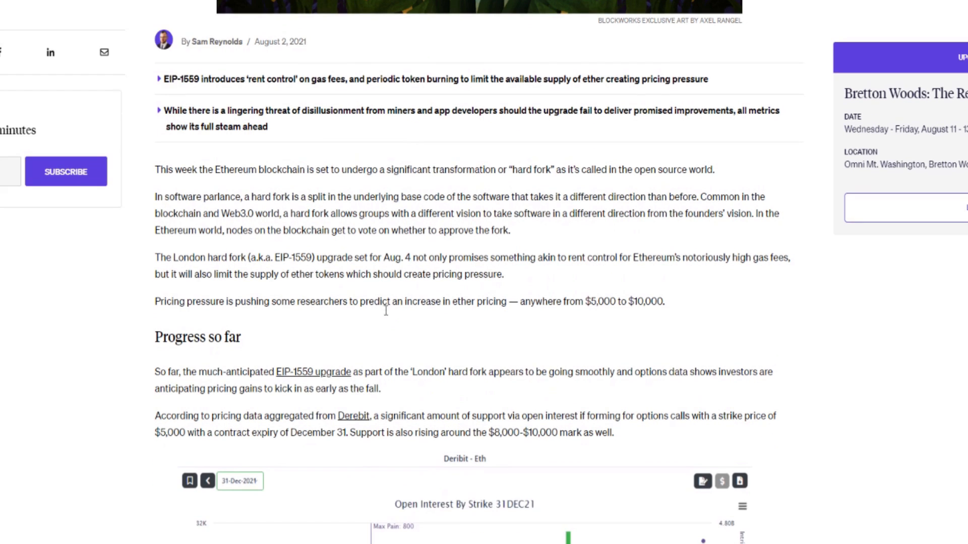
{"action": "scroll", "scroll_direction": "up", "scroll_amount": 3}
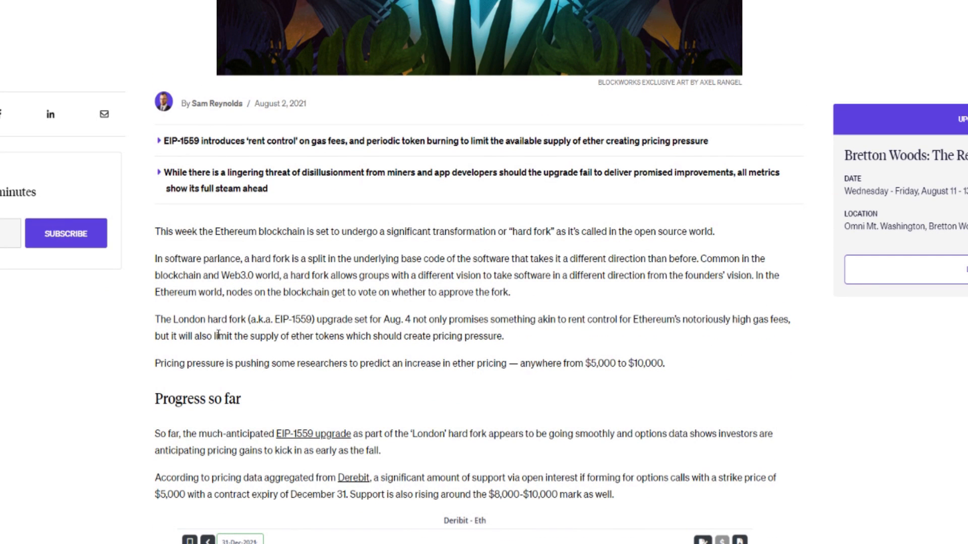
{"action": "mouse_move", "coordinate": [354, 274]}
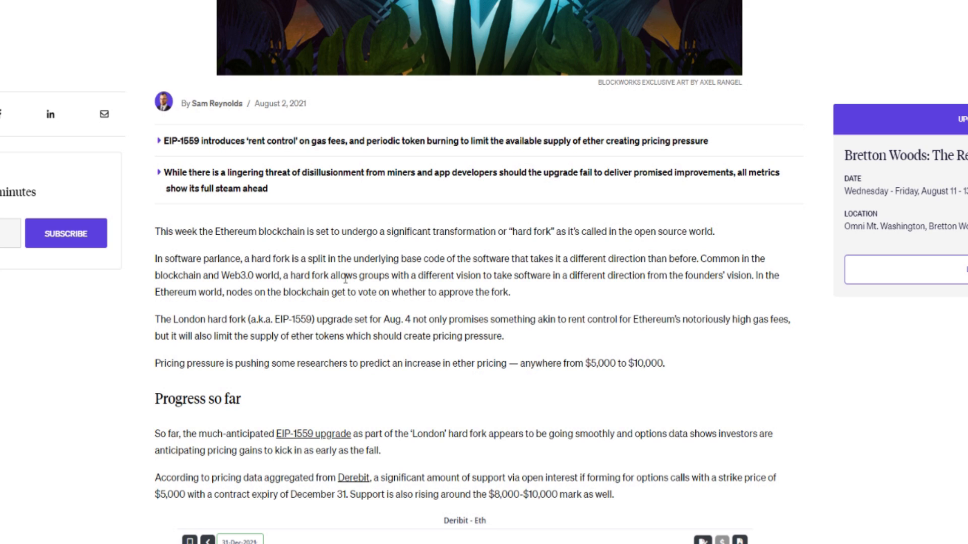
{"action": "mouse_move", "coordinate": [335, 300]}
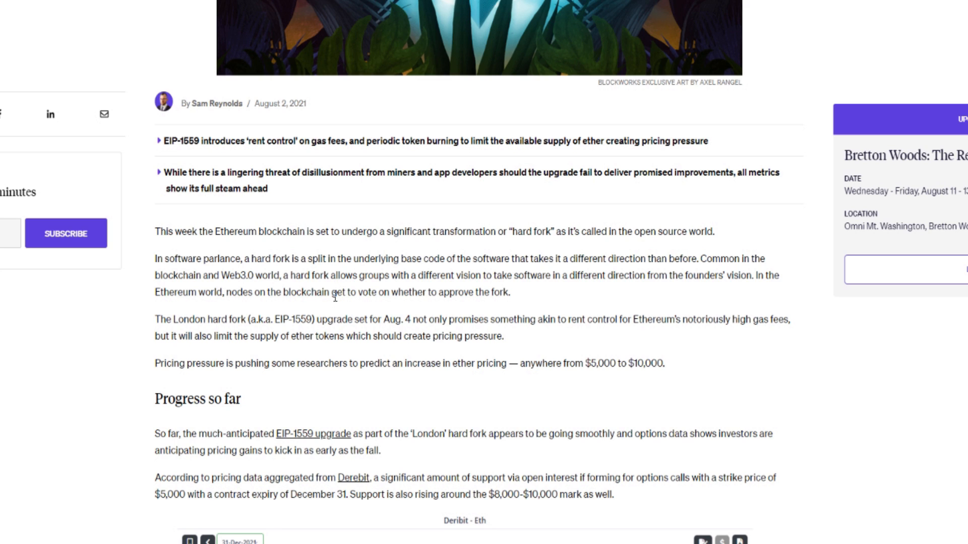
{"action": "mouse_move", "coordinate": [327, 304]}
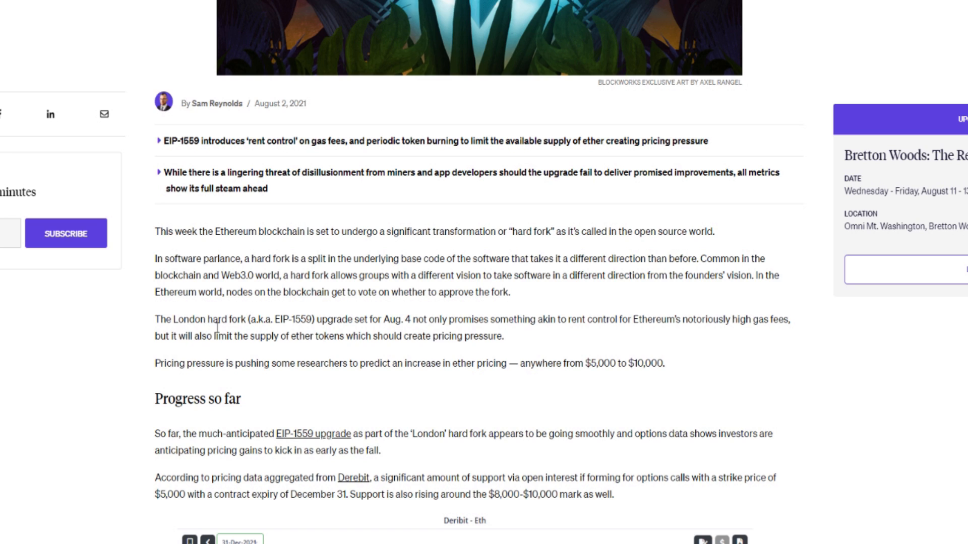
{"action": "scroll", "scroll_direction": "down", "scroll_amount": 3}
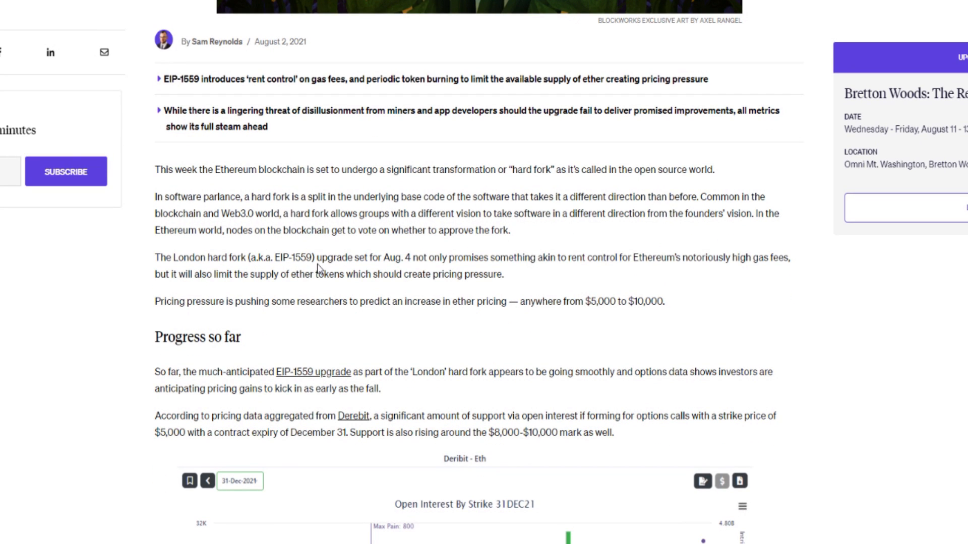
{"action": "mouse_move", "coordinate": [297, 272]}
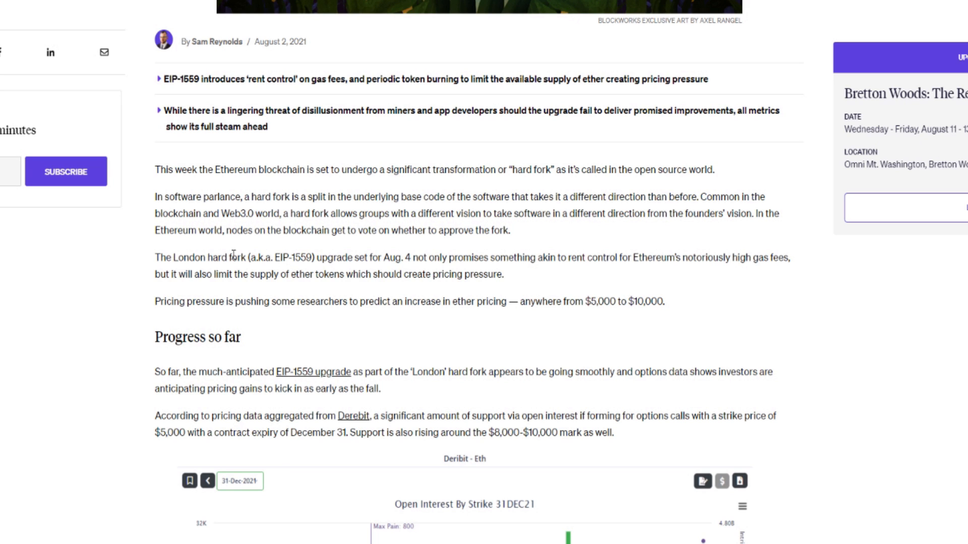
{"action": "mouse_move", "coordinate": [329, 292]}
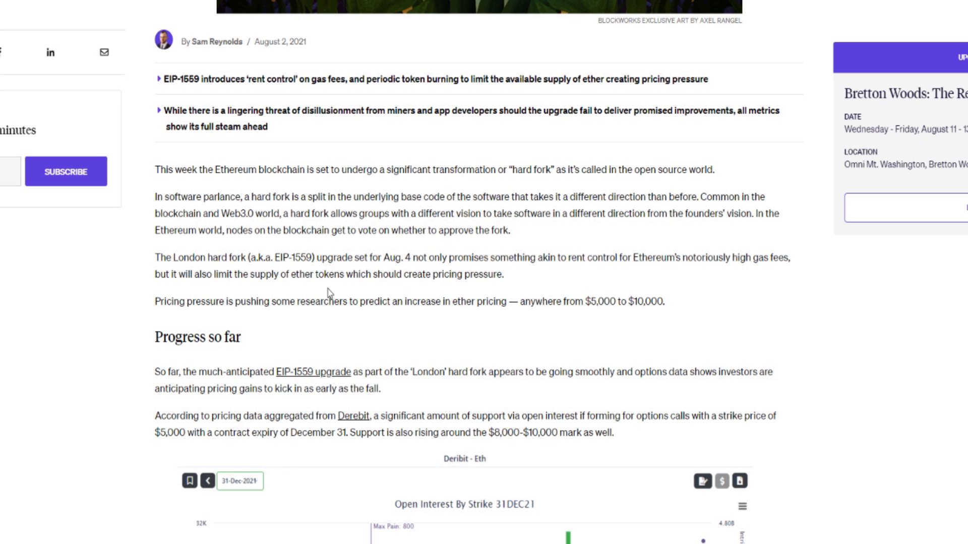
{"action": "scroll", "scroll_direction": "down", "scroll_amount": 3}
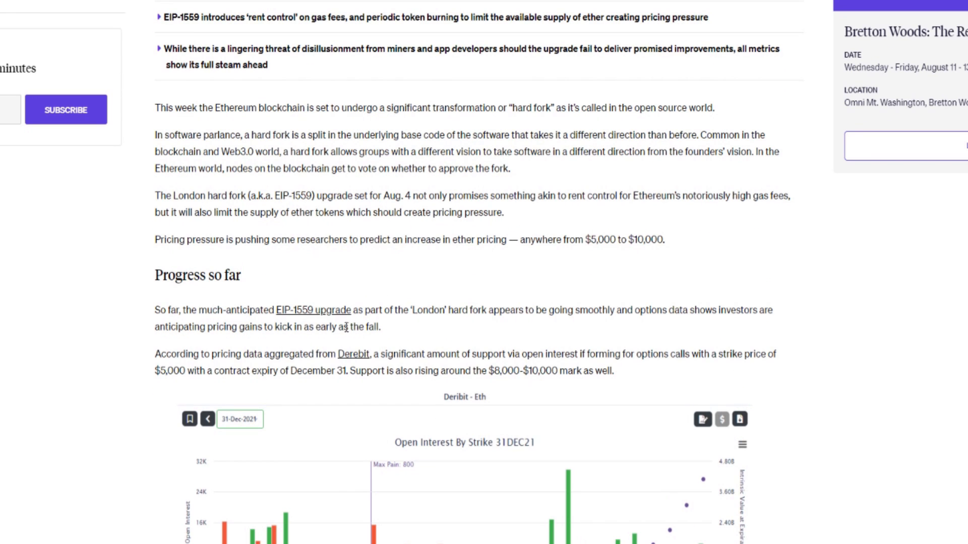
{"action": "scroll", "scroll_direction": "down", "scroll_amount": 3}
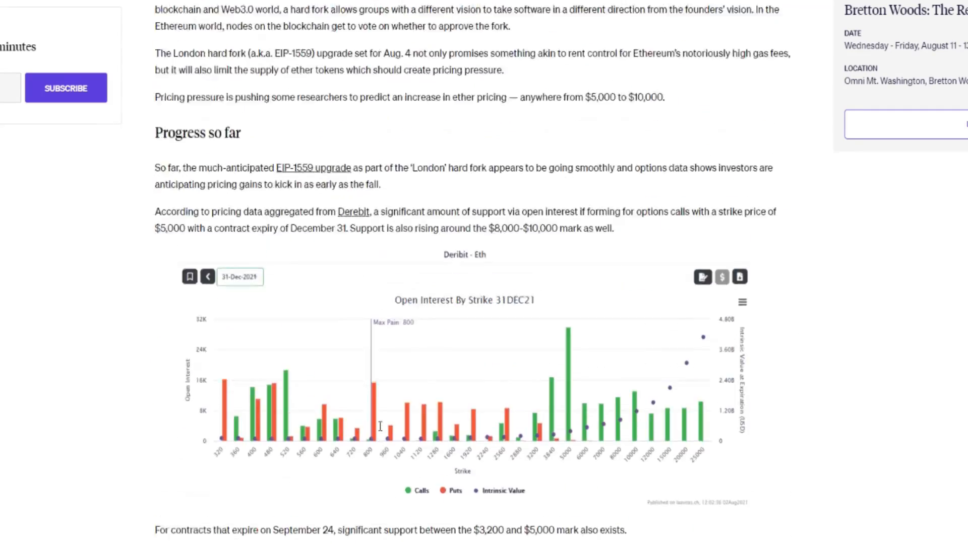
{"action": "scroll", "scroll_direction": "up", "scroll_amount": 3}
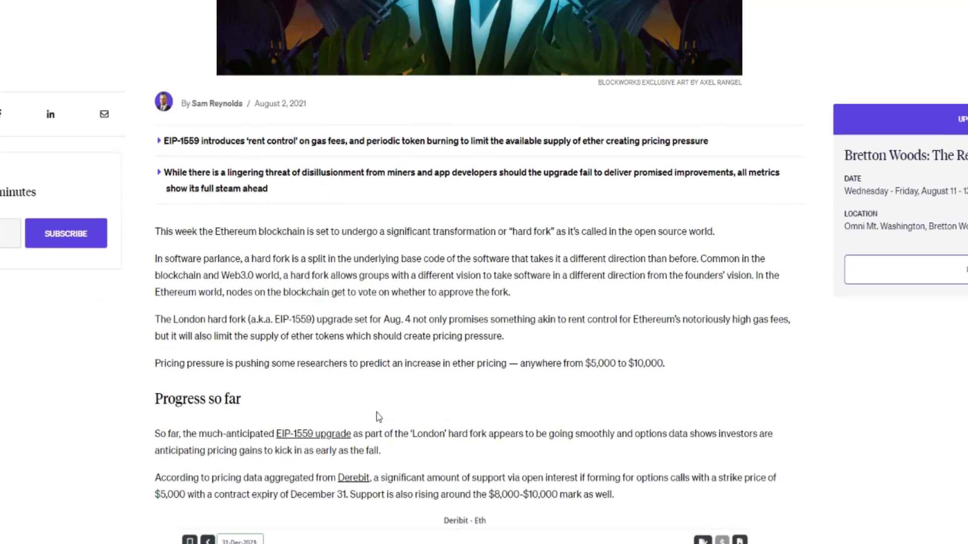
{"action": "scroll", "scroll_direction": "up", "scroll_amount": 3}
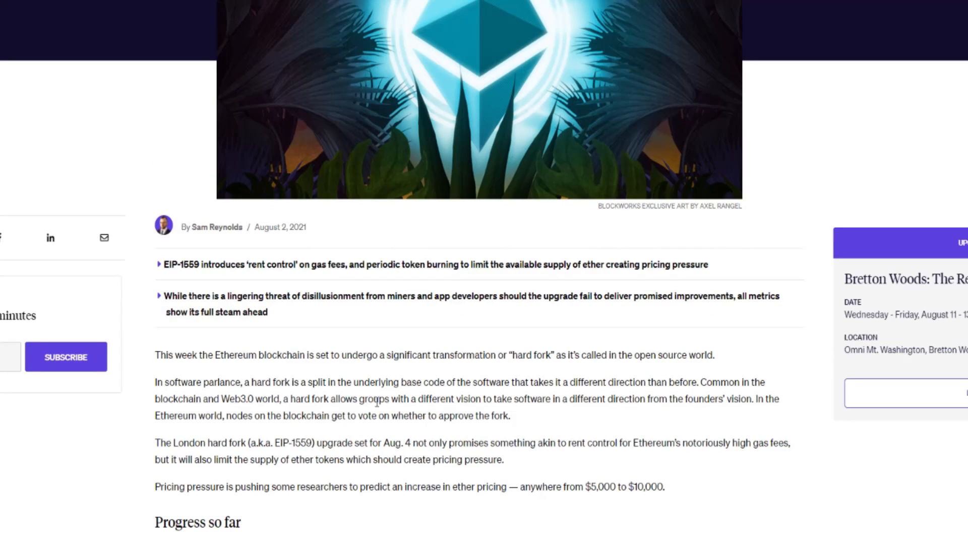
{"action": "scroll", "scroll_direction": "down", "scroll_amount": 3}
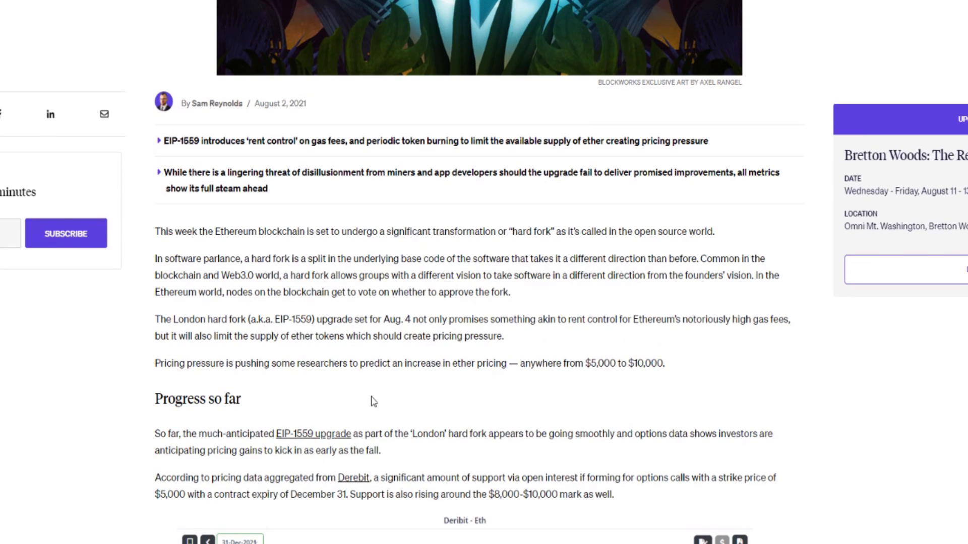
{"action": "scroll", "scroll_direction": "up", "scroll_amount": 3}
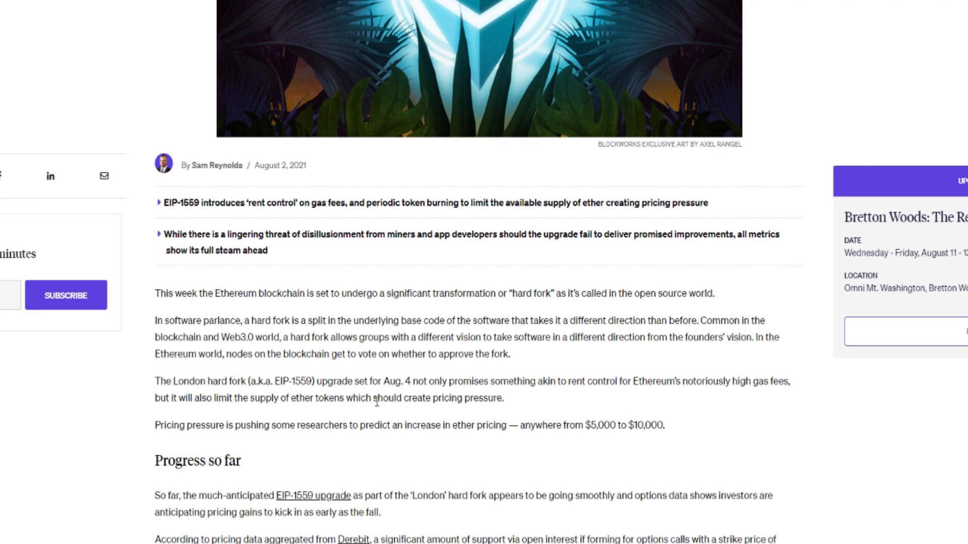
{"action": "mouse_move", "coordinate": [373, 399]}
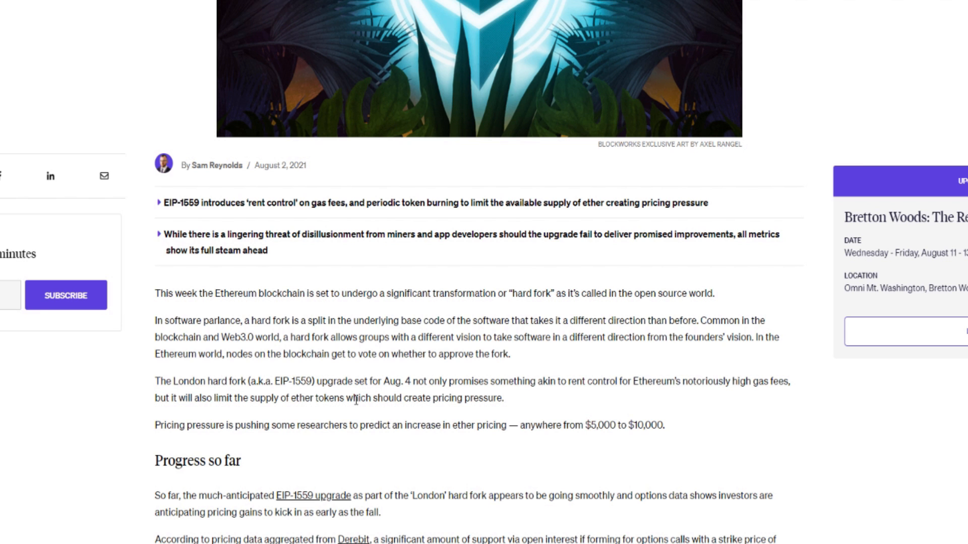
{"action": "scroll", "scroll_direction": "down", "scroll_amount": 3}
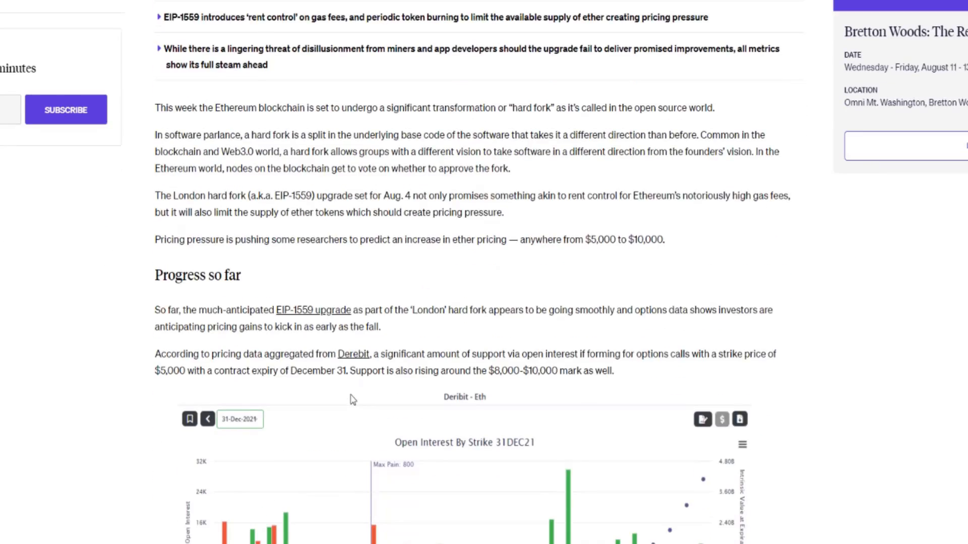
{"action": "scroll", "scroll_direction": "down", "scroll_amount": 3}
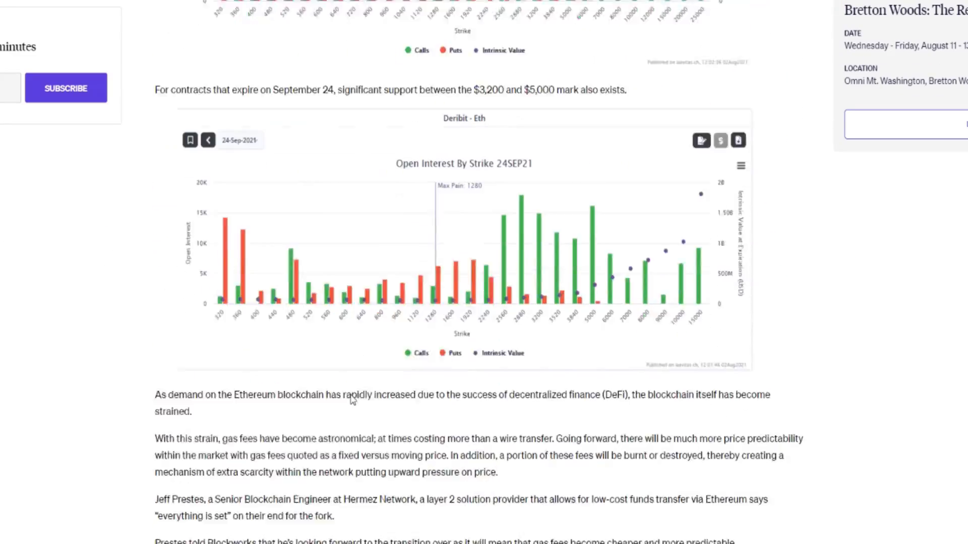
{"action": "scroll", "scroll_direction": "up", "scroll_amount": 3}
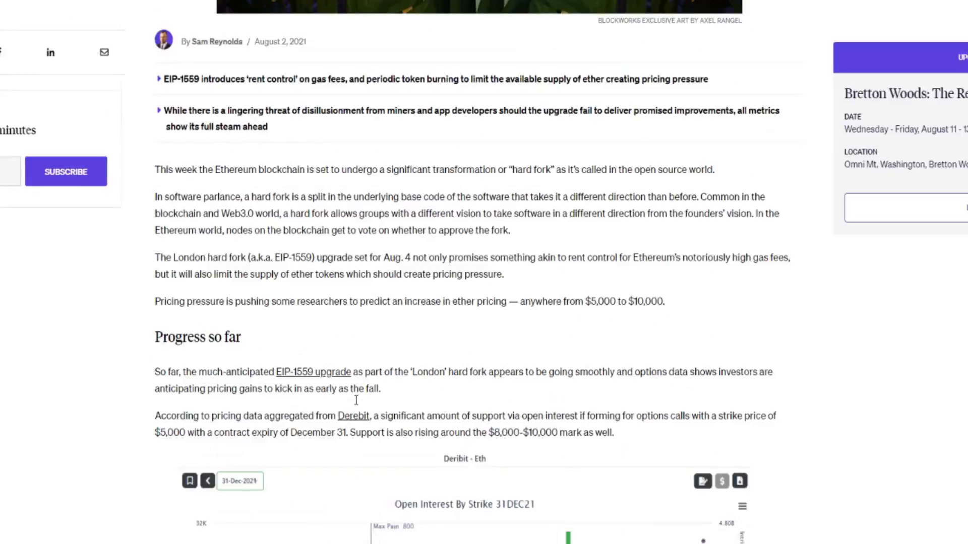
{"action": "mouse_move", "coordinate": [346, 341]}
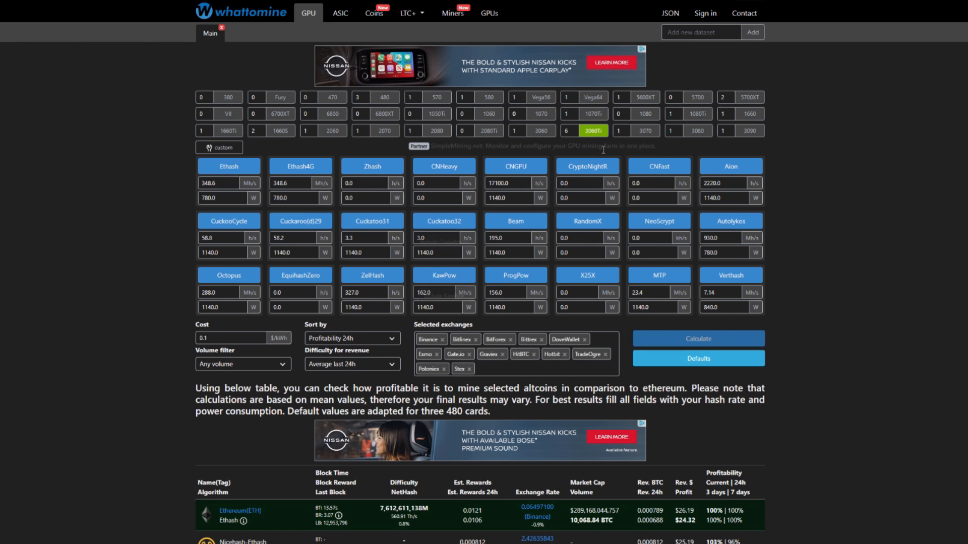
{"action": "mouse_move", "coordinate": [697, 130]}
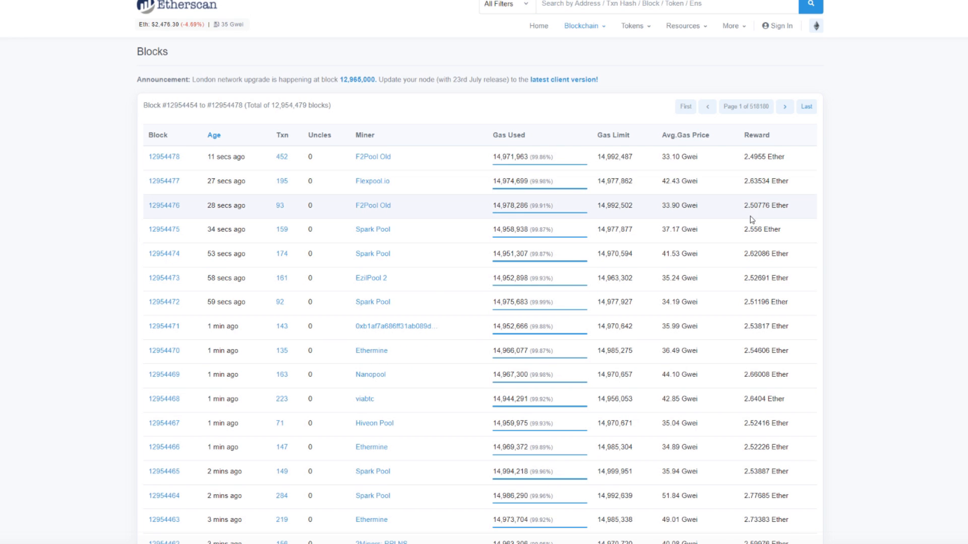
{"action": "mouse_move", "coordinate": [753, 382]}
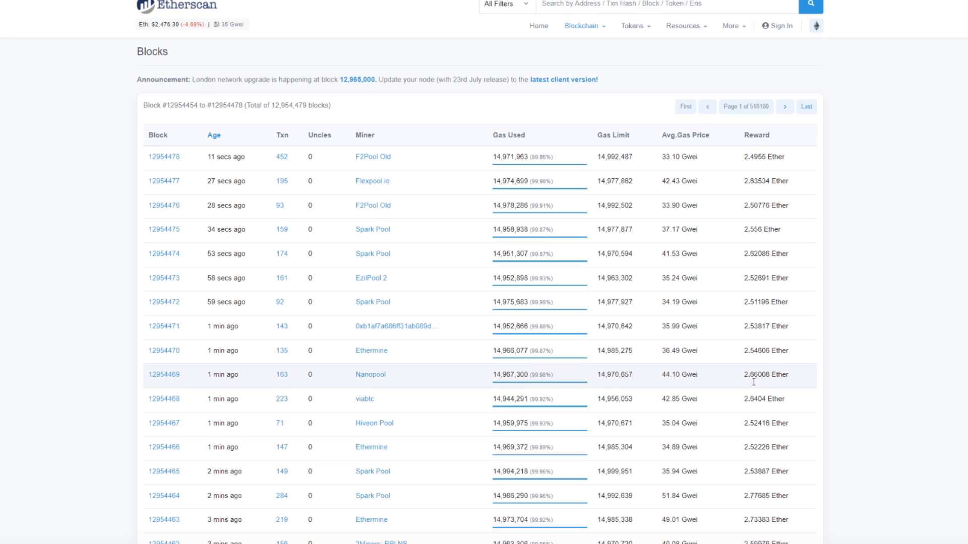
{"action": "mouse_move", "coordinate": [698, 315]}
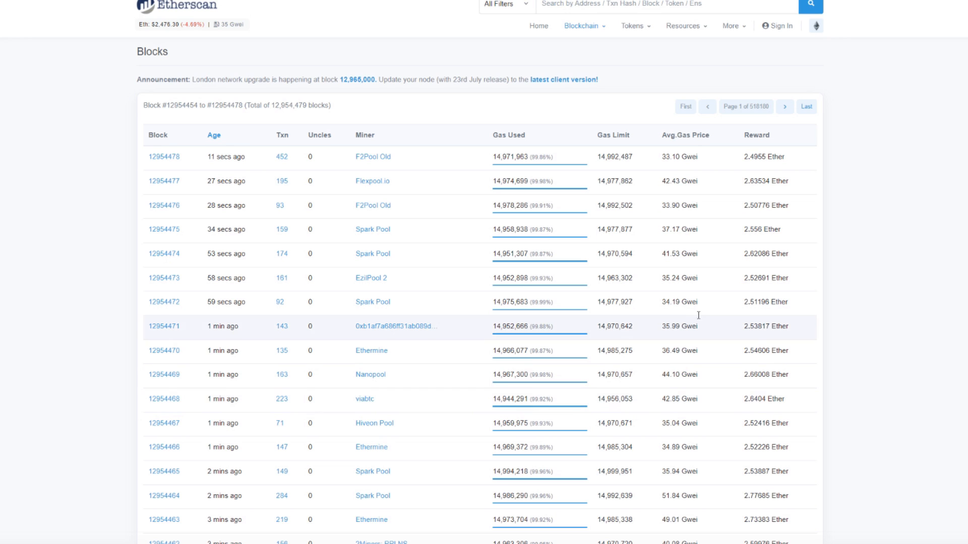
{"action": "mouse_move", "coordinate": [721, 266]}
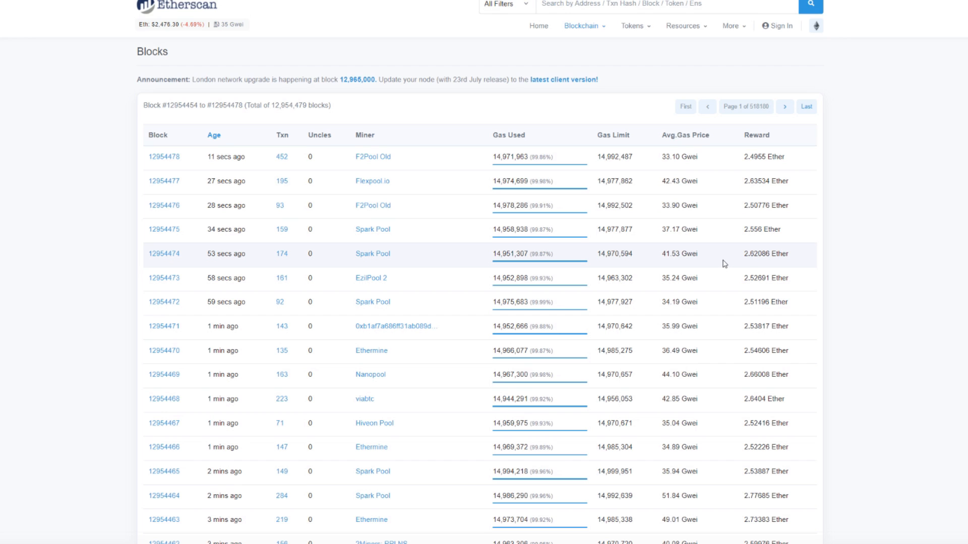
{"action": "mouse_move", "coordinate": [740, 165]}
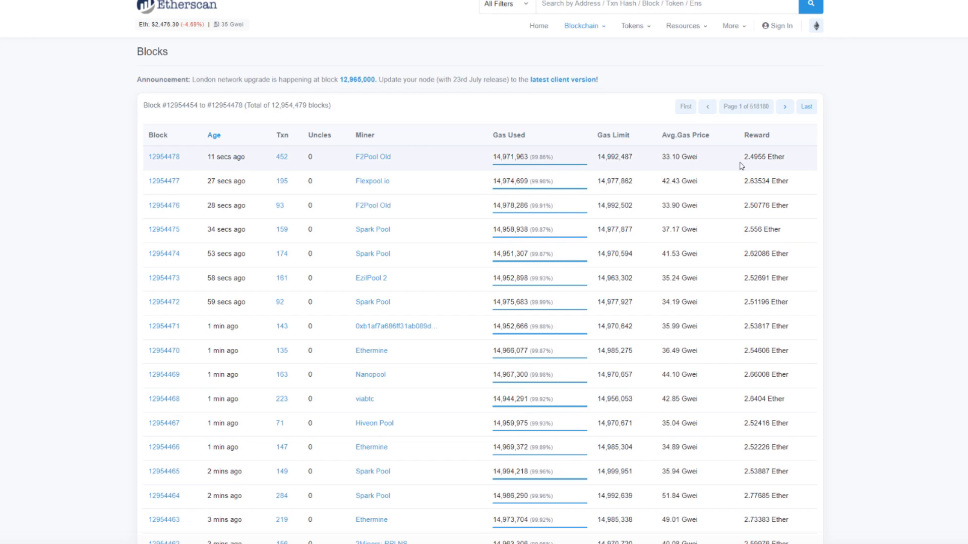
{"action": "mouse_move", "coordinate": [723, 209]}
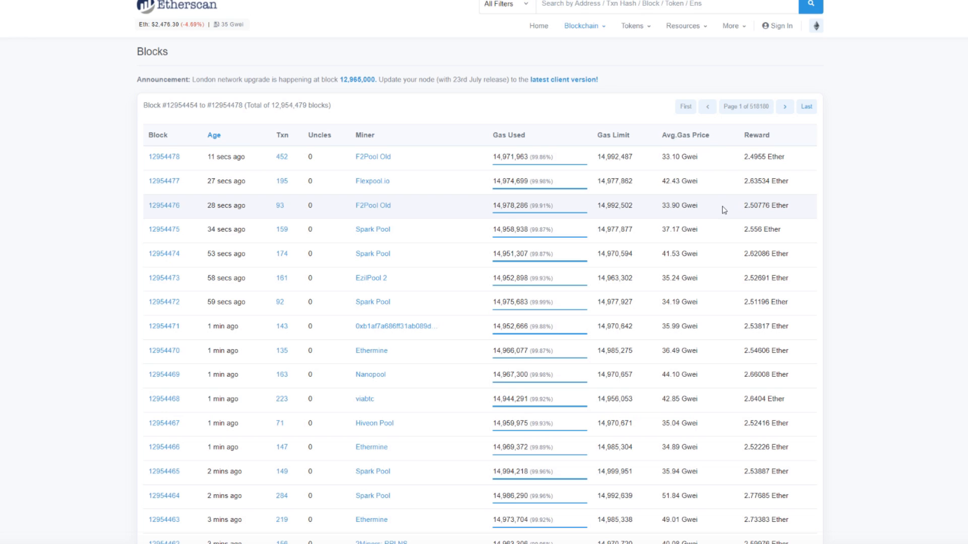
{"action": "mouse_move", "coordinate": [733, 179]}
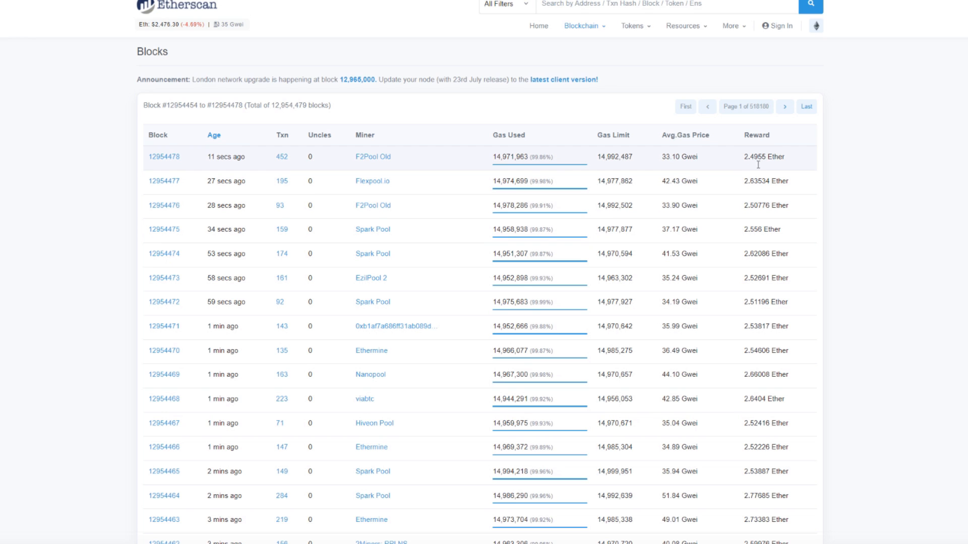
{"action": "mouse_move", "coordinate": [762, 165]}
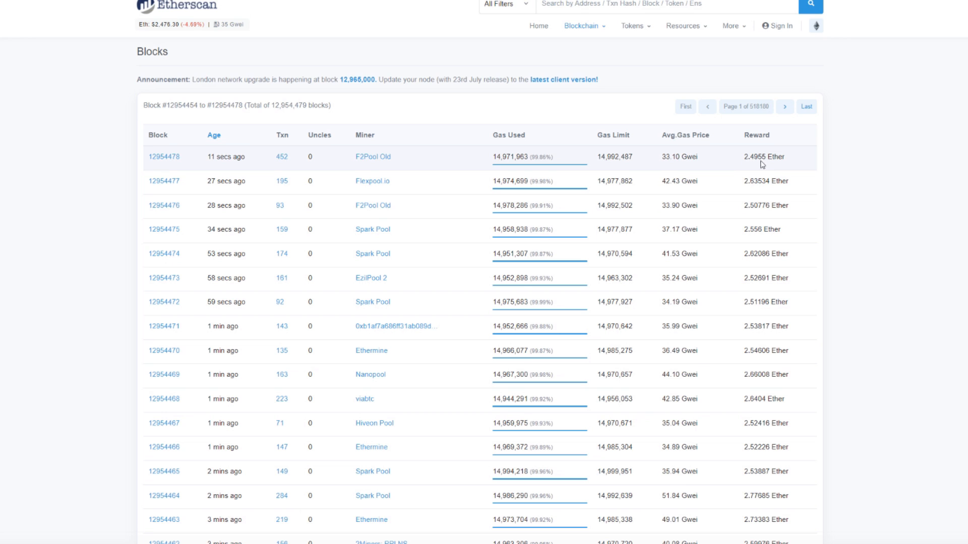
{"action": "mouse_move", "coordinate": [736, 167]}
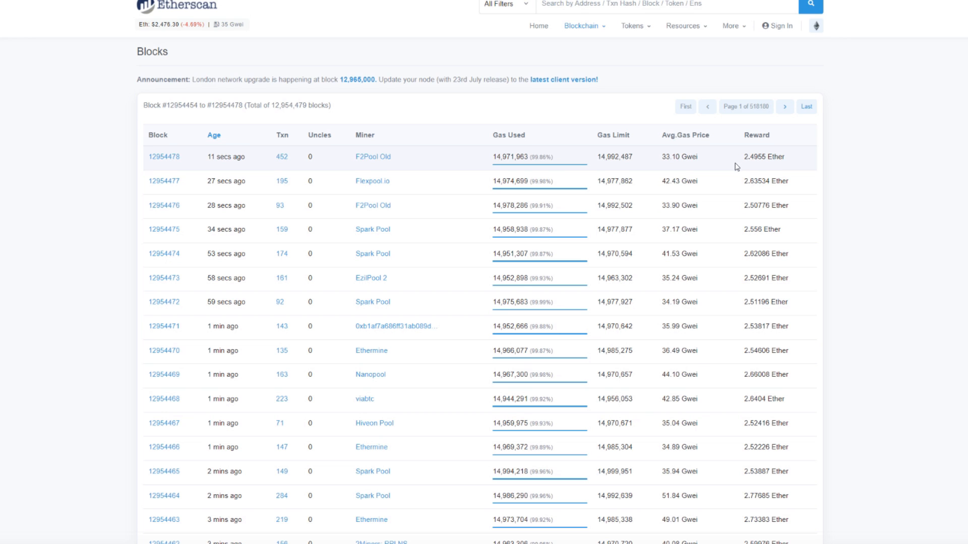
{"action": "mouse_move", "coordinate": [766, 179]}
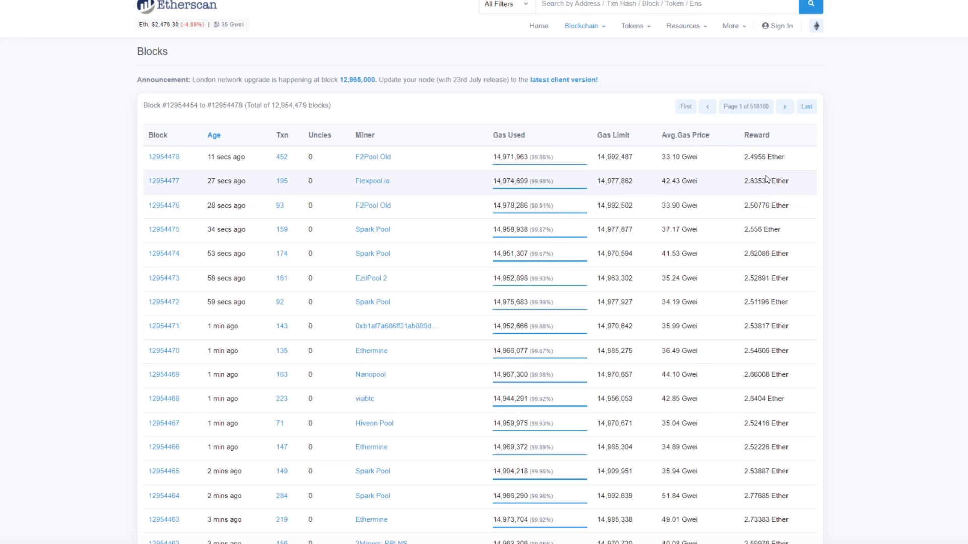
{"action": "mouse_move", "coordinate": [747, 167]}
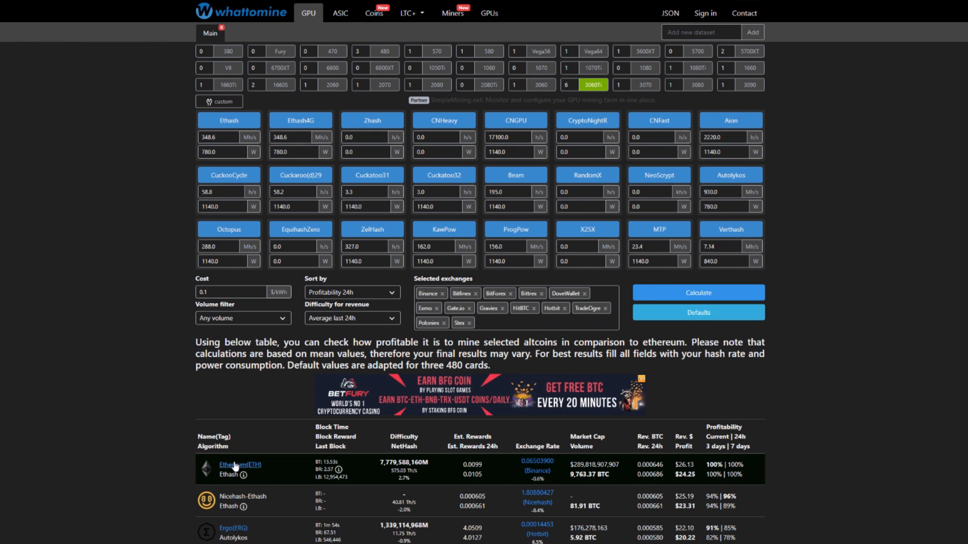
- Open the Ethereum calculator, enable the block reward override and enter 2.1
{"action": "left_click", "coordinate": [231, 465]}
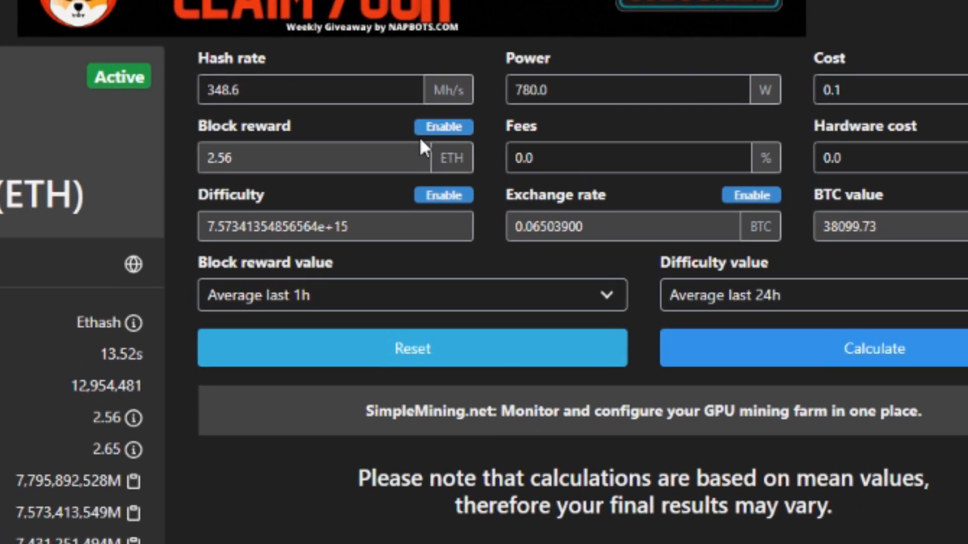
{"action": "left_click", "coordinate": [443, 127]}
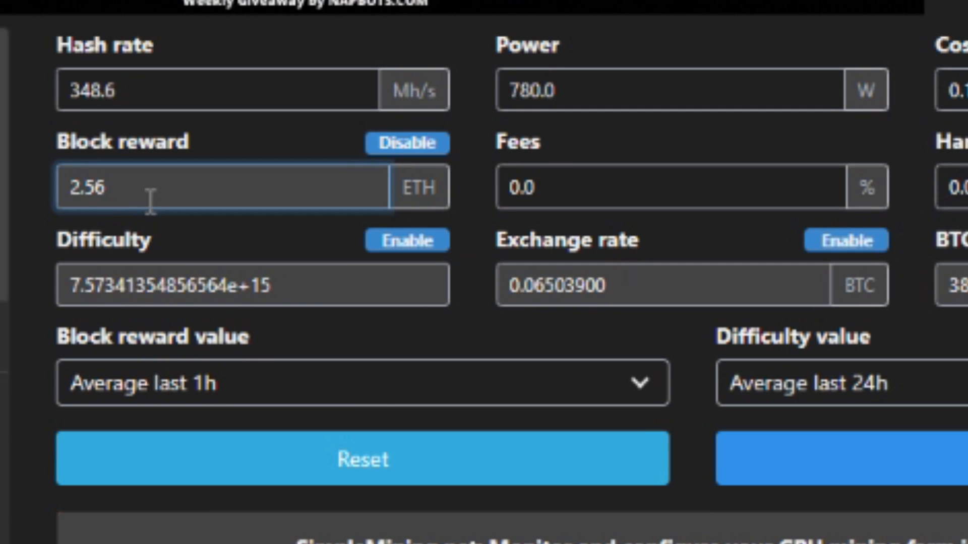
{"action": "type", "text": "2."}
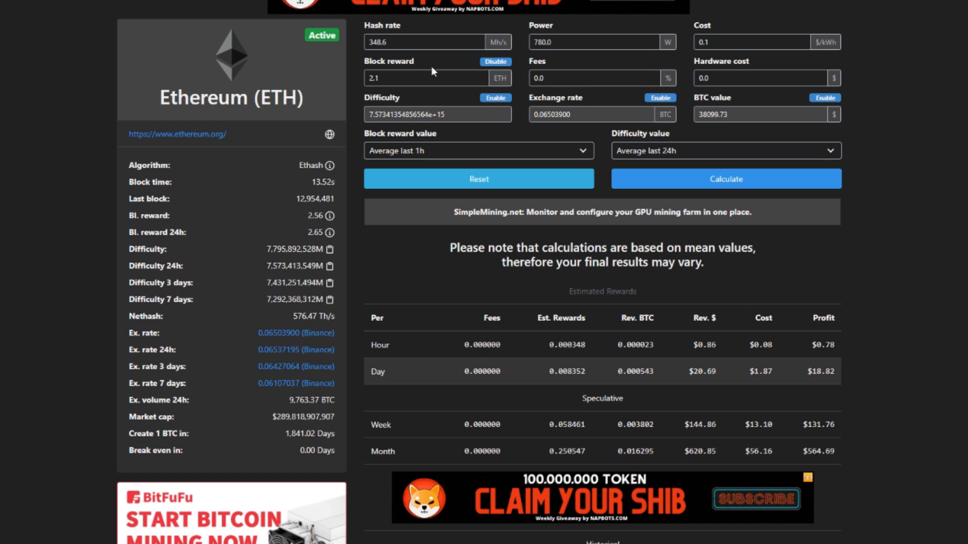
{"action": "mouse_move", "coordinate": [729, 318]}
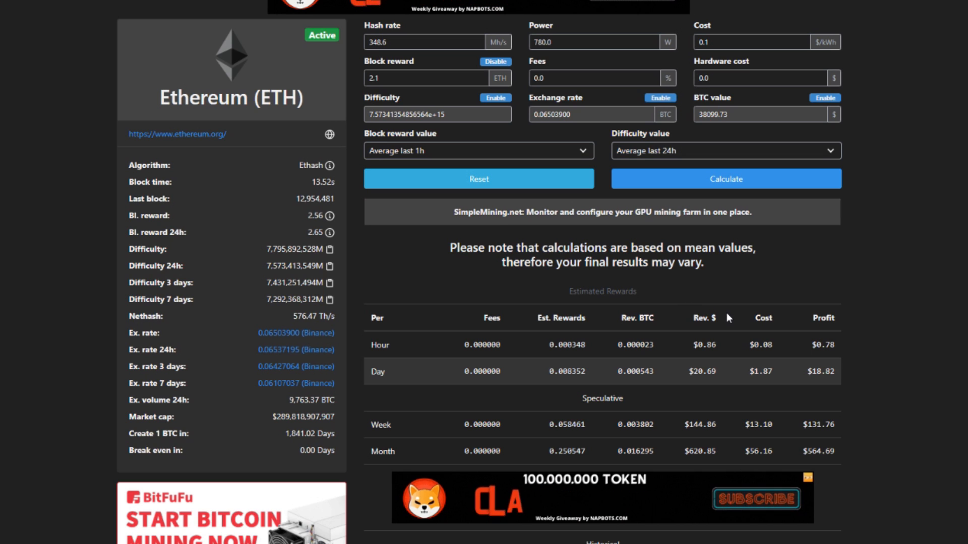
{"action": "mouse_move", "coordinate": [745, 351]}
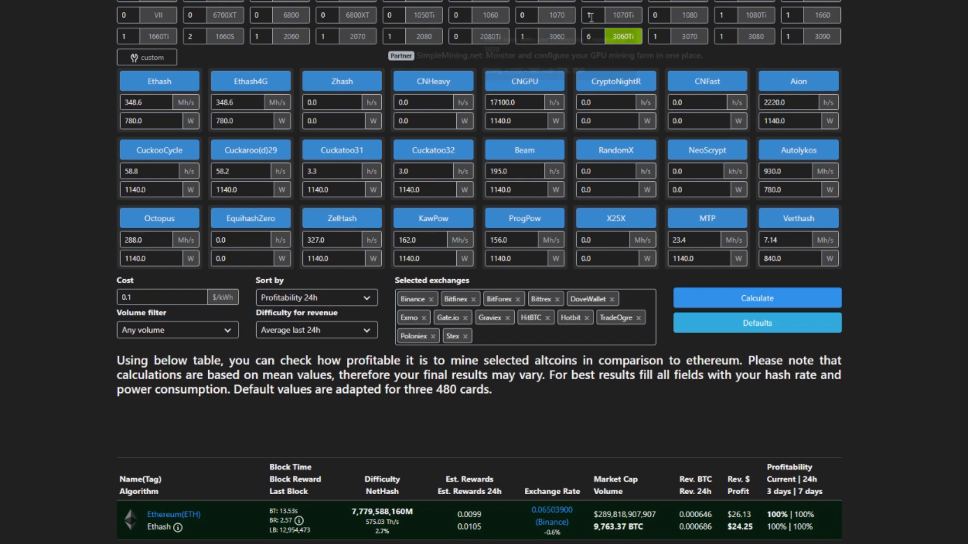
- Switch the rig to six 3080 GPUs and scroll back to the page top
{"action": "left_click", "coordinate": [726, 36]}
{"action": "type", "text": "6"}
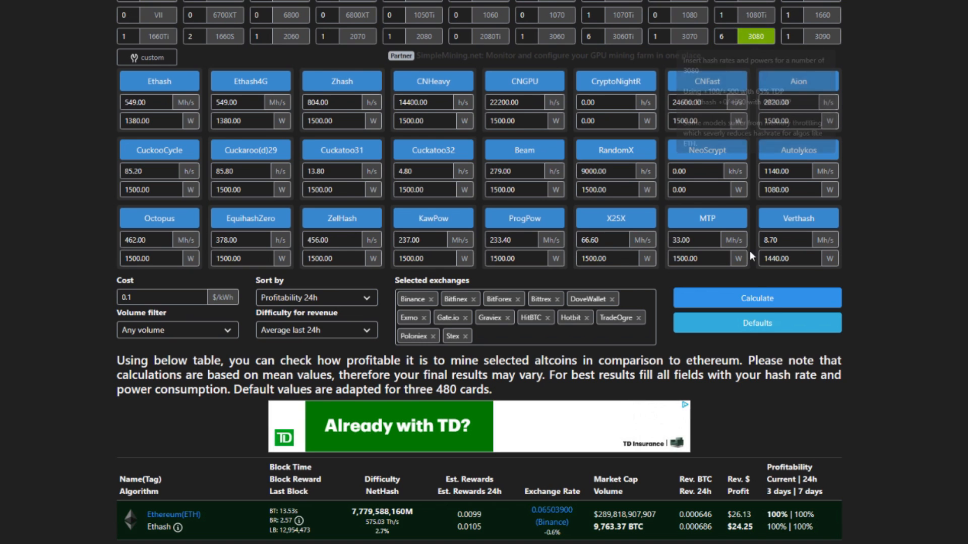
{"action": "scroll", "scroll_direction": "up", "scroll_amount": 3}
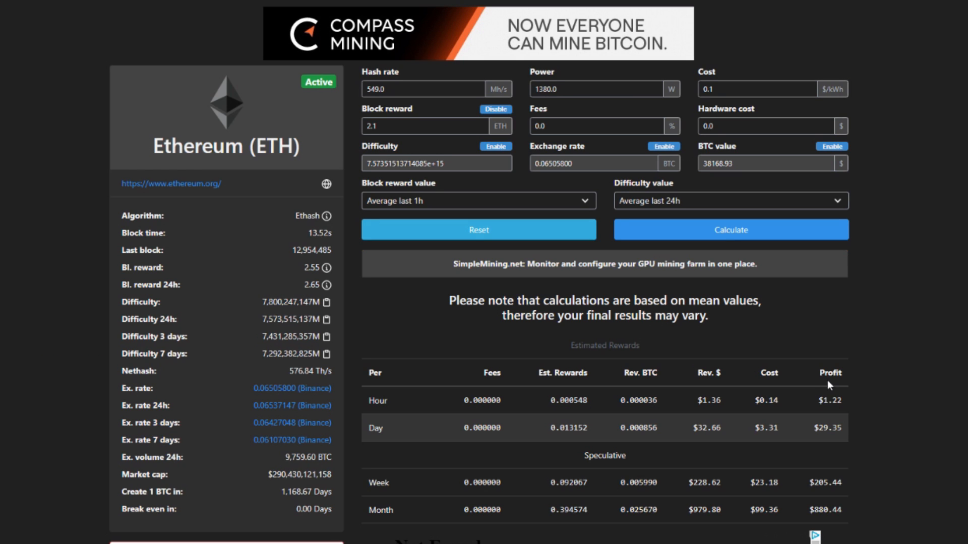
{"action": "mouse_move", "coordinate": [690, 417]}
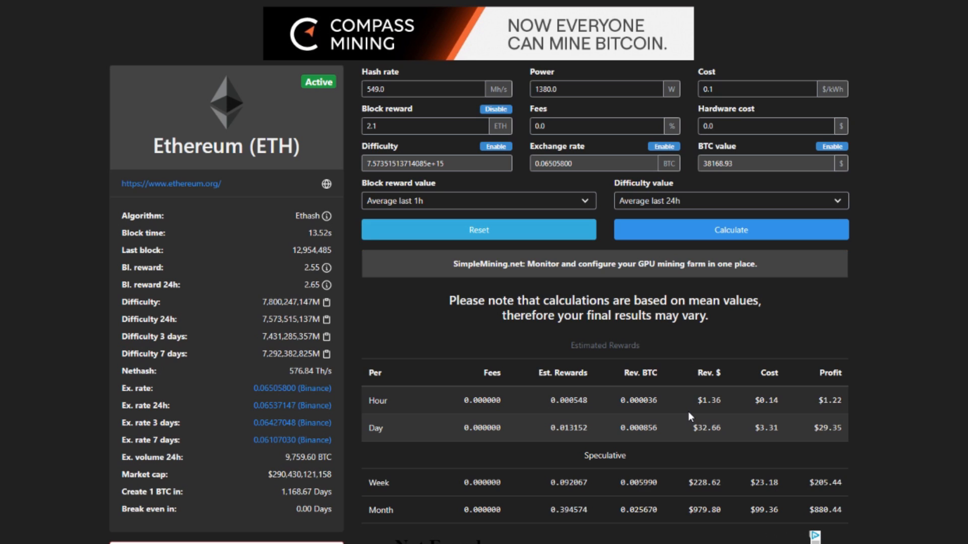
{"action": "mouse_move", "coordinate": [705, 359]}
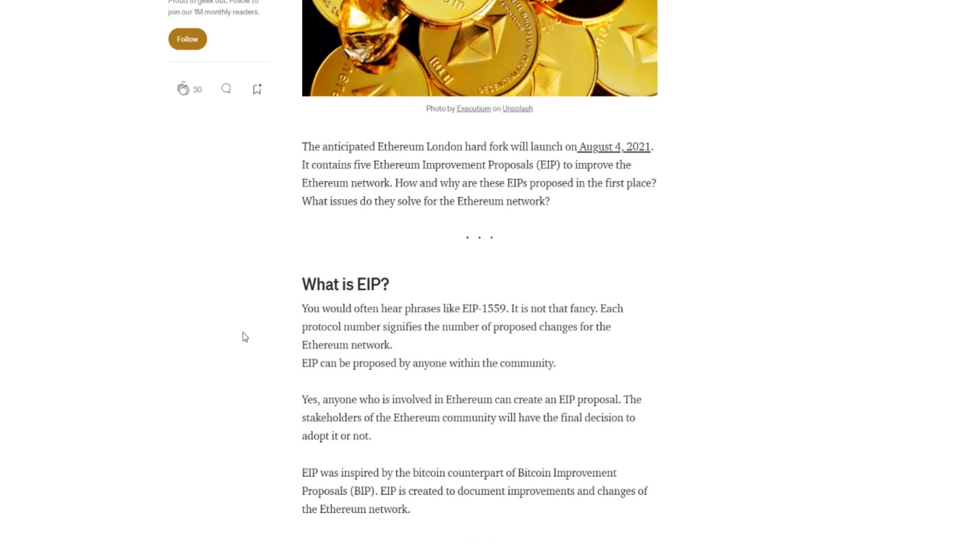
{"action": "mouse_move", "coordinate": [253, 335]}
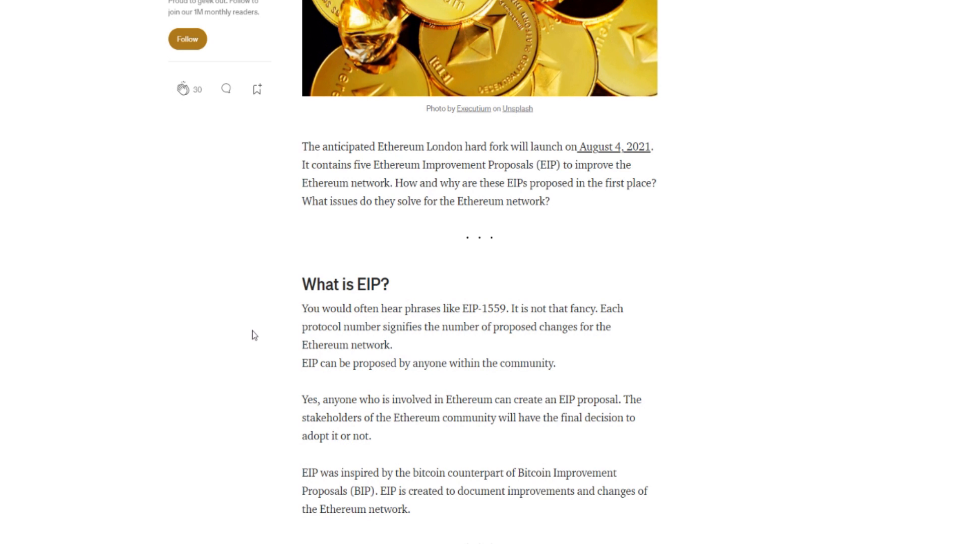
- Scroll the London hard fork article past the header photo to 'What is EIP?'
{"action": "scroll", "scroll_direction": "down", "scroll_amount": 3}
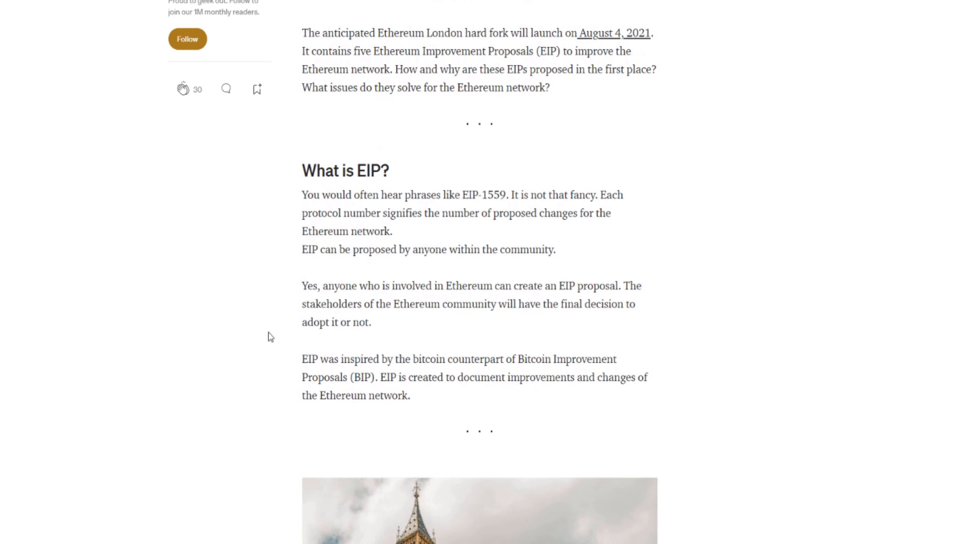
{"action": "scroll", "scroll_direction": "down", "scroll_amount": 3}
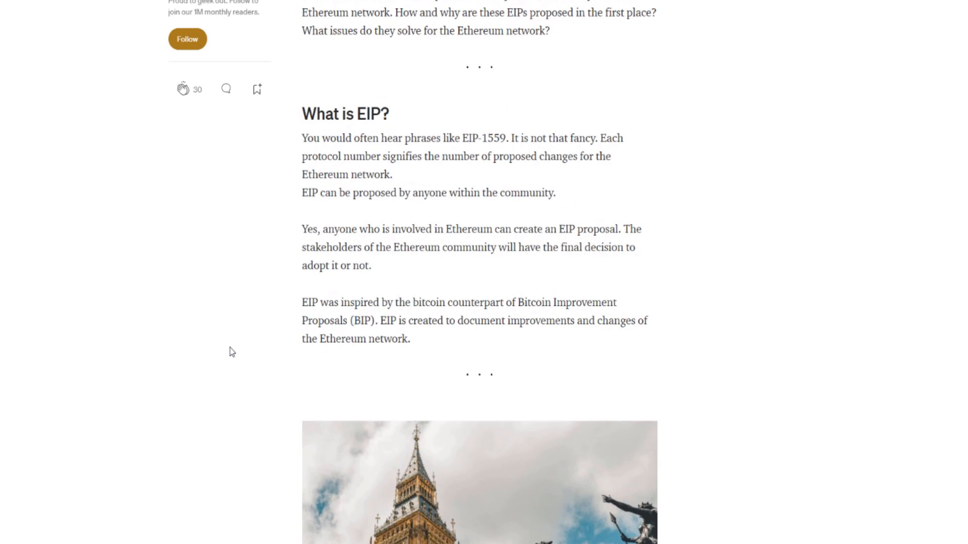
{"action": "scroll", "scroll_direction": "down", "scroll_amount": 3}
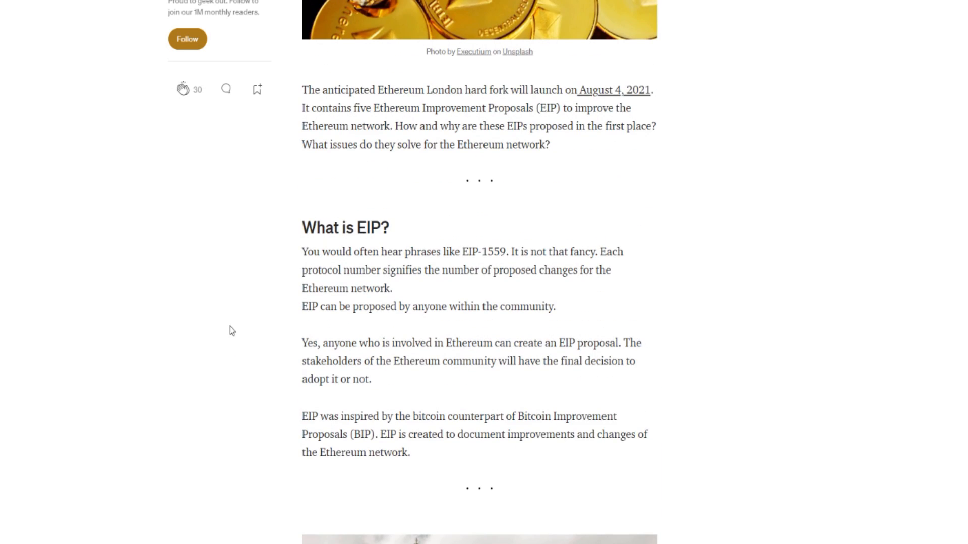
{"action": "mouse_move", "coordinate": [478, 266]}
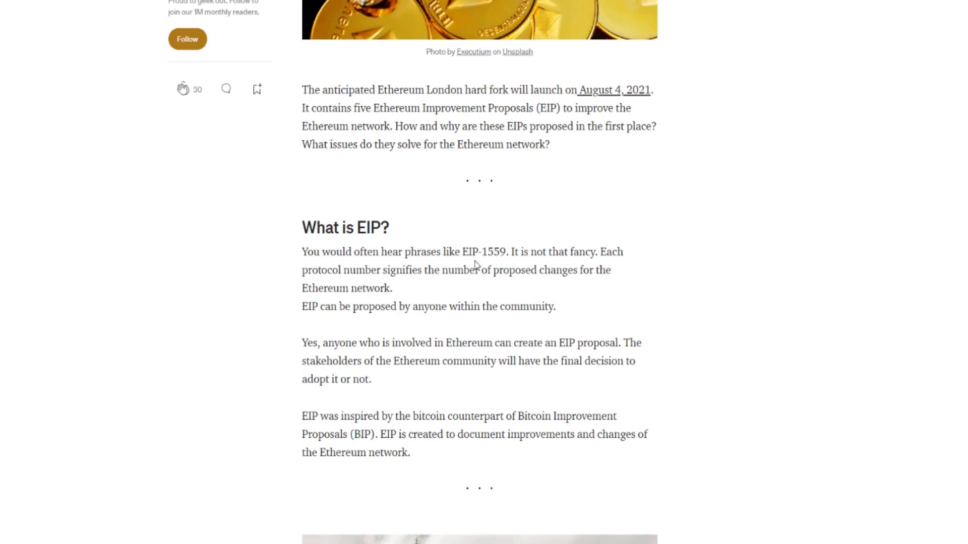
{"action": "mouse_move", "coordinate": [605, 263]}
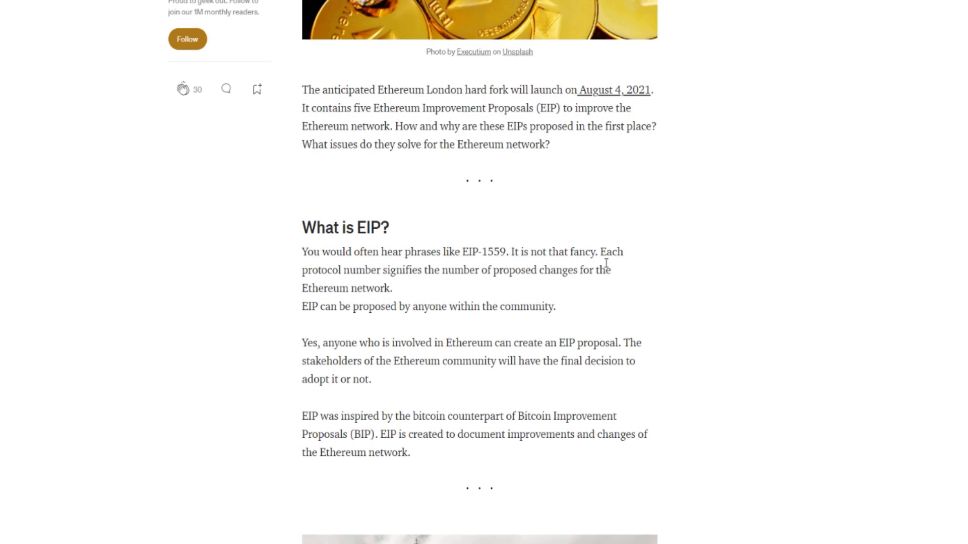
{"action": "mouse_move", "coordinate": [464, 284]}
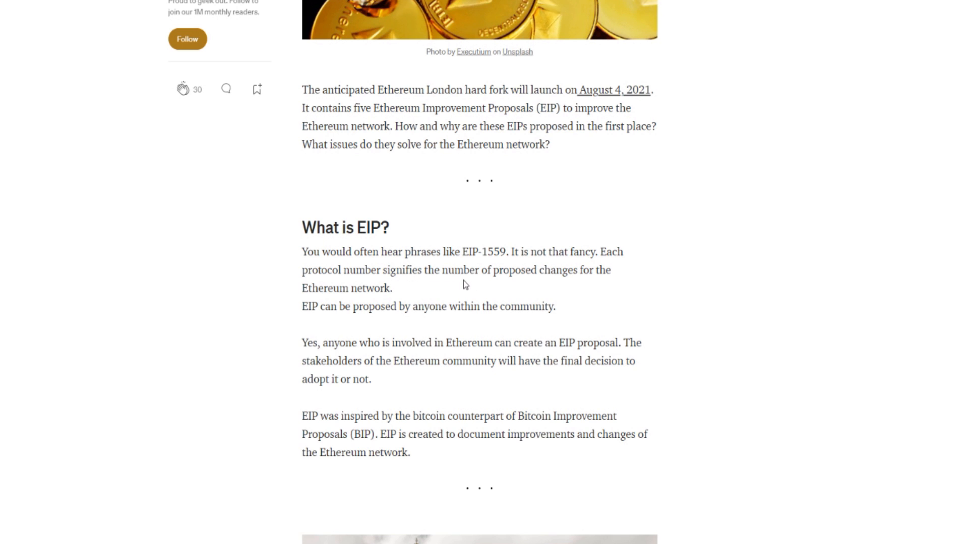
{"action": "mouse_move", "coordinate": [603, 283]}
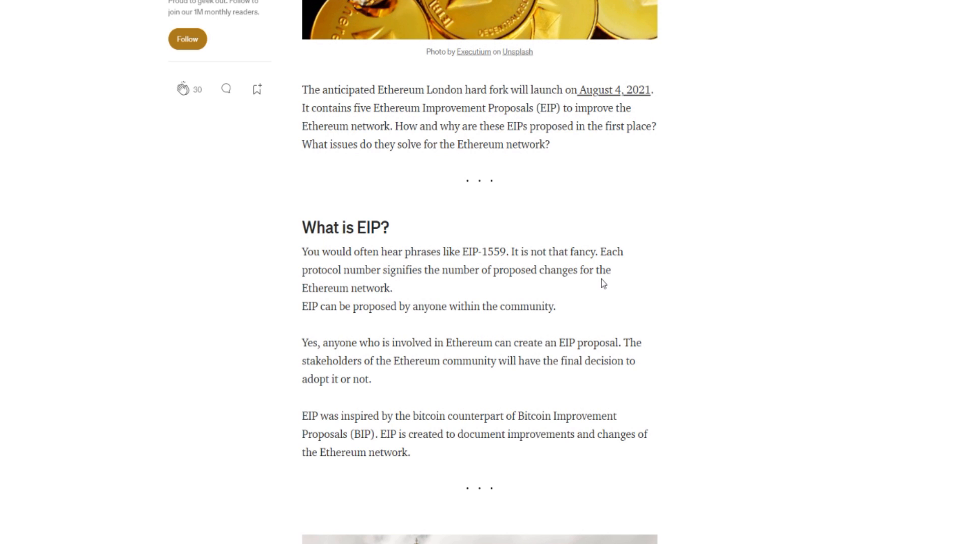
{"action": "mouse_move", "coordinate": [333, 322]}
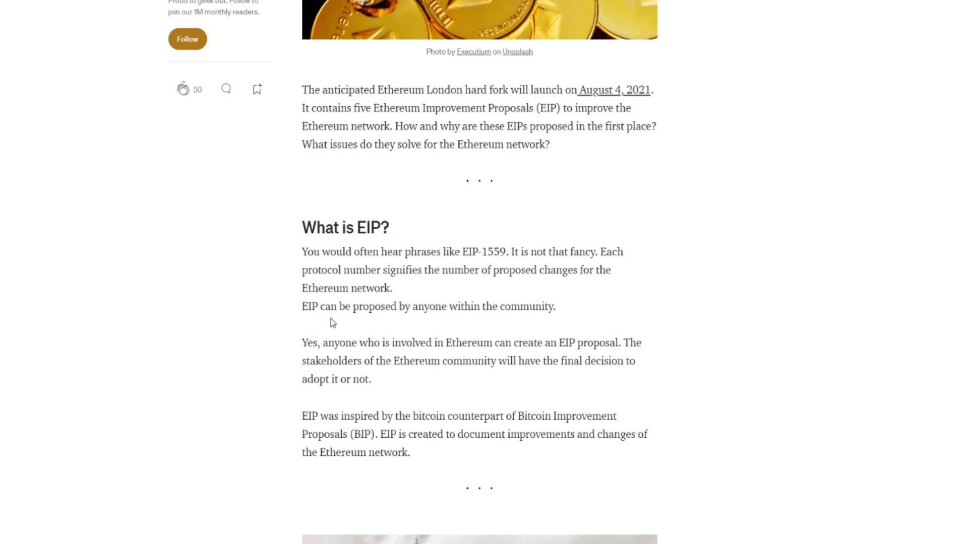
{"action": "mouse_move", "coordinate": [304, 358]}
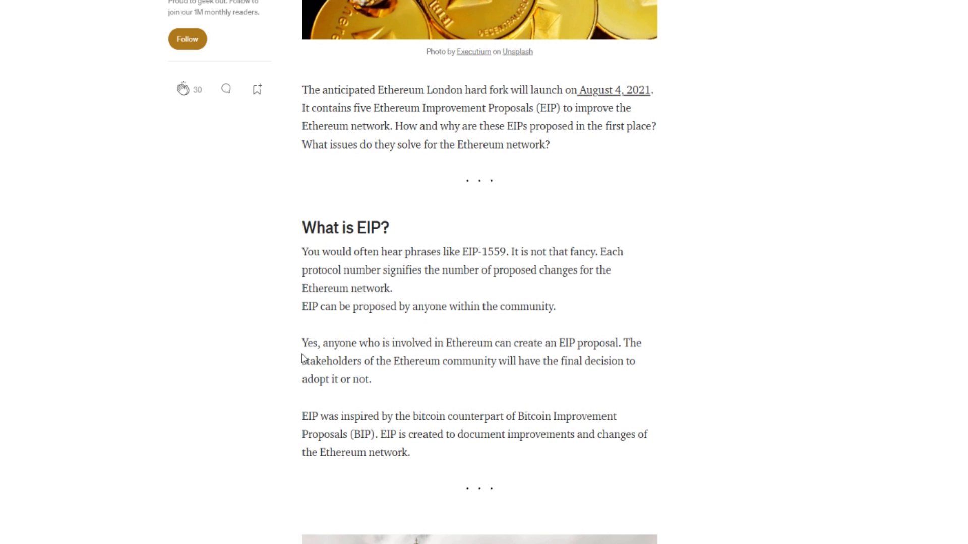
{"action": "mouse_move", "coordinate": [383, 330]}
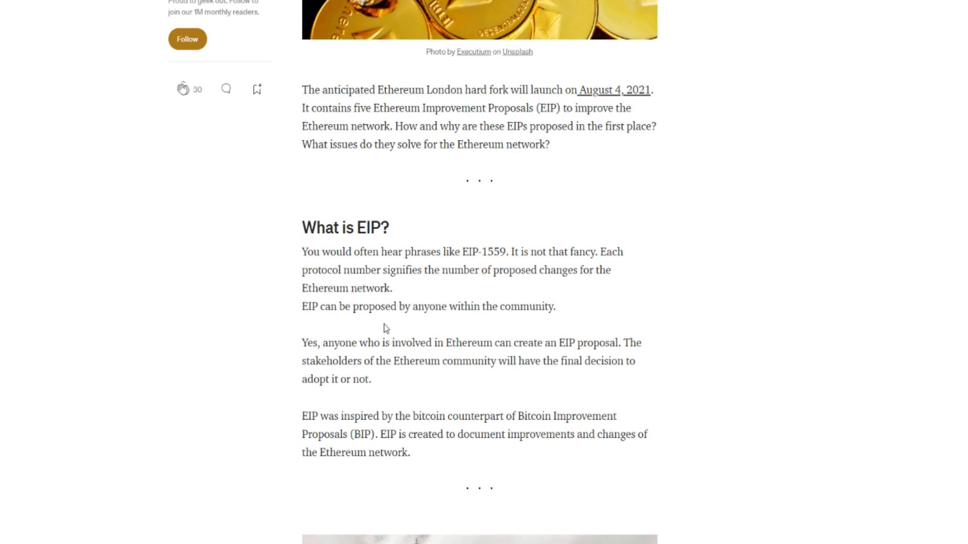
{"action": "mouse_move", "coordinate": [372, 330]}
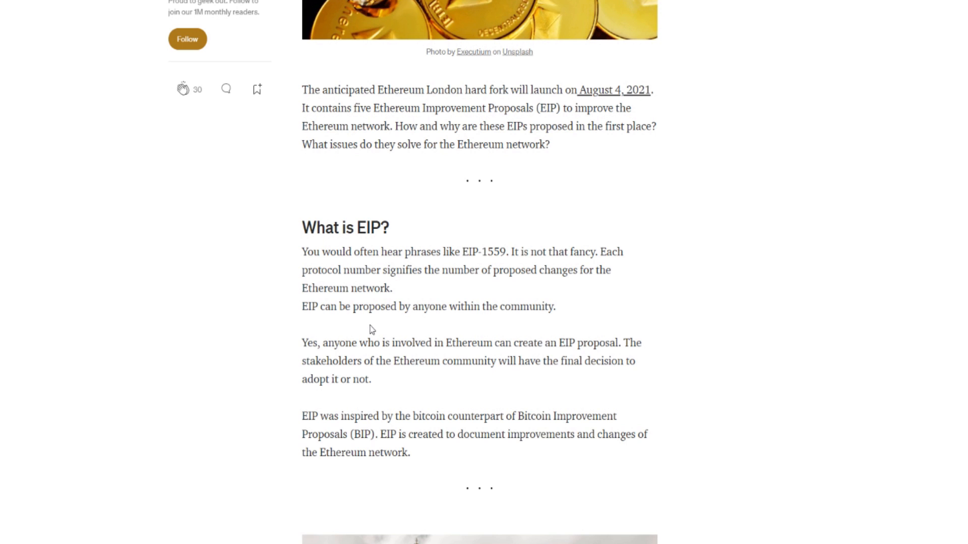
{"action": "mouse_move", "coordinate": [281, 371]}
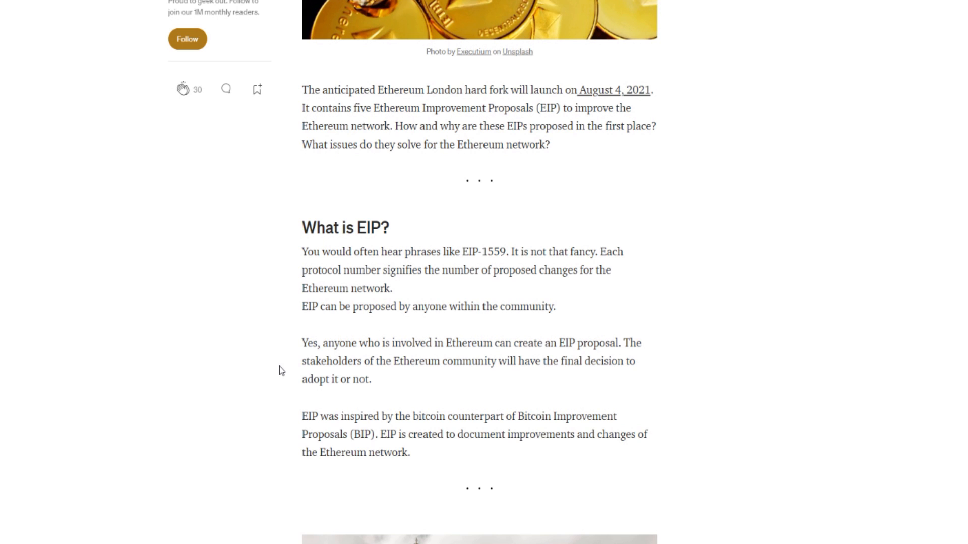
{"action": "mouse_move", "coordinate": [356, 363]}
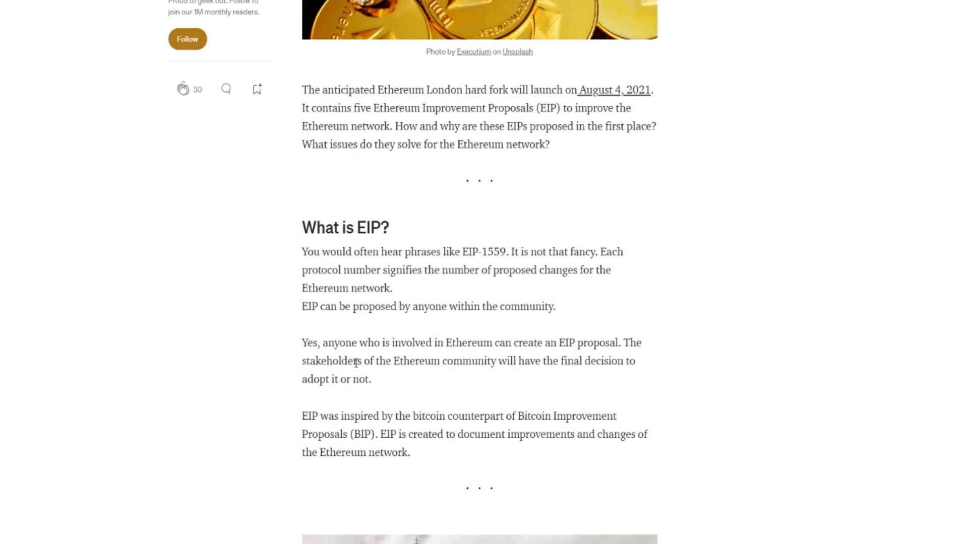
{"action": "mouse_move", "coordinate": [575, 356]}
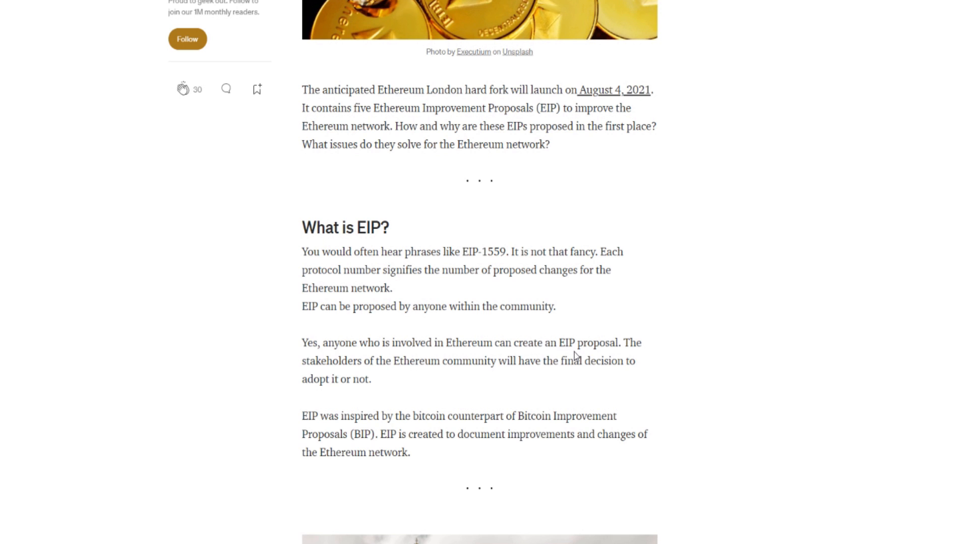
{"action": "mouse_move", "coordinate": [395, 381]}
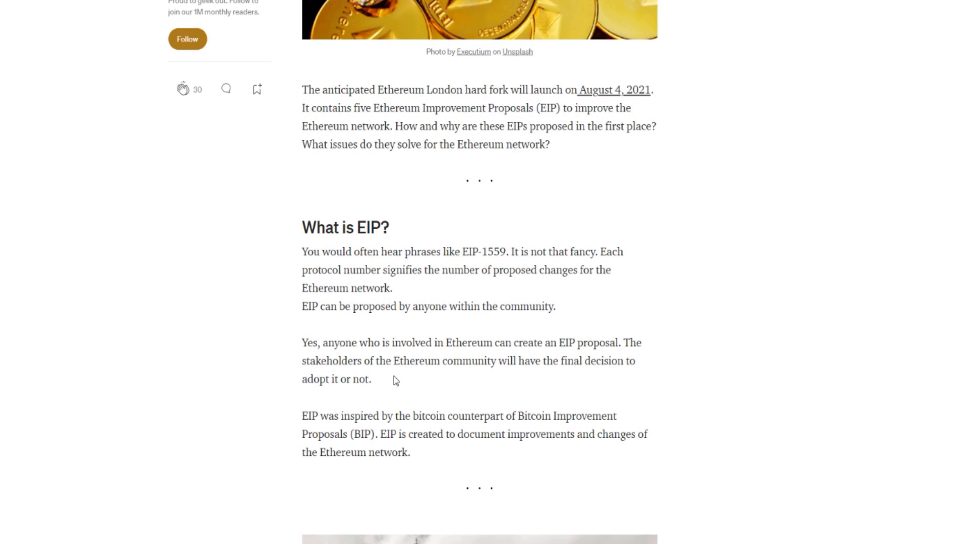
{"action": "mouse_move", "coordinate": [455, 388]}
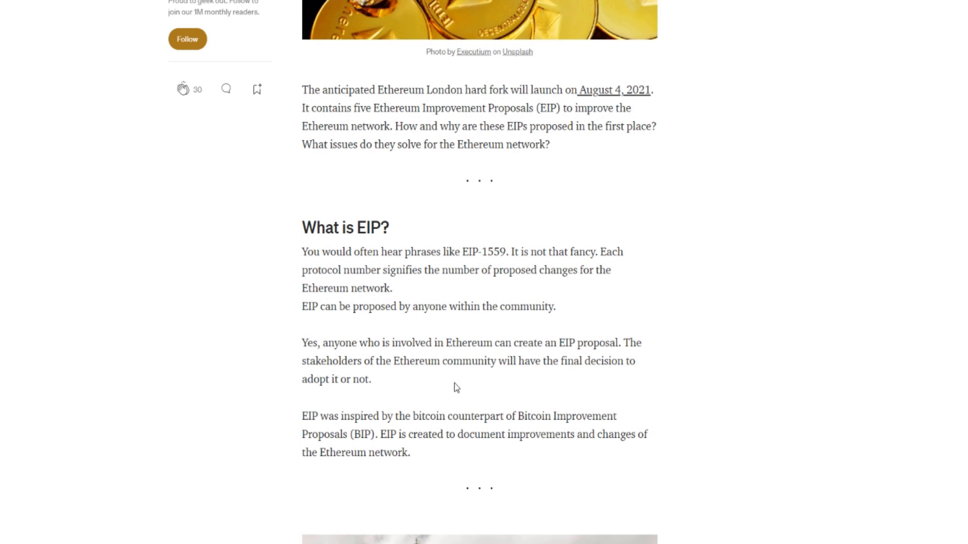
{"action": "mouse_move", "coordinate": [300, 432]}
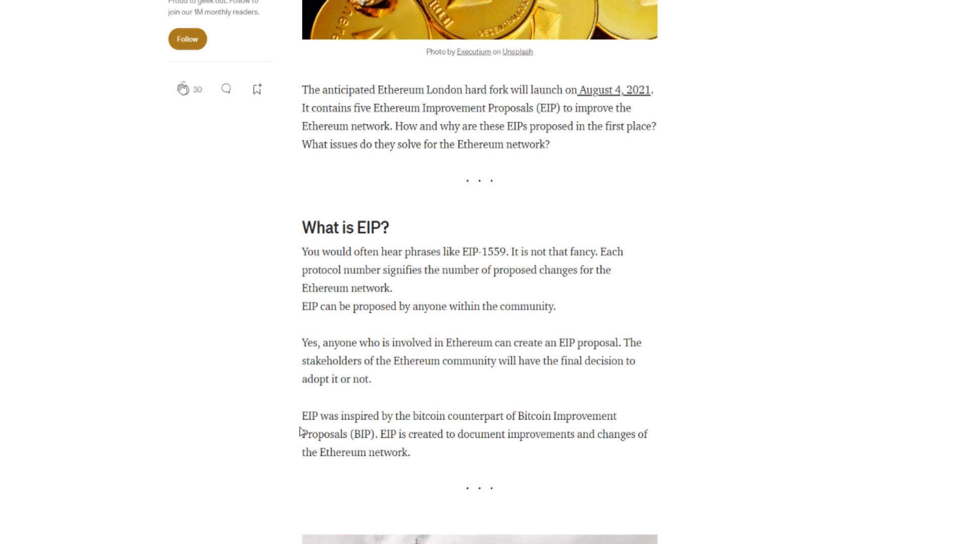
{"action": "mouse_move", "coordinate": [468, 429]}
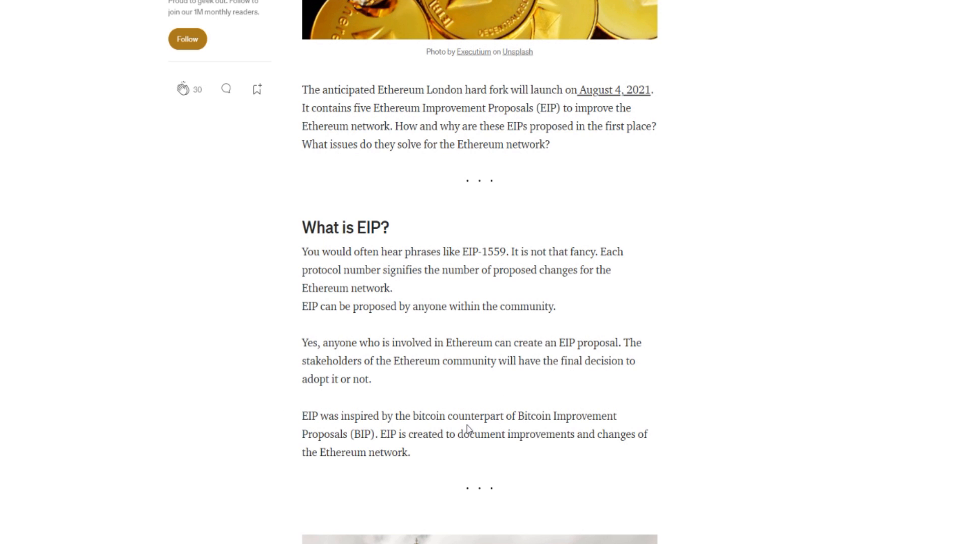
{"action": "mouse_move", "coordinate": [363, 449]}
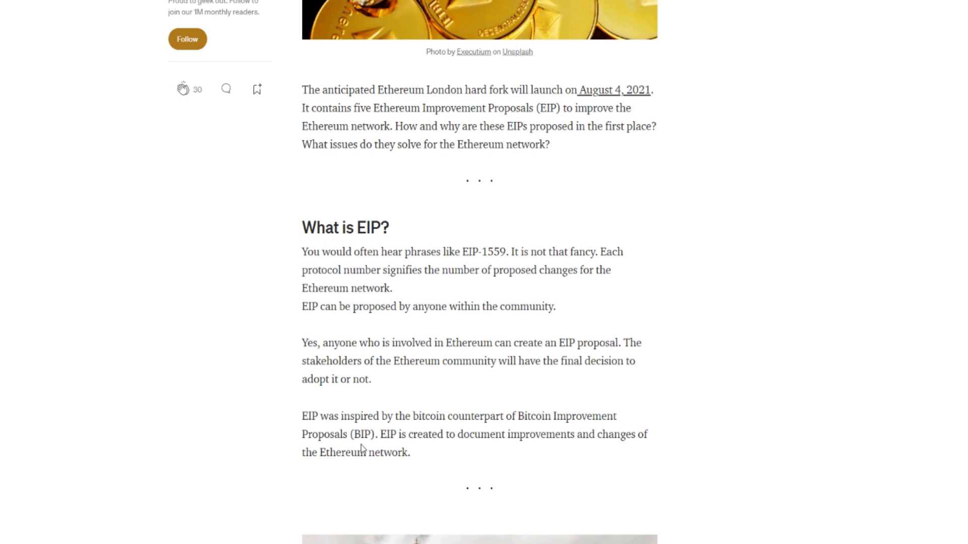
{"action": "mouse_move", "coordinate": [436, 448]}
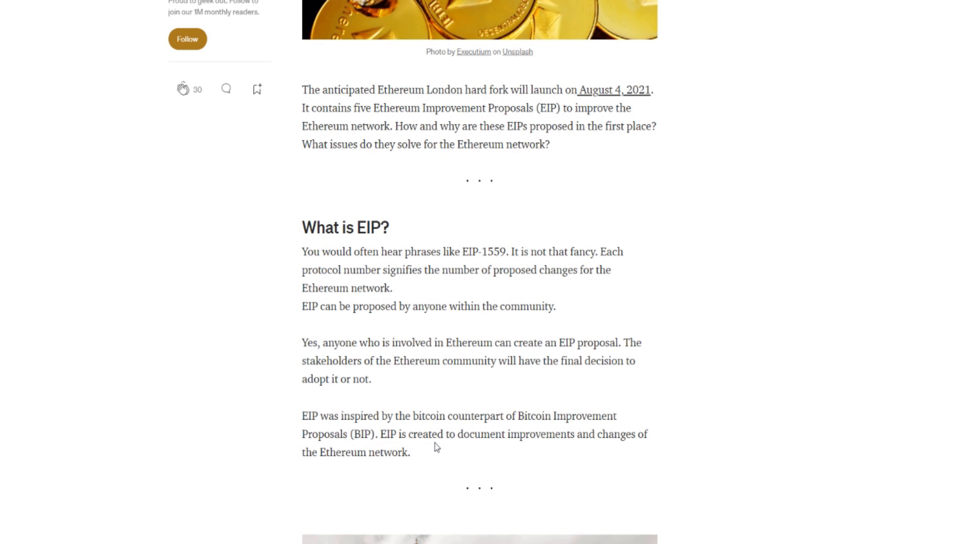
{"action": "mouse_move", "coordinate": [459, 454]}
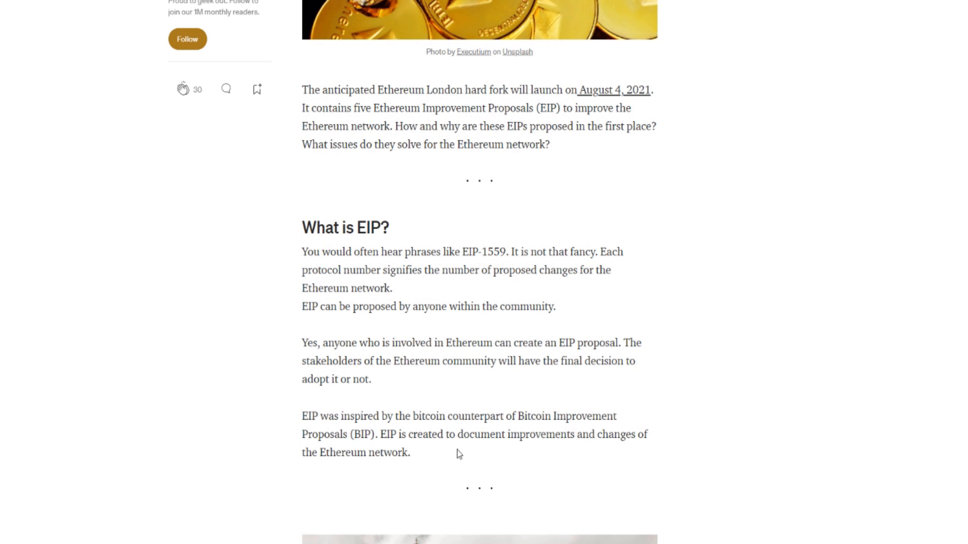
{"action": "scroll", "scroll_direction": "down", "scroll_amount": 3}
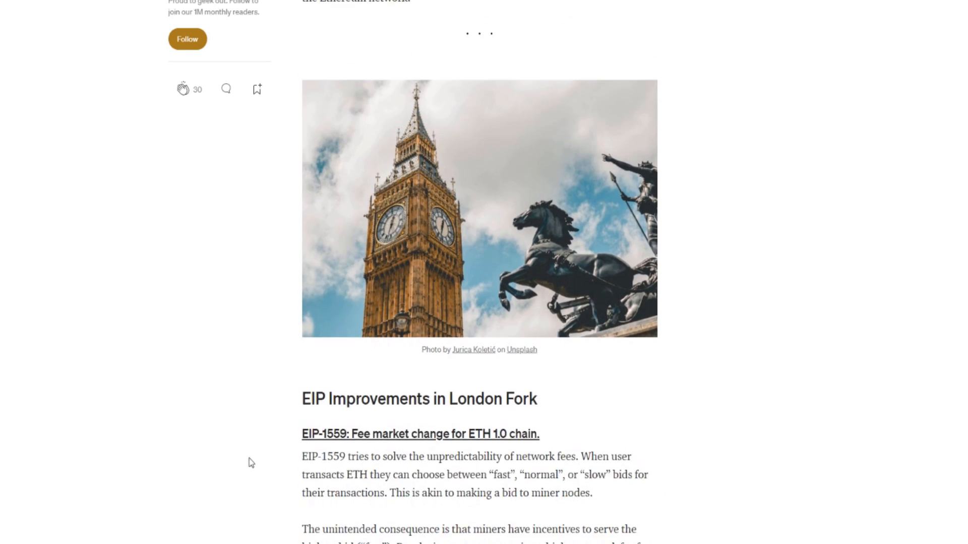
{"action": "scroll", "scroll_direction": "down", "scroll_amount": 3}
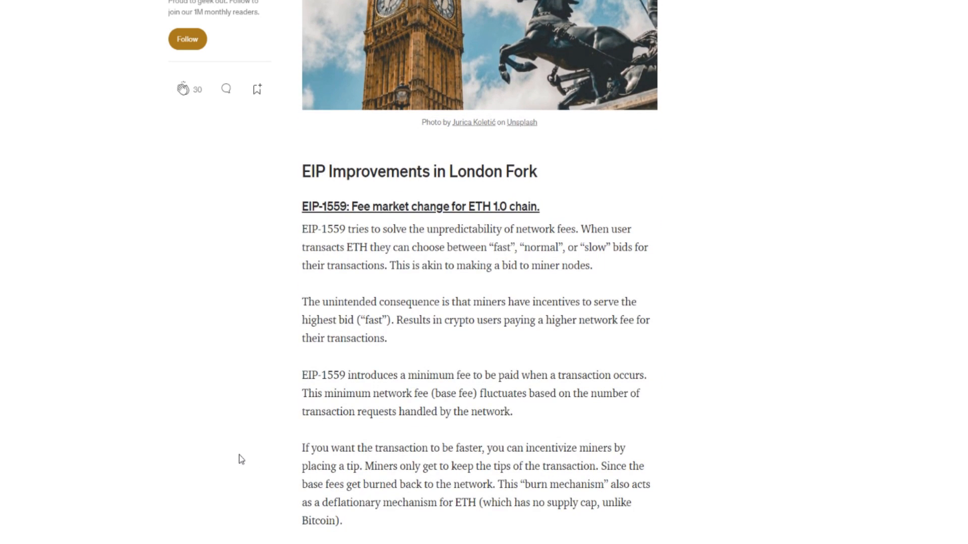
{"action": "scroll", "scroll_direction": "down", "scroll_amount": 3}
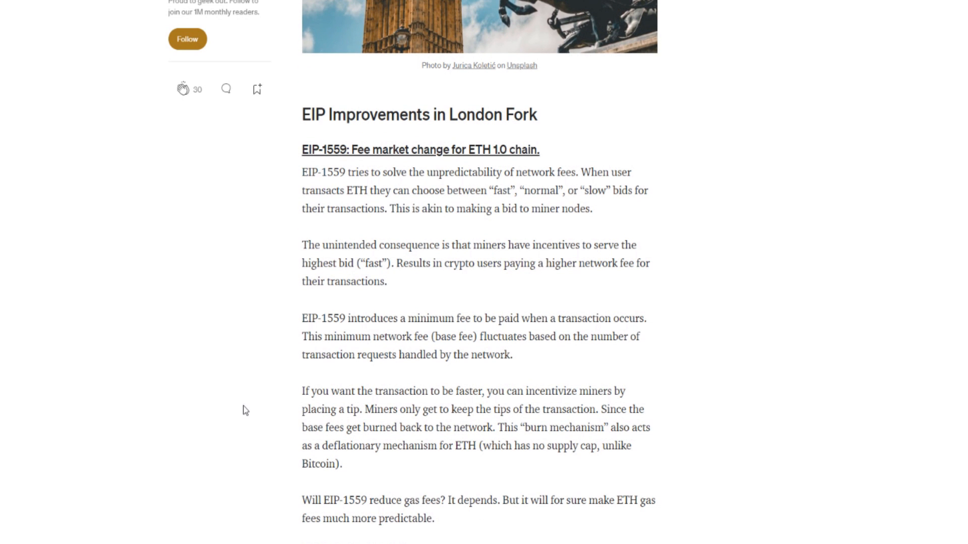
{"action": "mouse_move", "coordinate": [330, 195]}
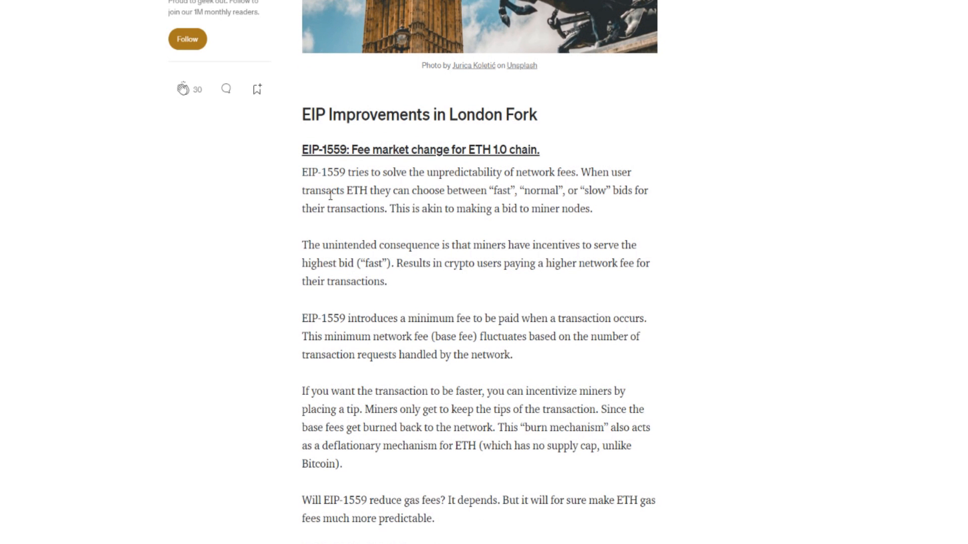
{"action": "mouse_move", "coordinate": [352, 191]}
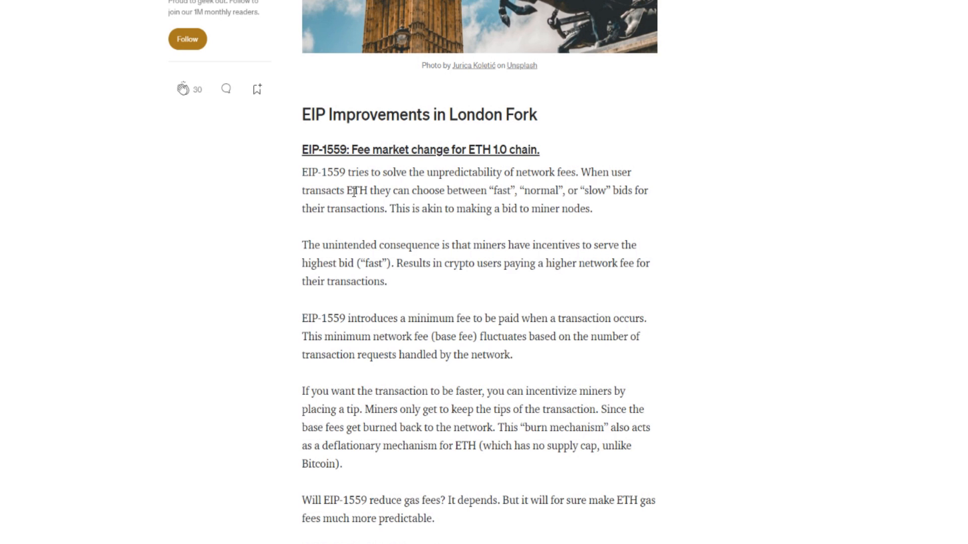
{"action": "mouse_move", "coordinate": [561, 185]}
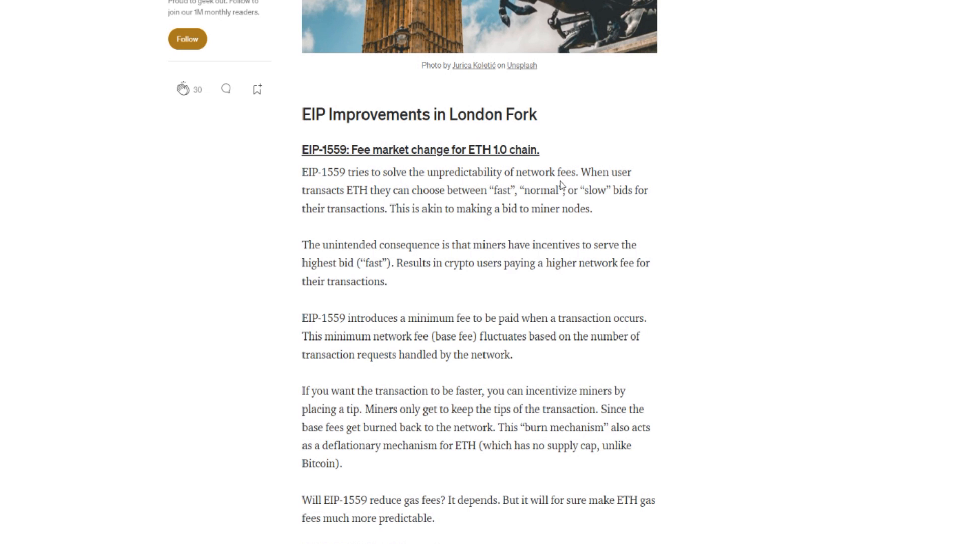
{"action": "mouse_move", "coordinate": [445, 203]}
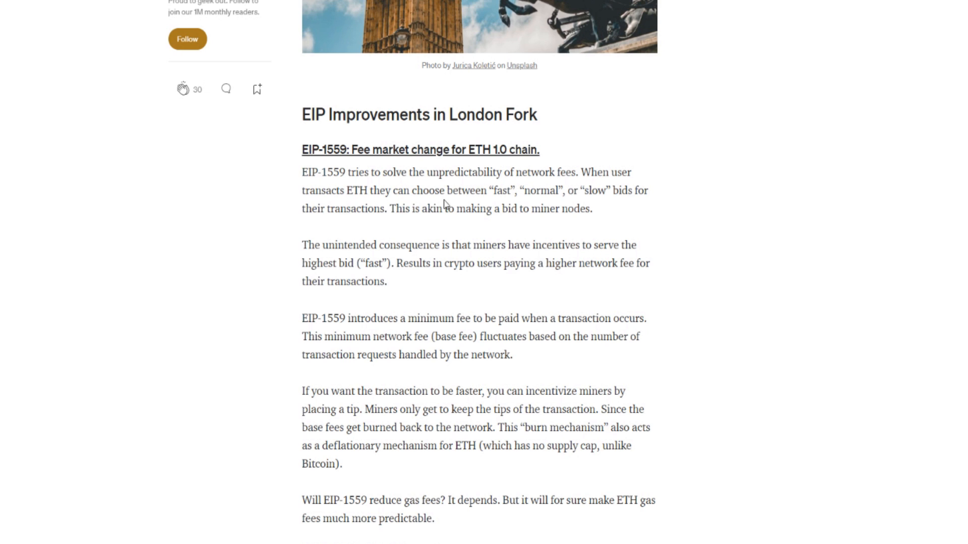
{"action": "mouse_move", "coordinate": [371, 215]}
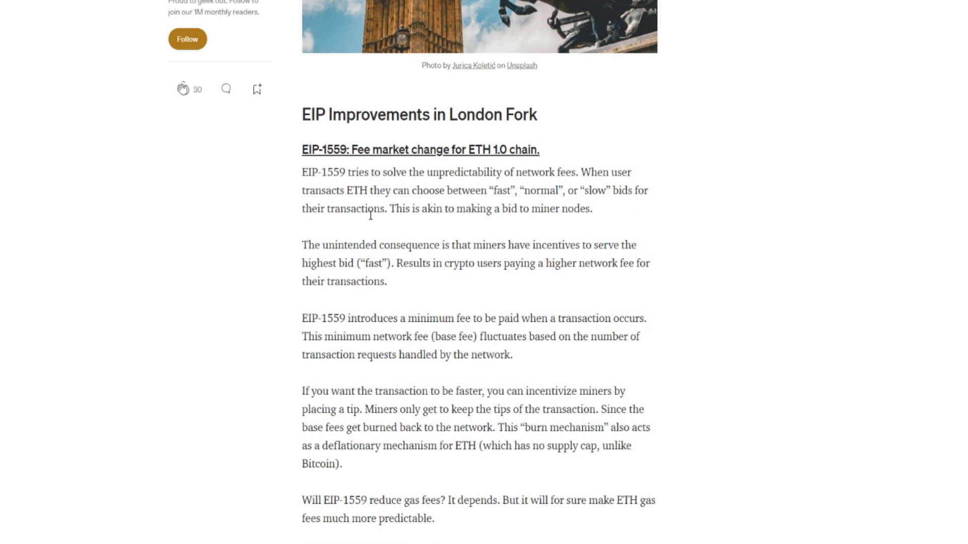
{"action": "mouse_move", "coordinate": [482, 223]}
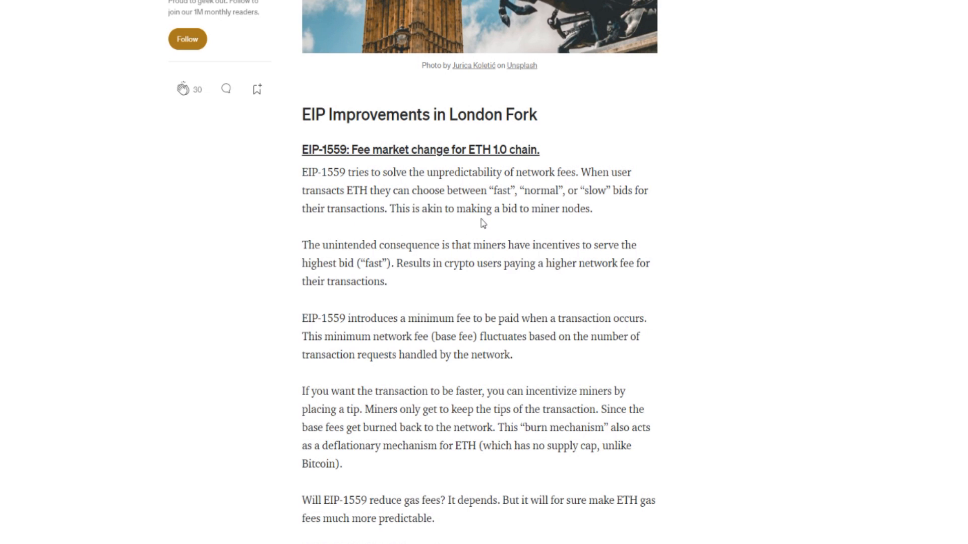
{"action": "mouse_move", "coordinate": [368, 258]}
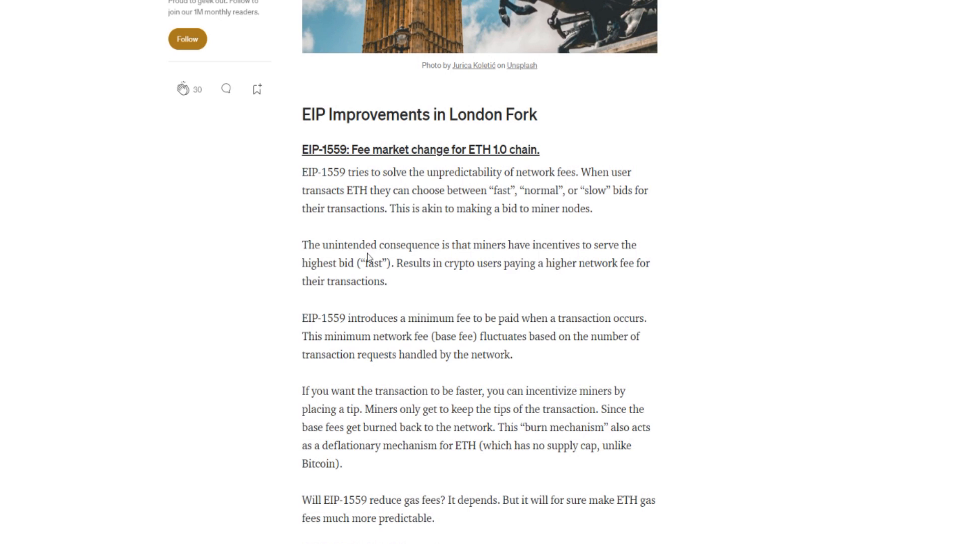
{"action": "mouse_move", "coordinate": [529, 256]}
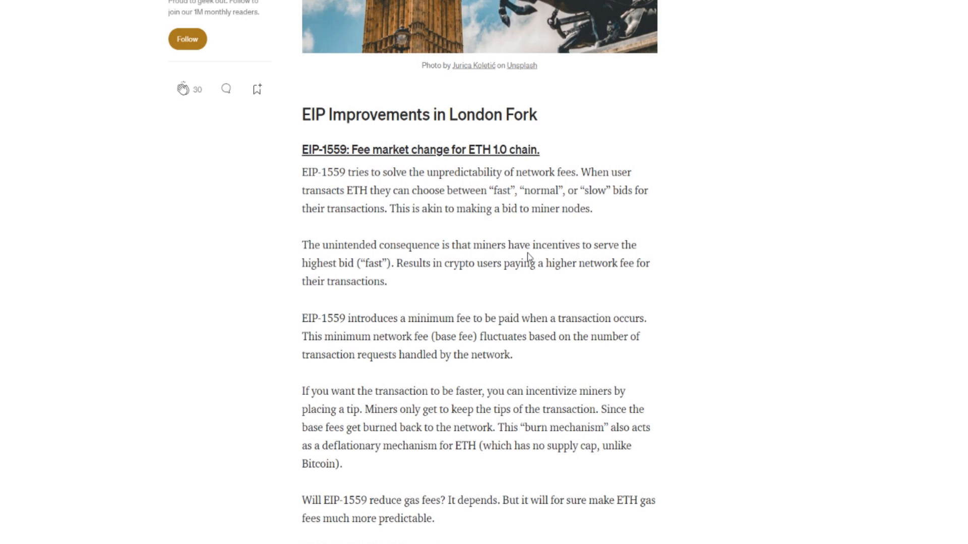
{"action": "mouse_move", "coordinate": [366, 277]}
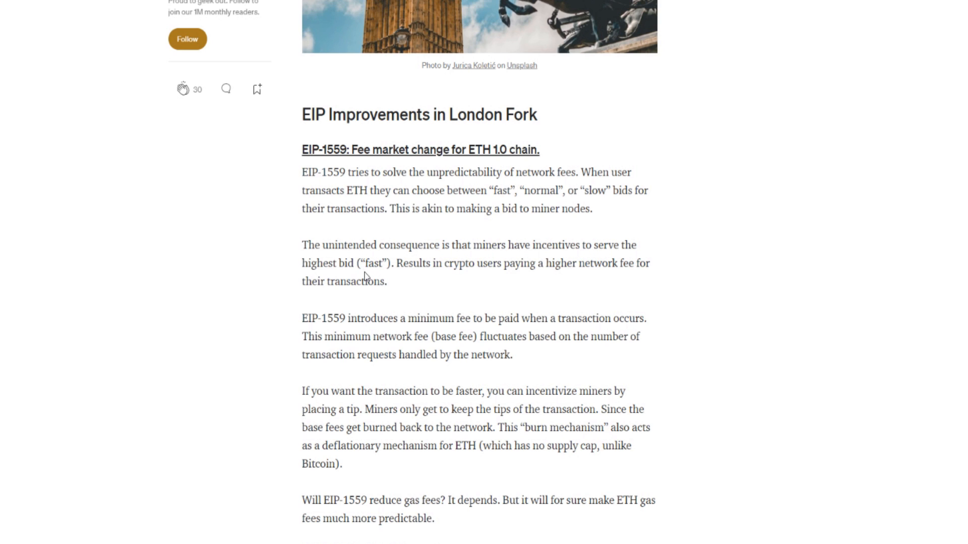
{"action": "mouse_move", "coordinate": [520, 281]}
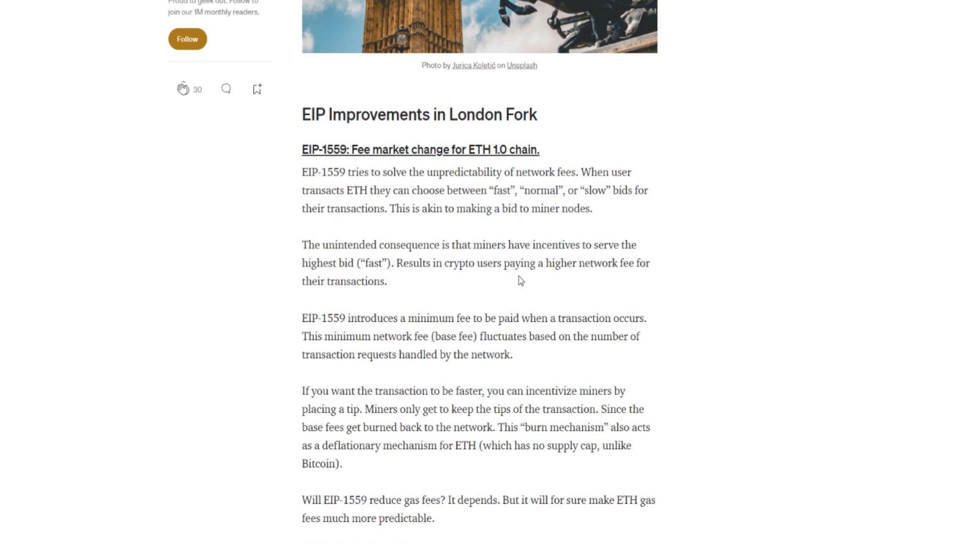
{"action": "mouse_move", "coordinate": [371, 292]}
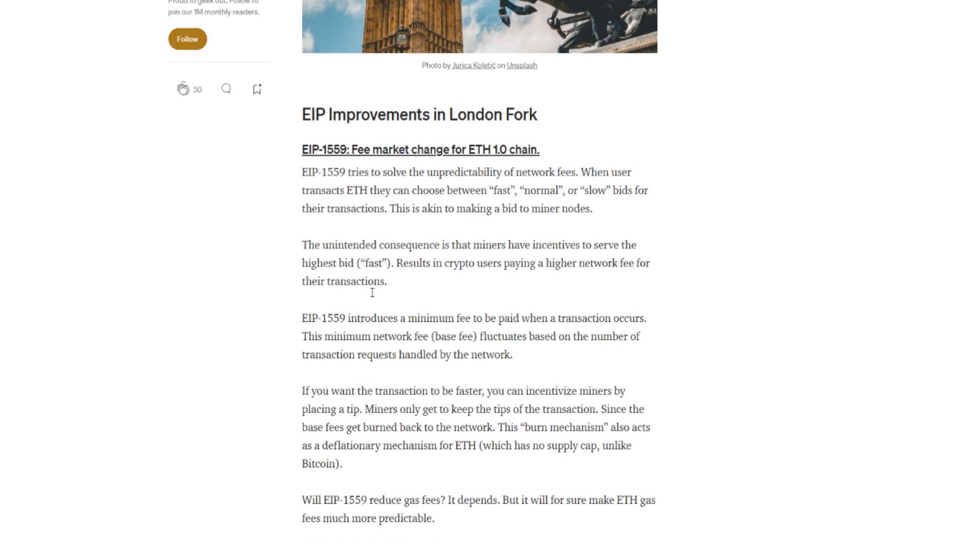
{"action": "mouse_move", "coordinate": [351, 336]}
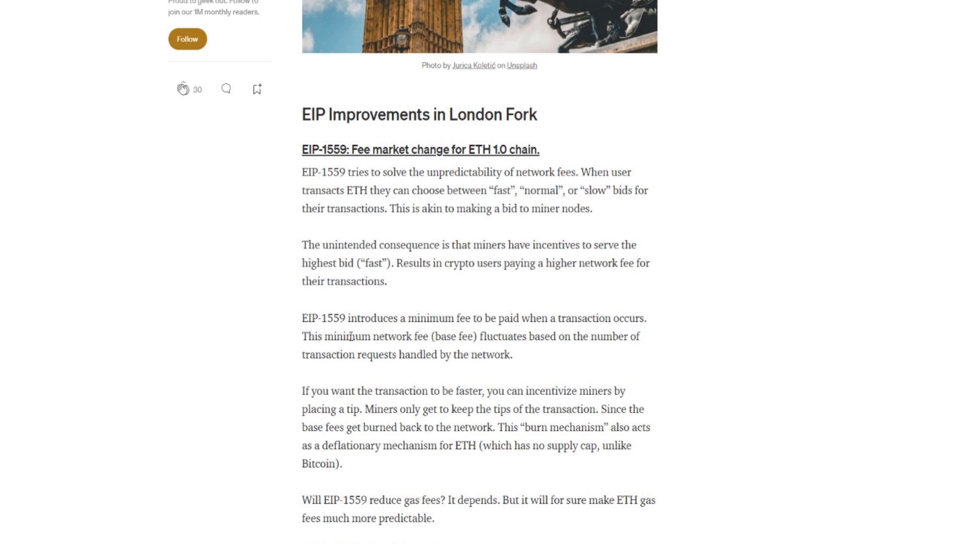
{"action": "mouse_move", "coordinate": [473, 335]}
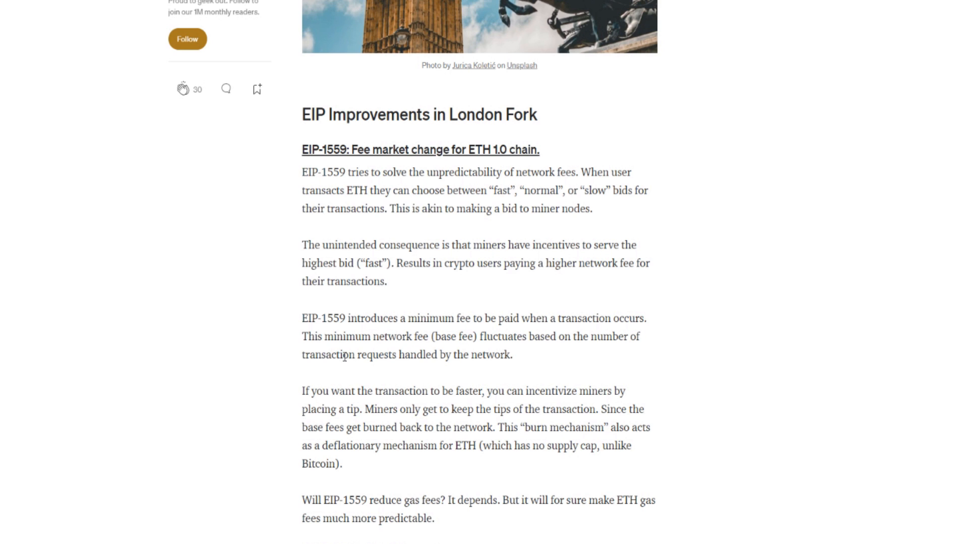
{"action": "mouse_move", "coordinate": [537, 355]}
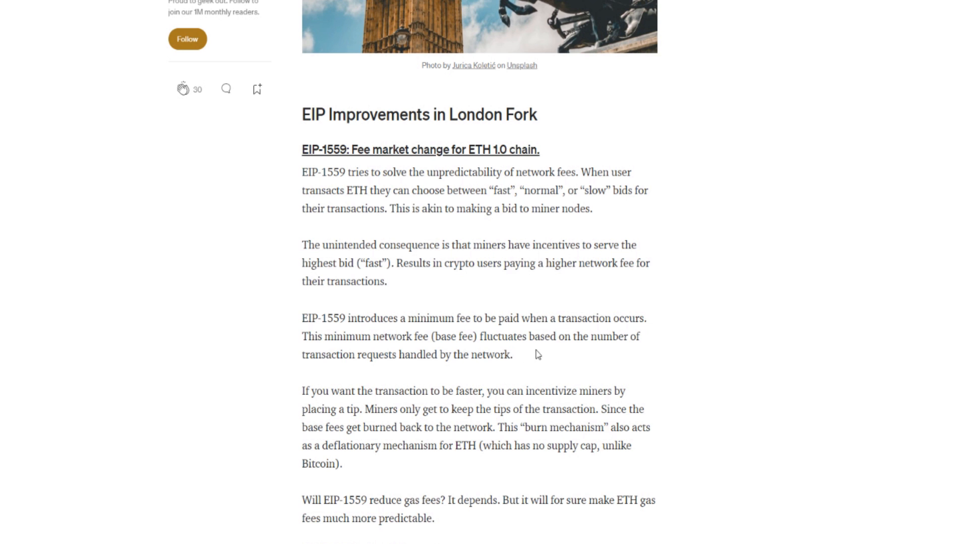
{"action": "mouse_move", "coordinate": [426, 373]}
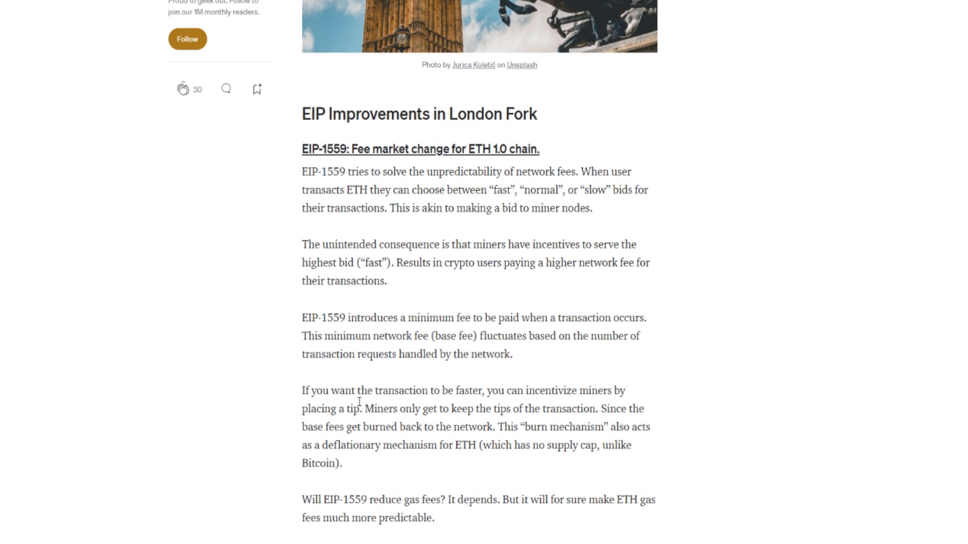
{"action": "scroll", "scroll_direction": "down", "scroll_amount": 3}
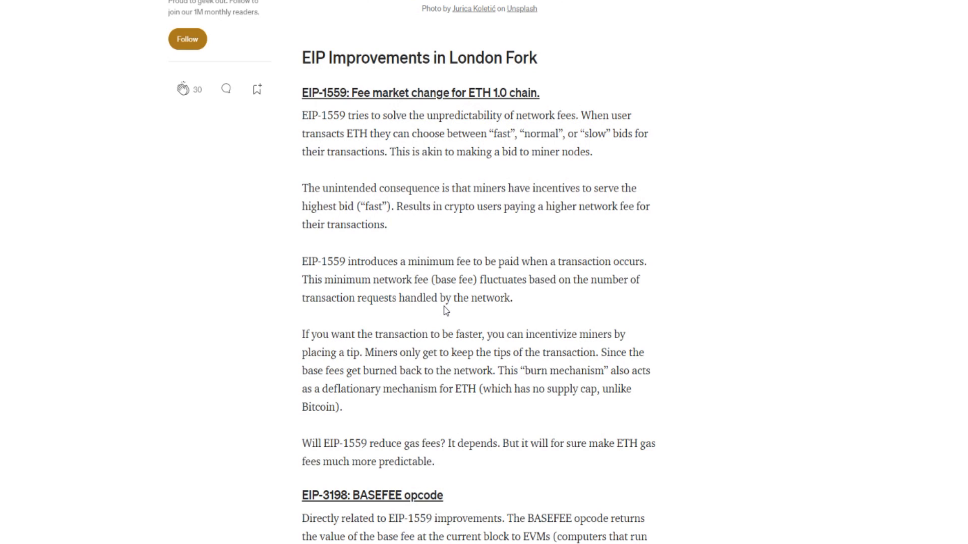
{"action": "mouse_move", "coordinate": [468, 276]}
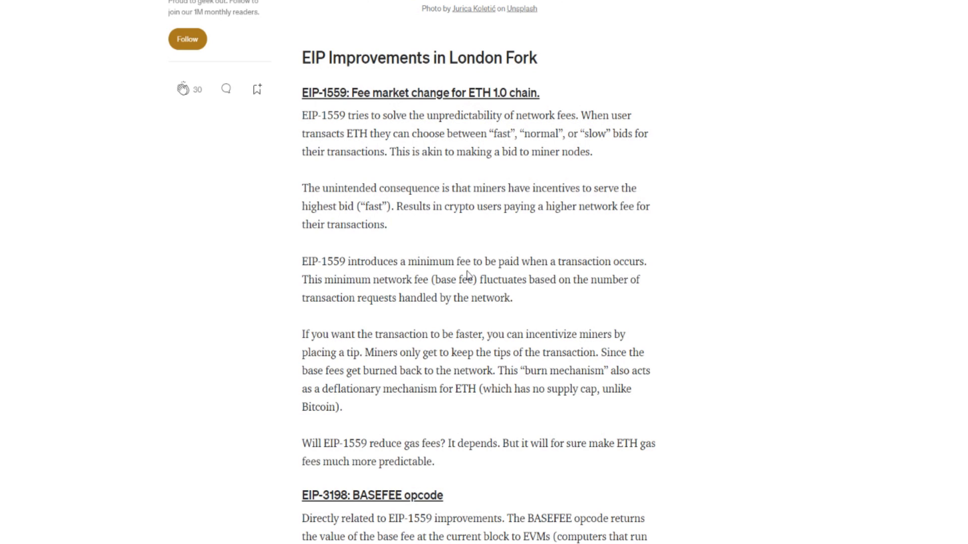
{"action": "mouse_move", "coordinate": [526, 290]}
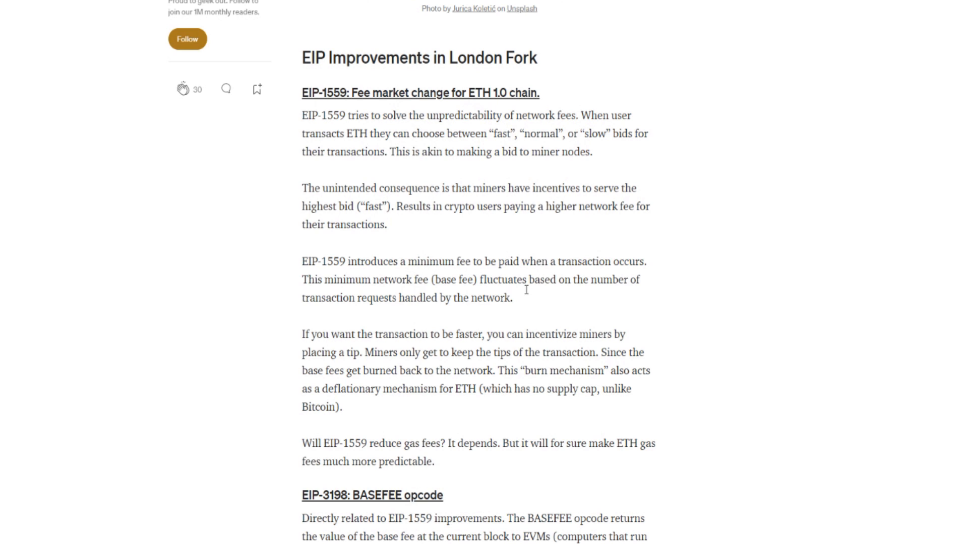
{"action": "mouse_move", "coordinate": [519, 272]}
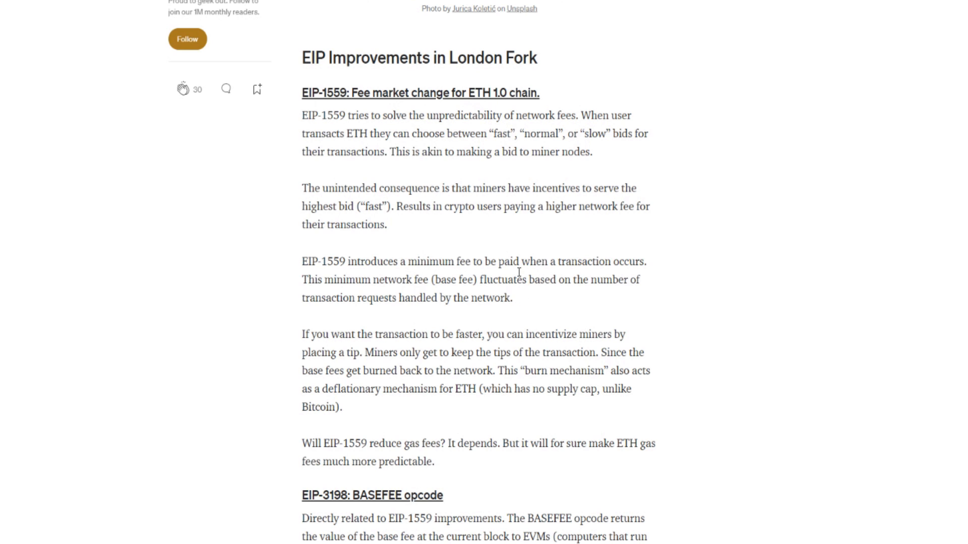
{"action": "mouse_move", "coordinate": [382, 352]}
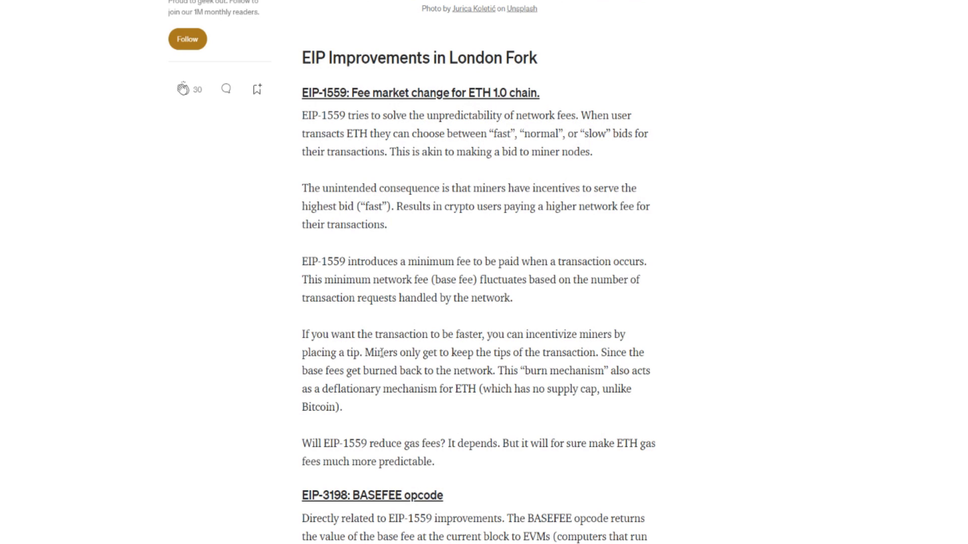
{"action": "mouse_move", "coordinate": [614, 347]}
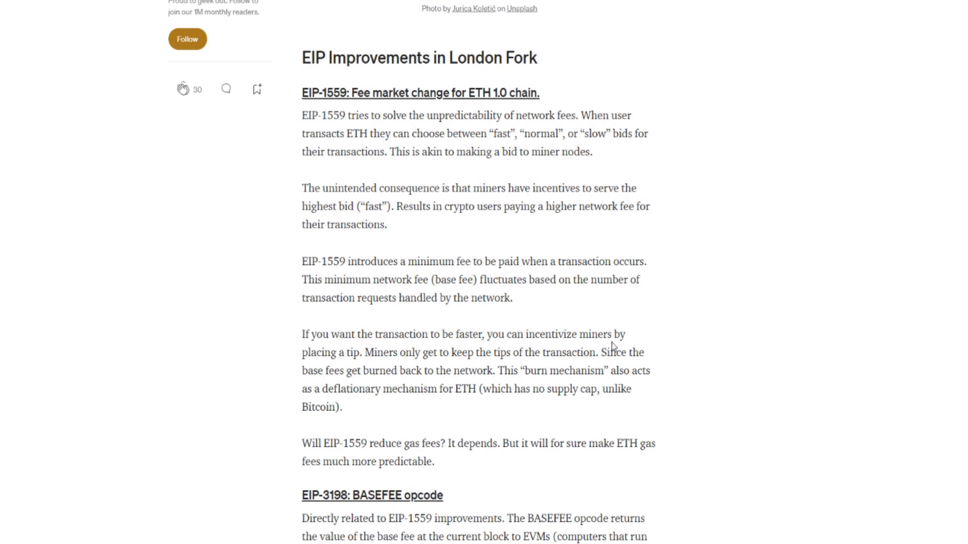
{"action": "mouse_move", "coordinate": [397, 371]}
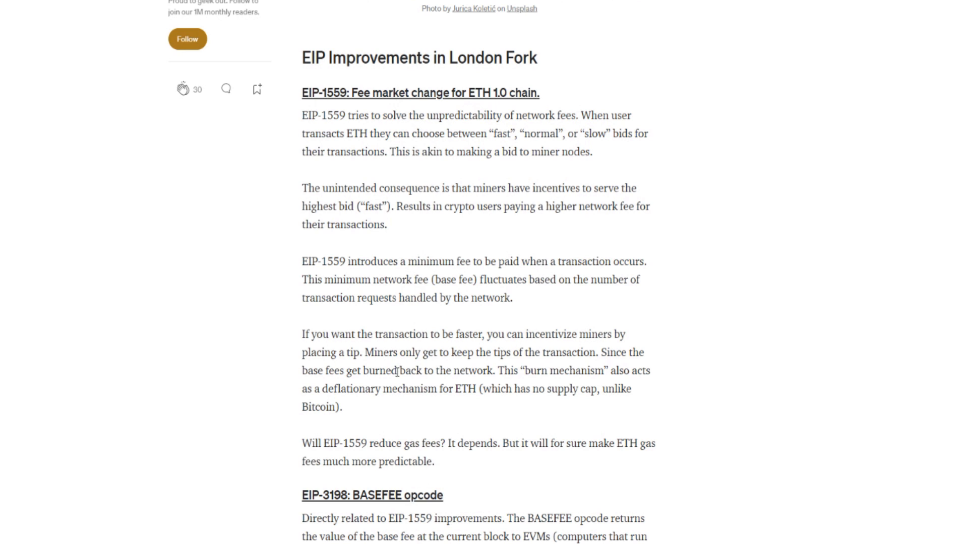
{"action": "mouse_move", "coordinate": [536, 364]}
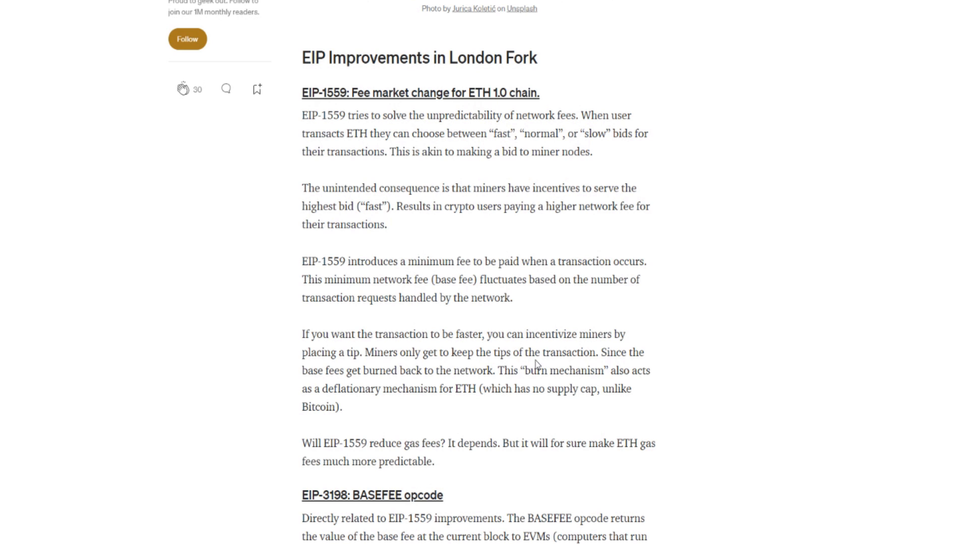
{"action": "mouse_move", "coordinate": [369, 385]}
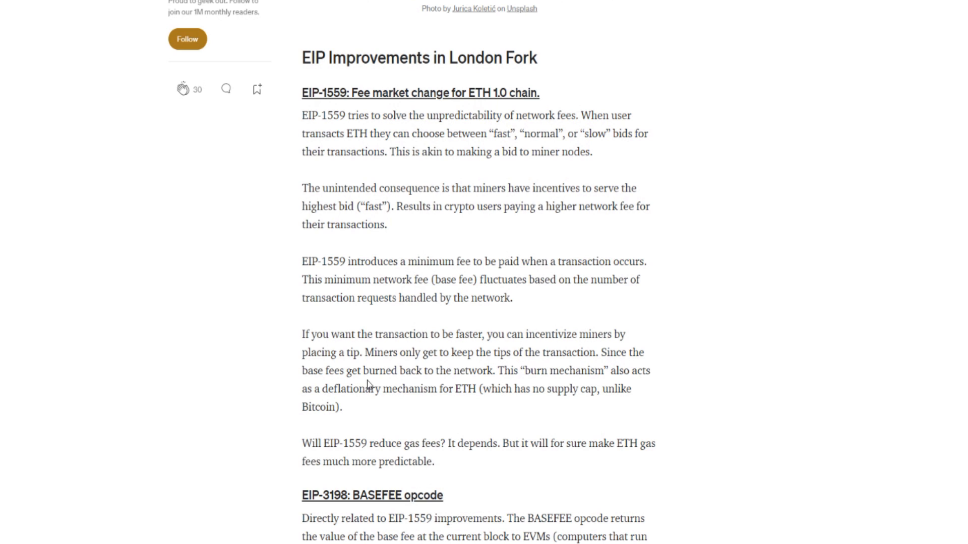
{"action": "mouse_move", "coordinate": [583, 375]}
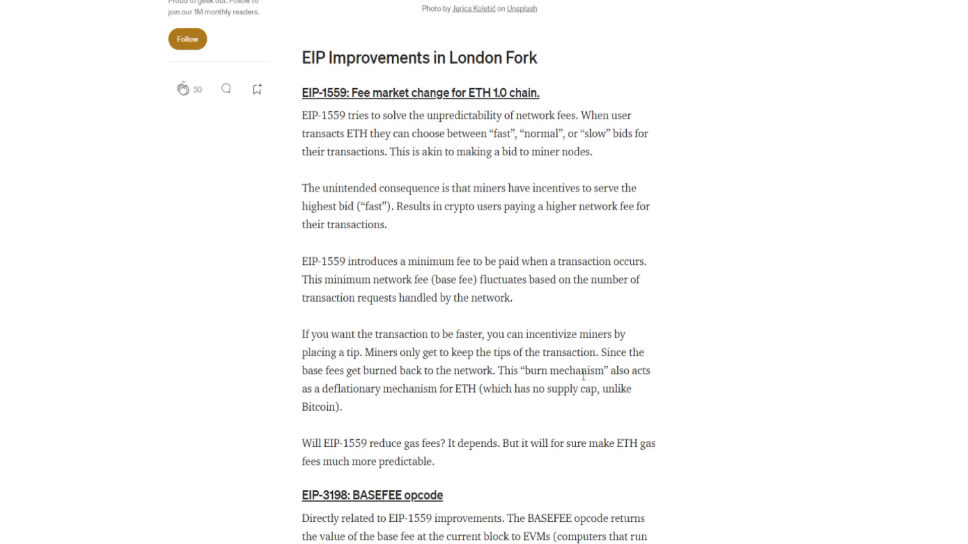
{"action": "mouse_move", "coordinate": [396, 405]}
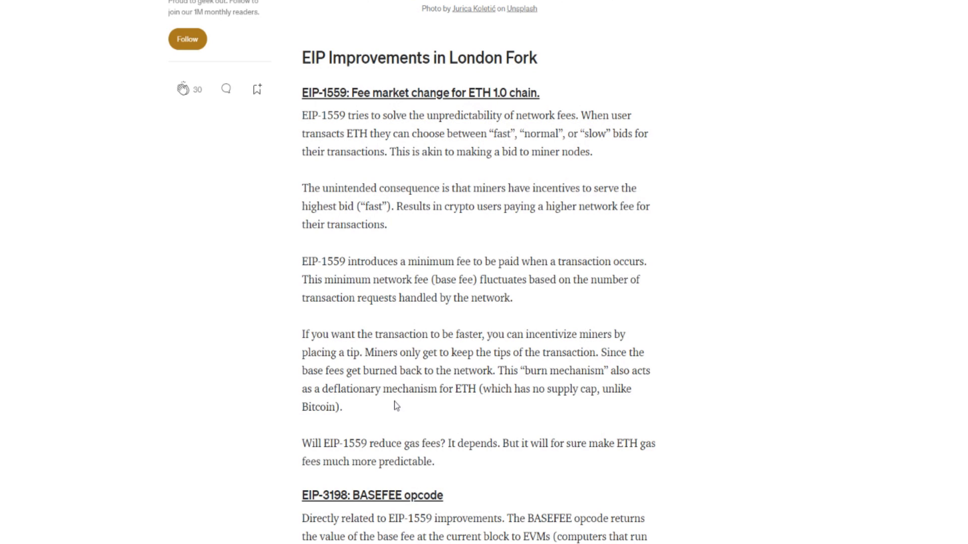
{"action": "mouse_move", "coordinate": [523, 405]}
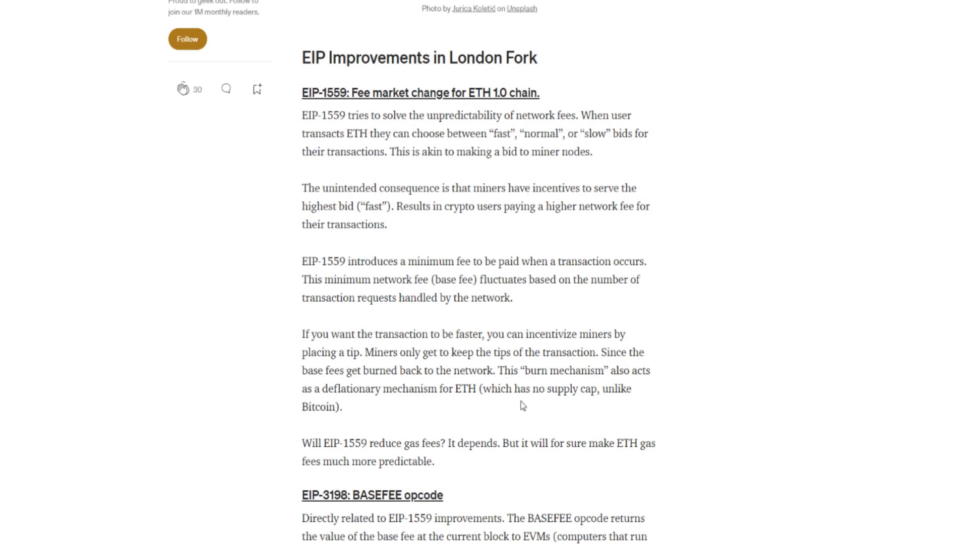
{"action": "mouse_move", "coordinate": [617, 402]}
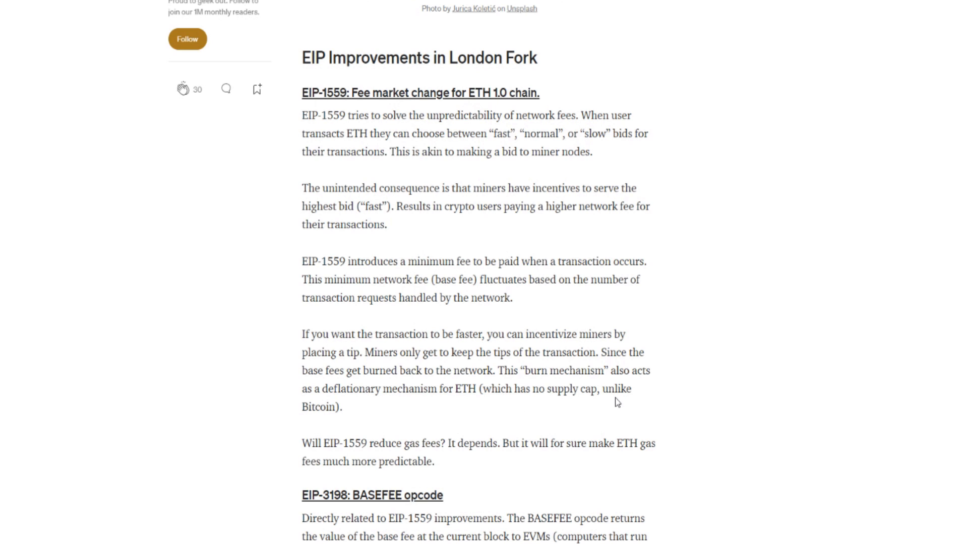
{"action": "mouse_move", "coordinate": [455, 400]}
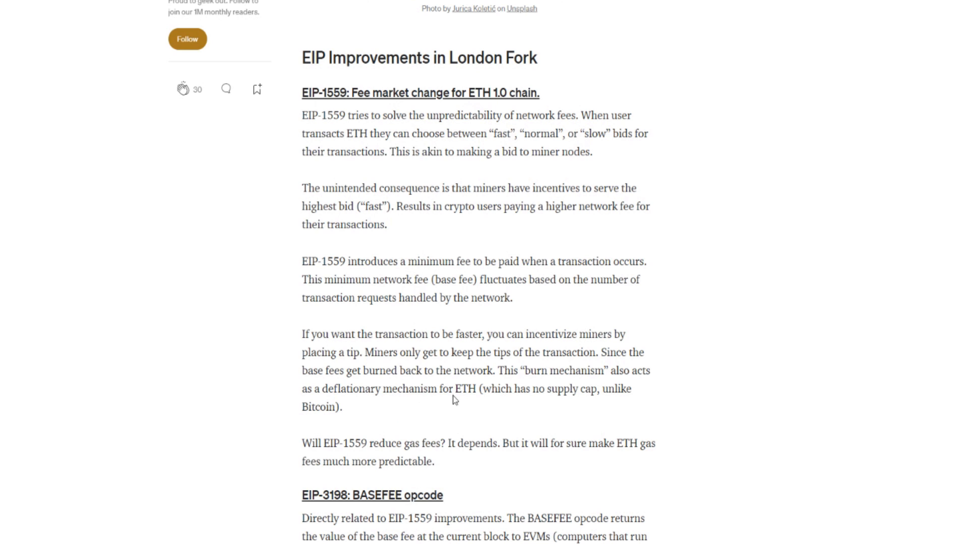
{"action": "mouse_move", "coordinate": [537, 401]}
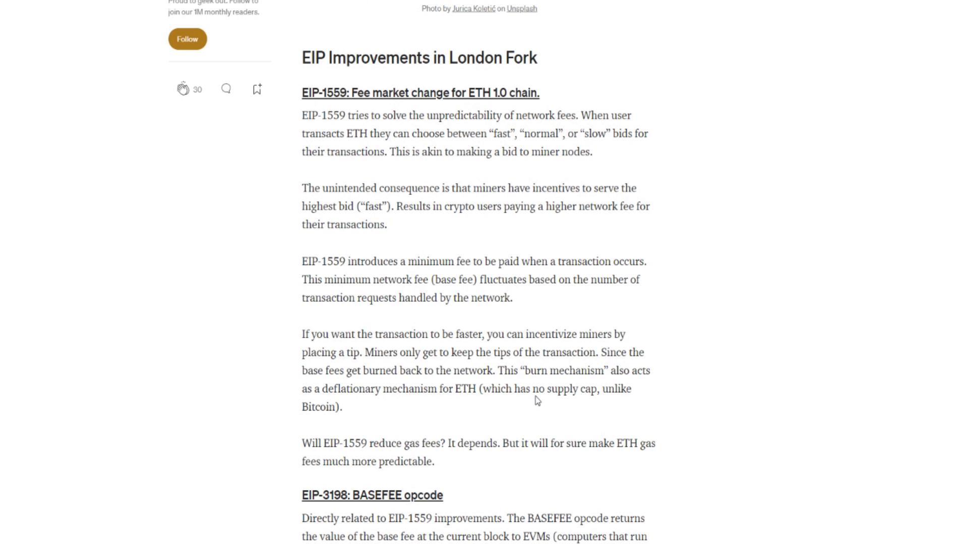
{"action": "mouse_move", "coordinate": [544, 400]}
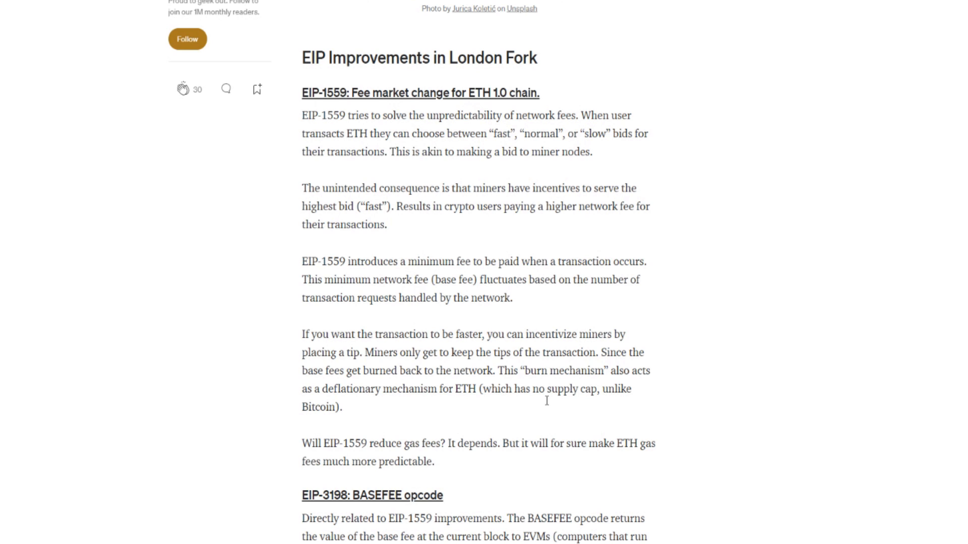
{"action": "mouse_move", "coordinate": [487, 380]}
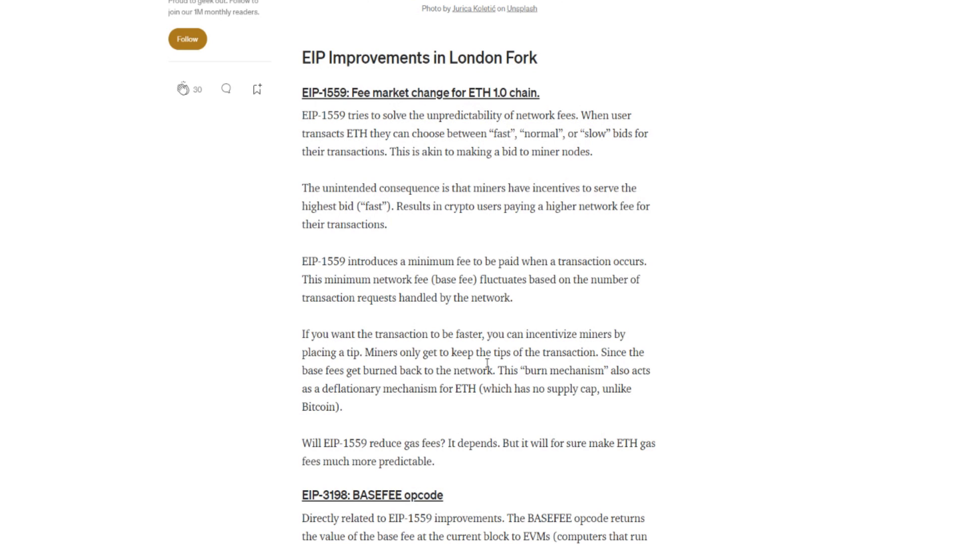
{"action": "mouse_move", "coordinate": [404, 390]}
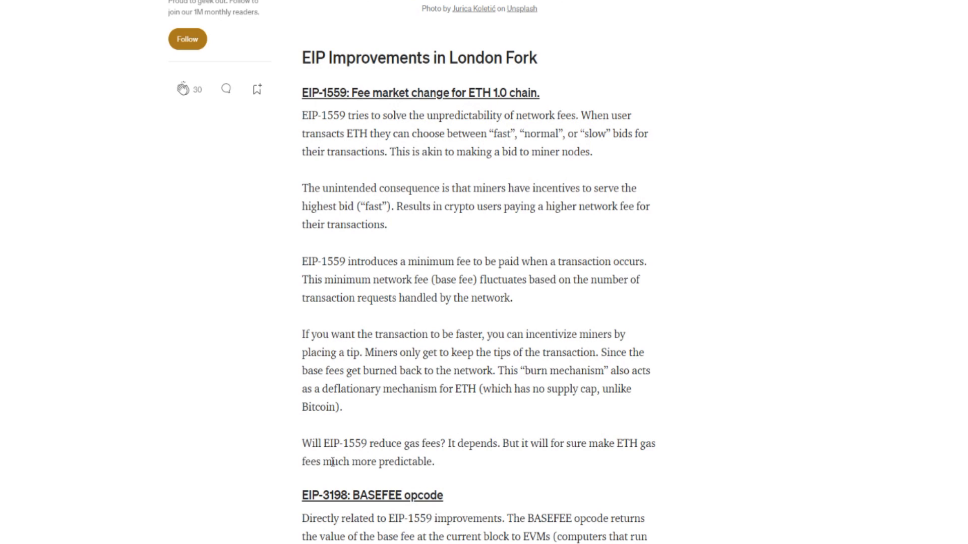
{"action": "mouse_move", "coordinate": [417, 461]}
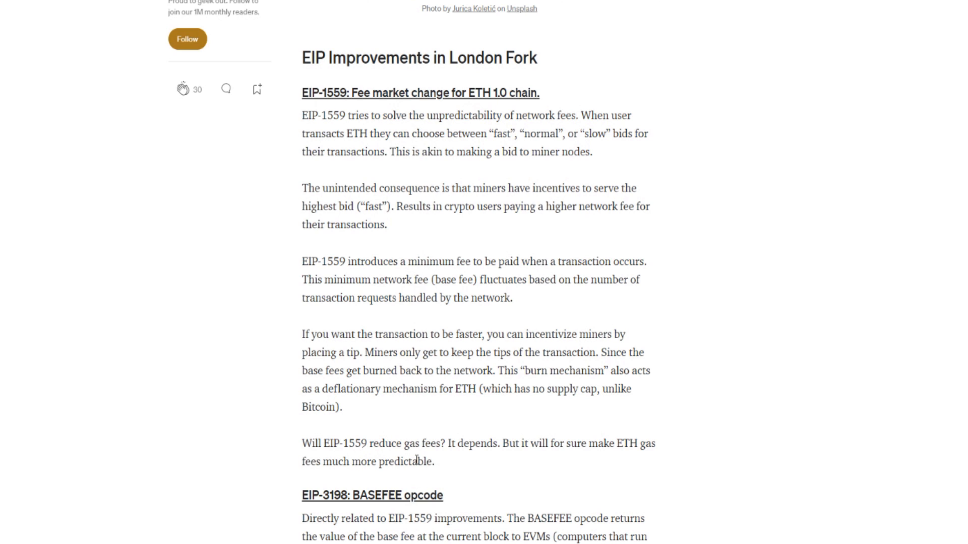
{"action": "mouse_move", "coordinate": [554, 456]}
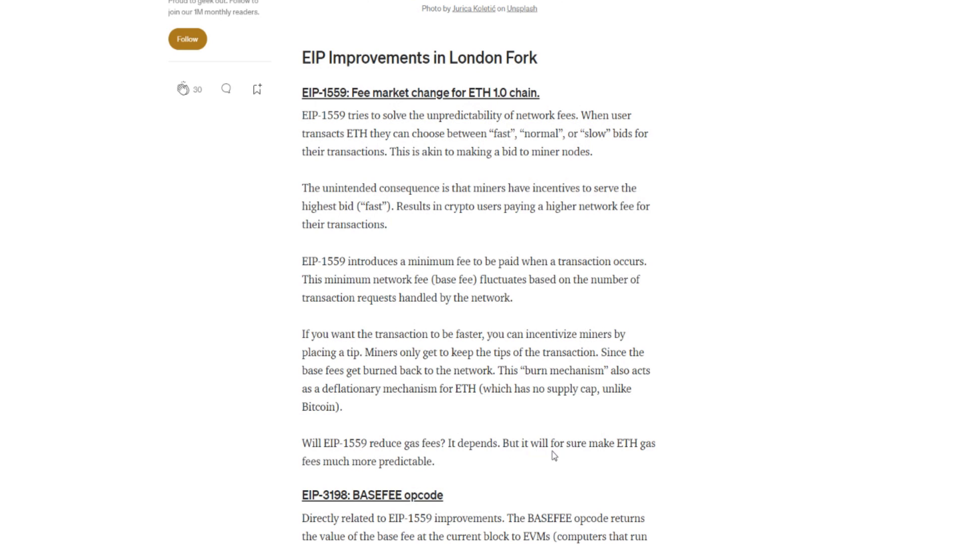
{"action": "mouse_move", "coordinate": [405, 473]}
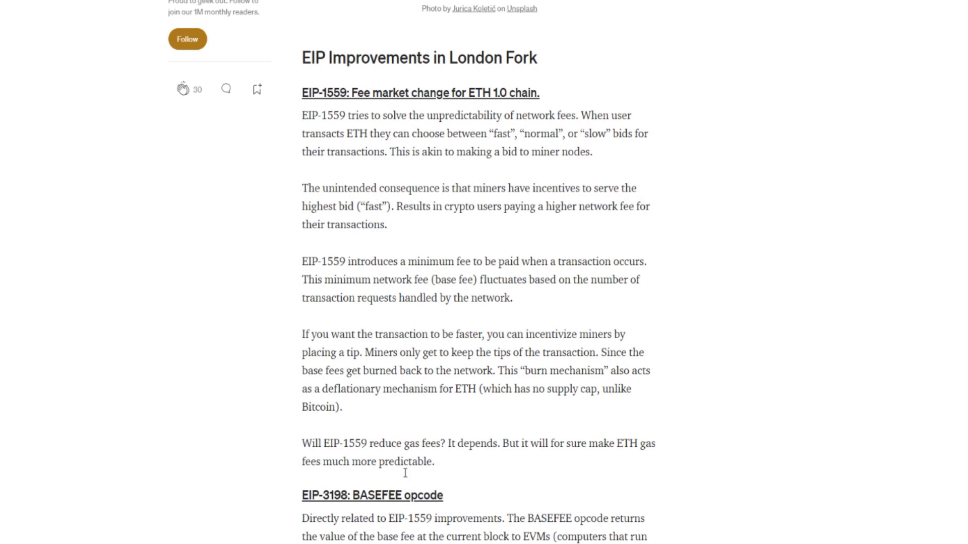
{"action": "double_click", "coordinate": [415, 461]}
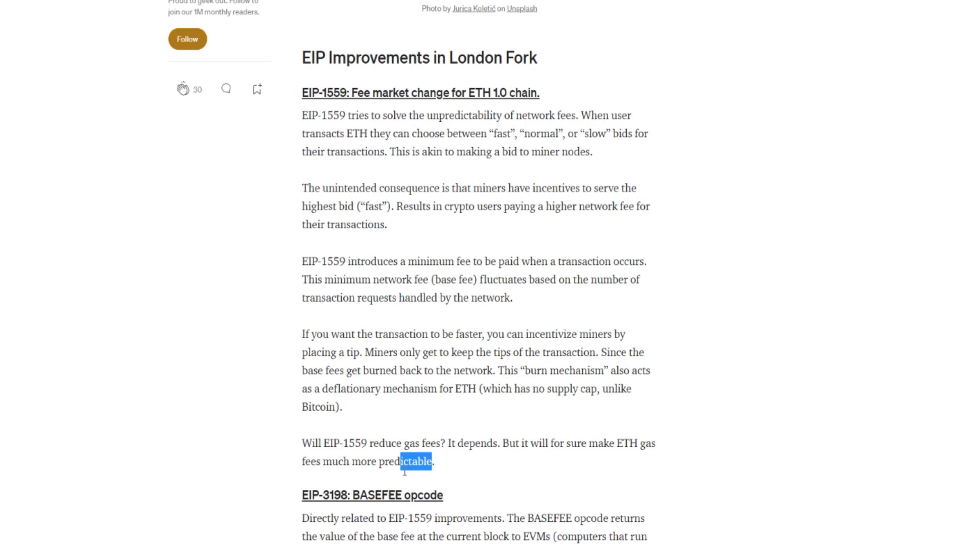
{"action": "double_click", "coordinate": [413, 462]}
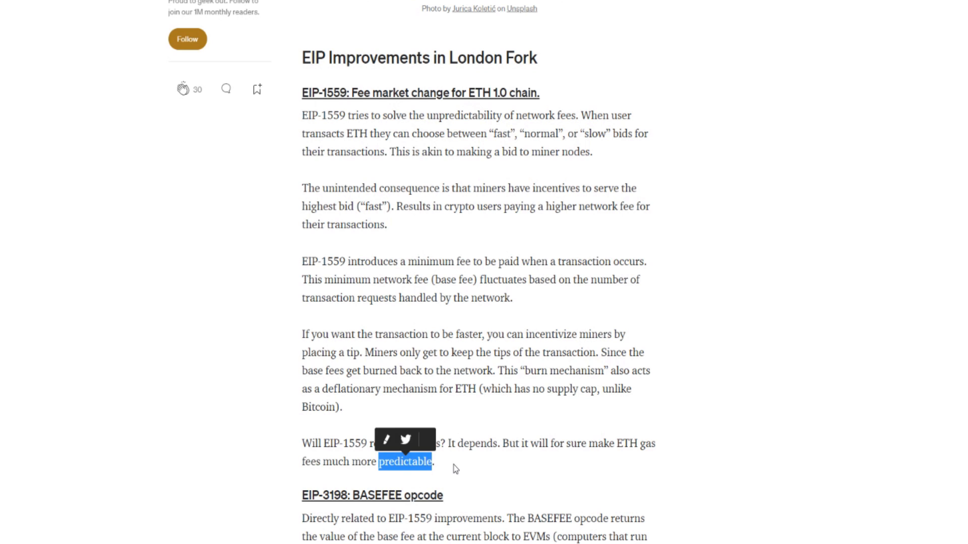
{"action": "left_click", "coordinate": [438, 462]}
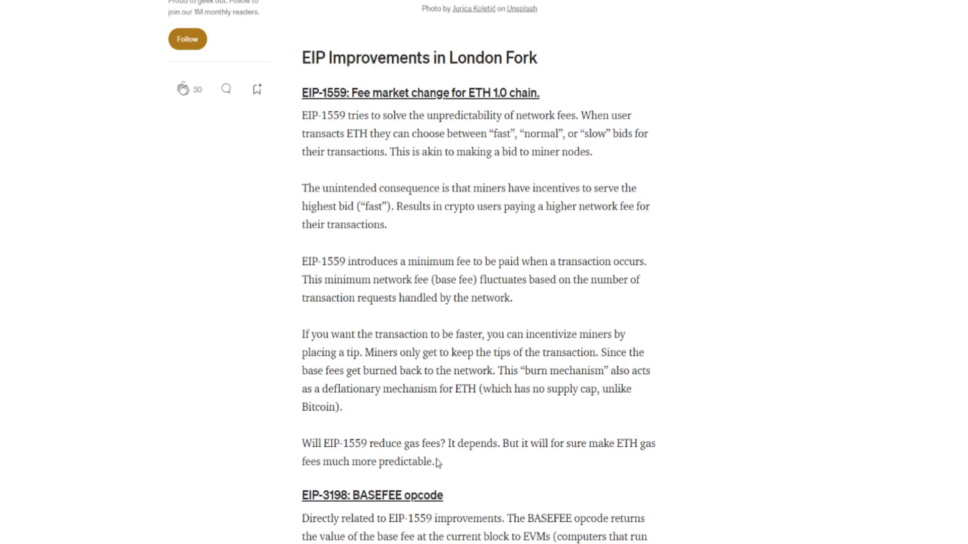
{"action": "scroll", "scroll_direction": "down", "scroll_amount": 3}
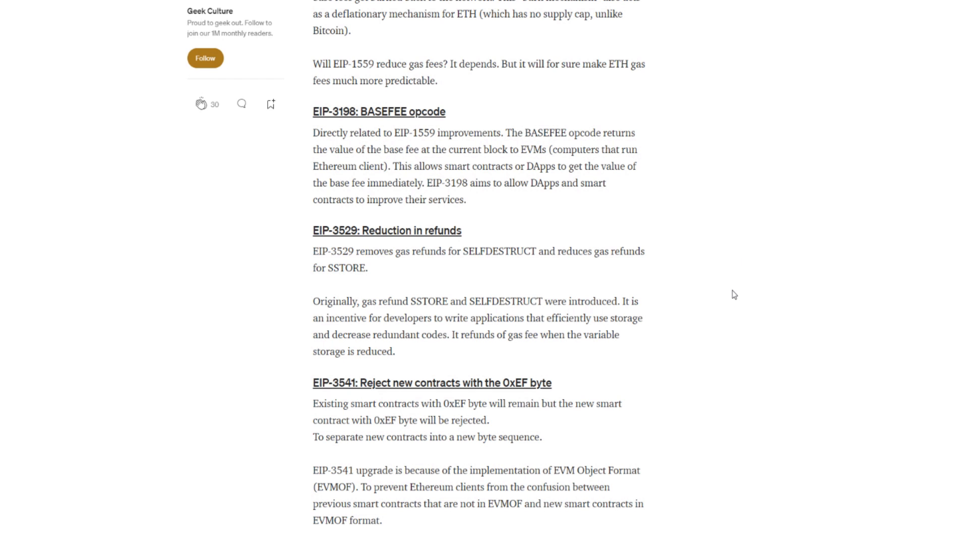
{"action": "scroll", "scroll_direction": "up", "scroll_amount": 3}
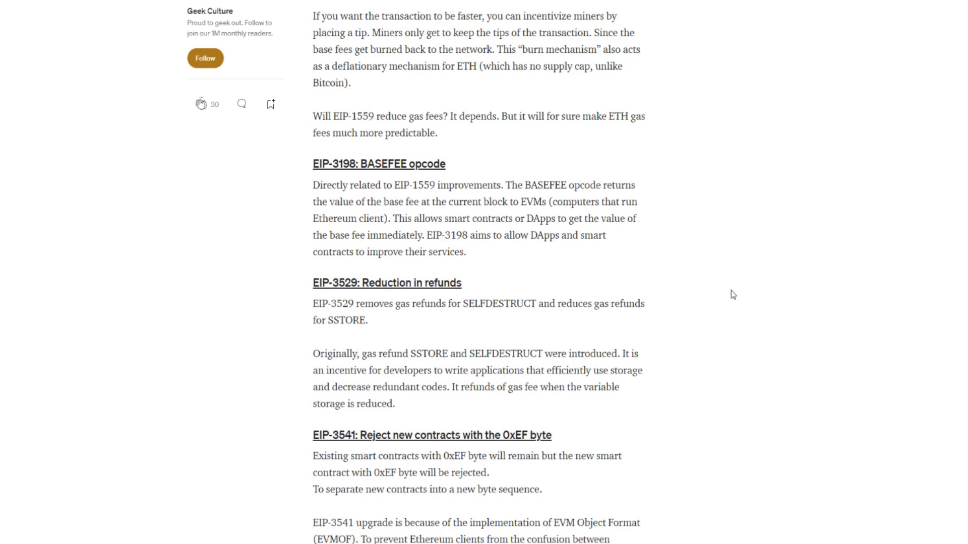
{"action": "scroll", "scroll_direction": "up", "scroll_amount": 3}
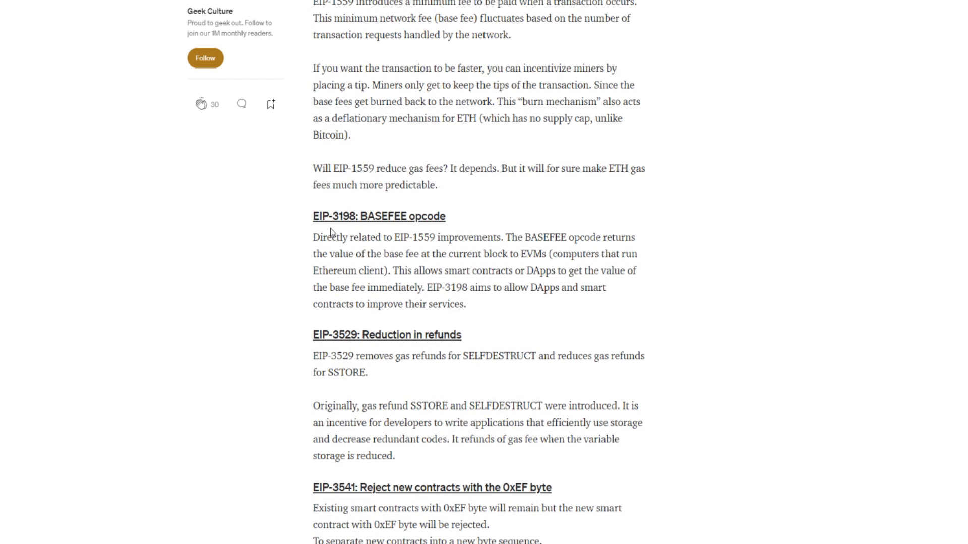
{"action": "mouse_move", "coordinate": [380, 234]}
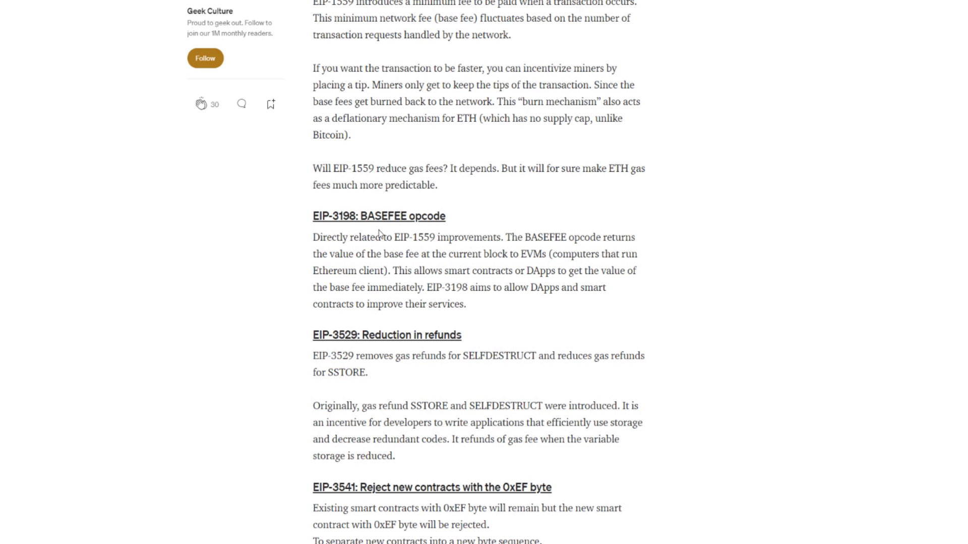
{"action": "mouse_move", "coordinate": [390, 248]}
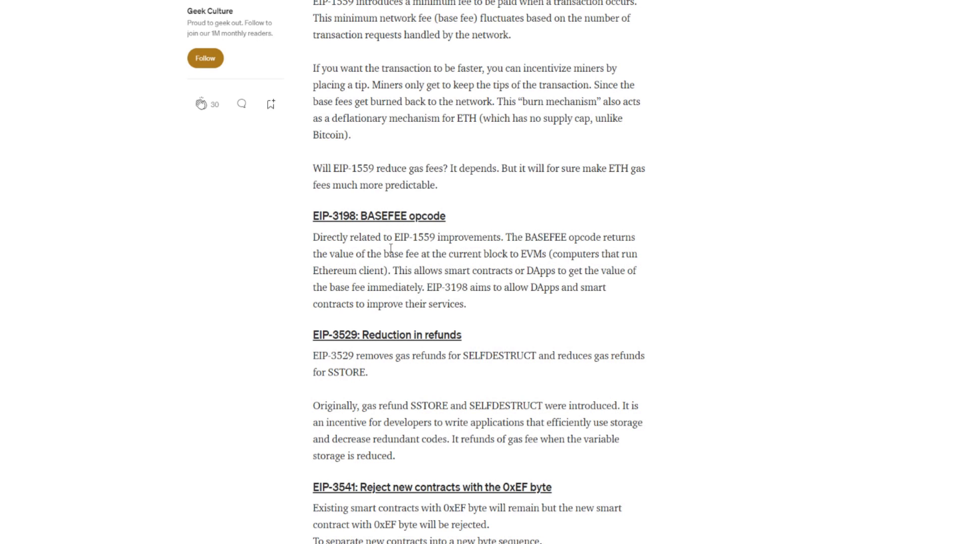
{"action": "mouse_move", "coordinate": [425, 248]}
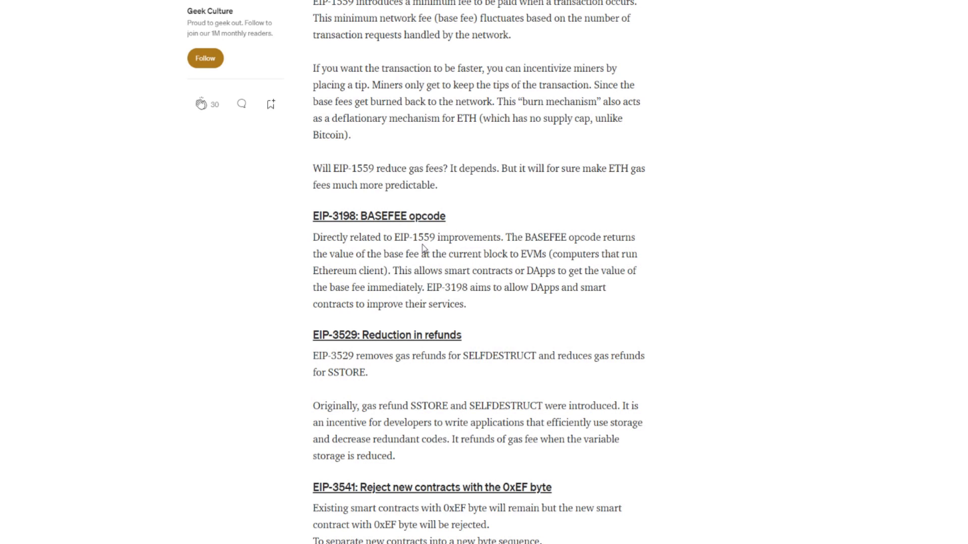
{"action": "mouse_move", "coordinate": [569, 251]}
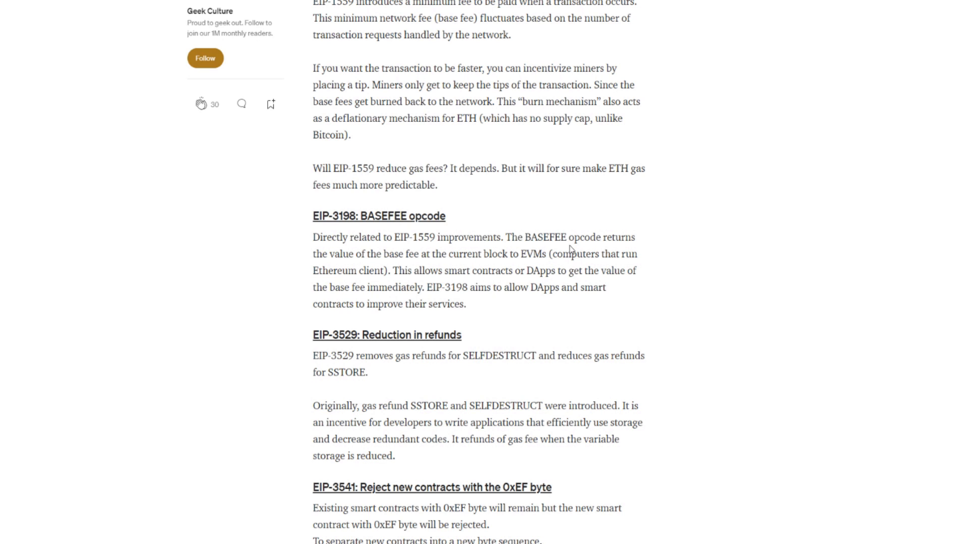
{"action": "mouse_move", "coordinate": [412, 266]}
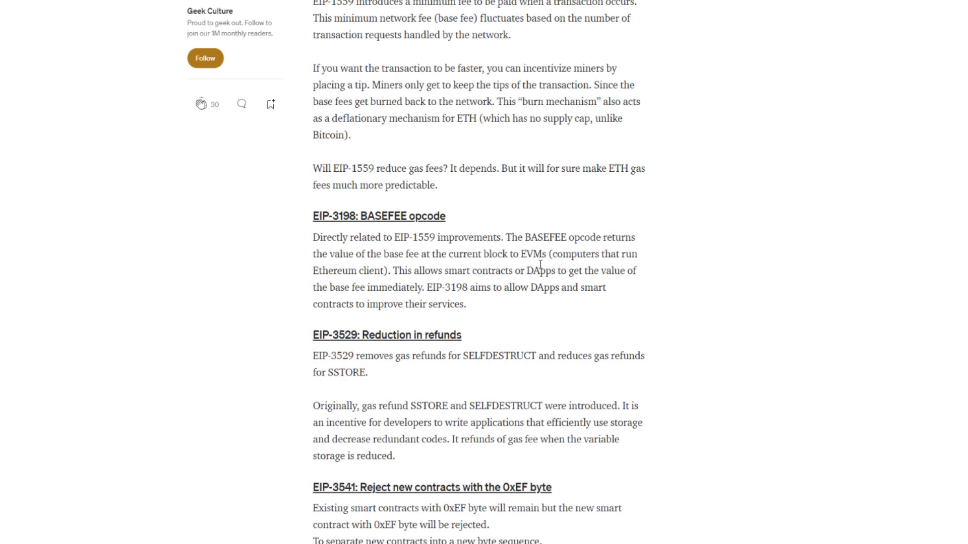
{"action": "mouse_move", "coordinate": [379, 288]}
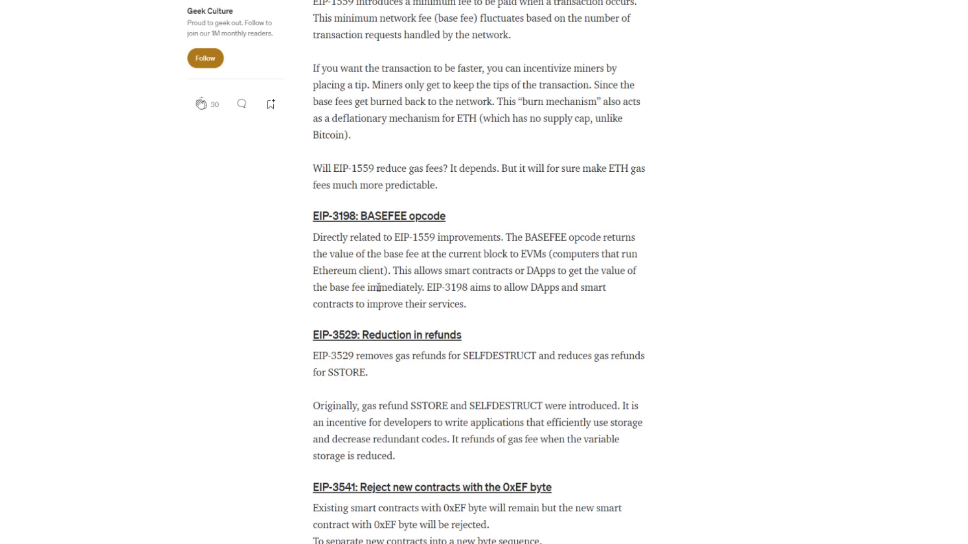
{"action": "mouse_move", "coordinate": [464, 283]}
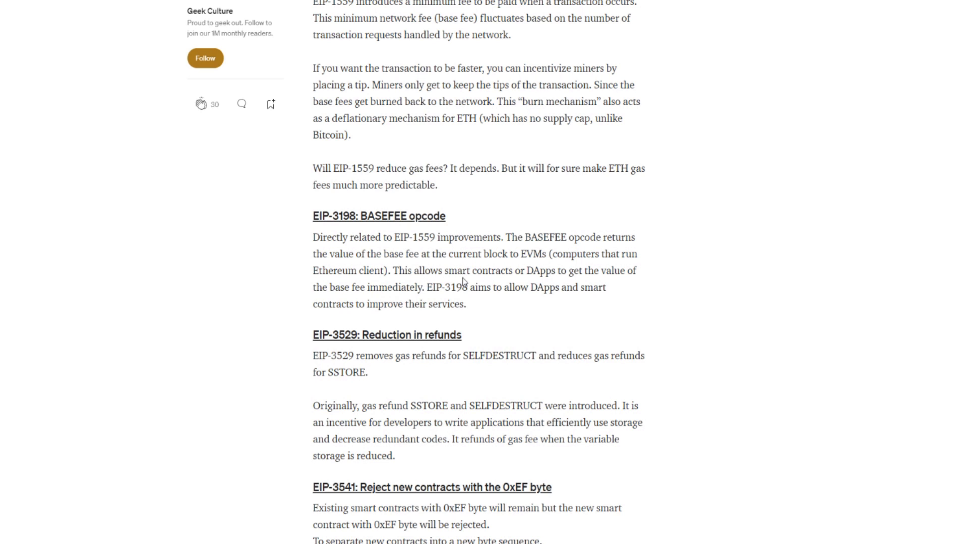
{"action": "mouse_move", "coordinate": [625, 281]}
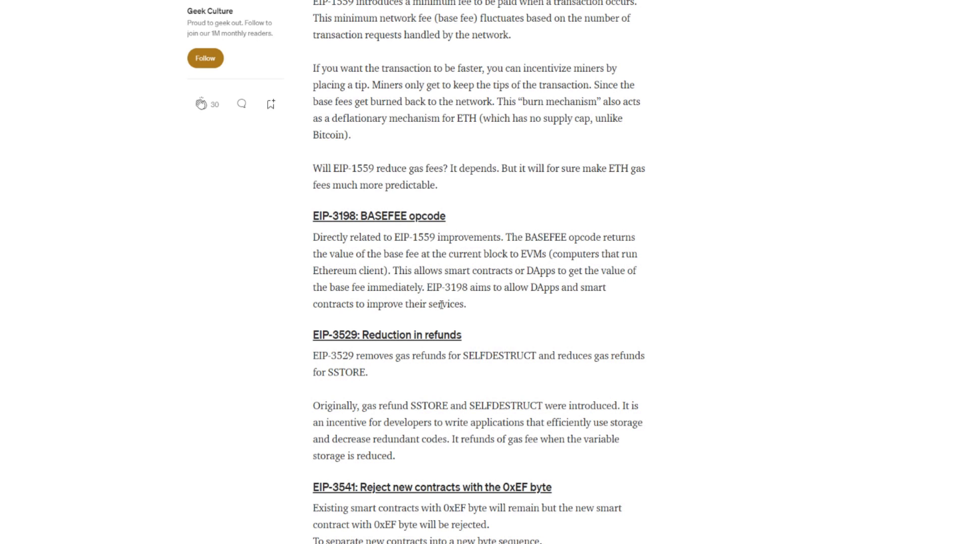
{"action": "mouse_move", "coordinate": [530, 301]}
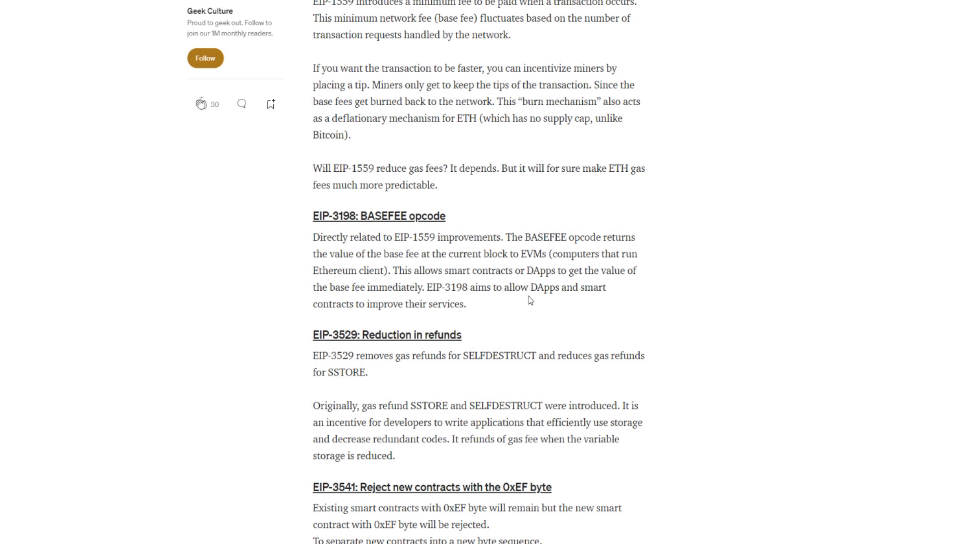
{"action": "mouse_move", "coordinate": [421, 317]}
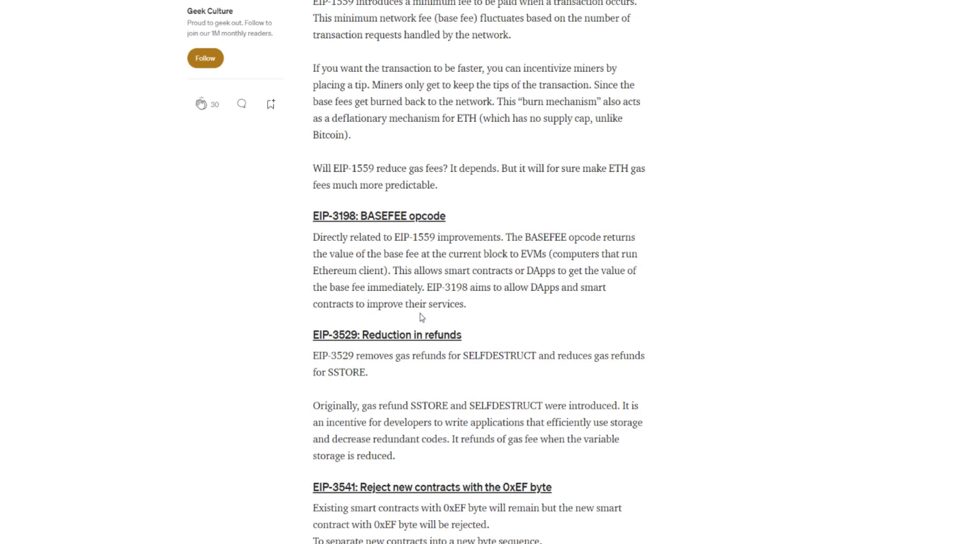
- Scroll past EIP-3529 and EIP-3541 to the EIP-3554 Difficulty Bomb Delay section
{"action": "scroll", "scroll_direction": "down", "scroll_amount": 3}
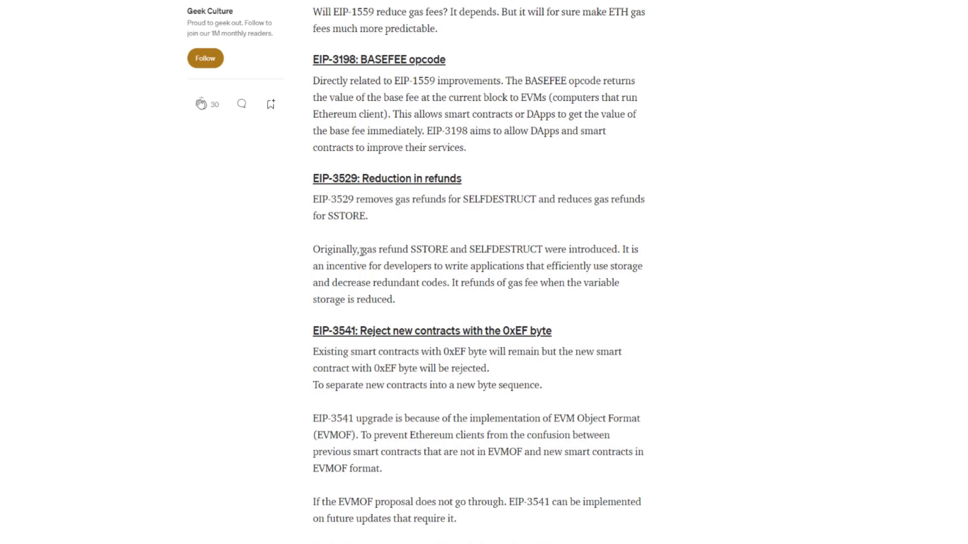
{"action": "mouse_move", "coordinate": [357, 193]}
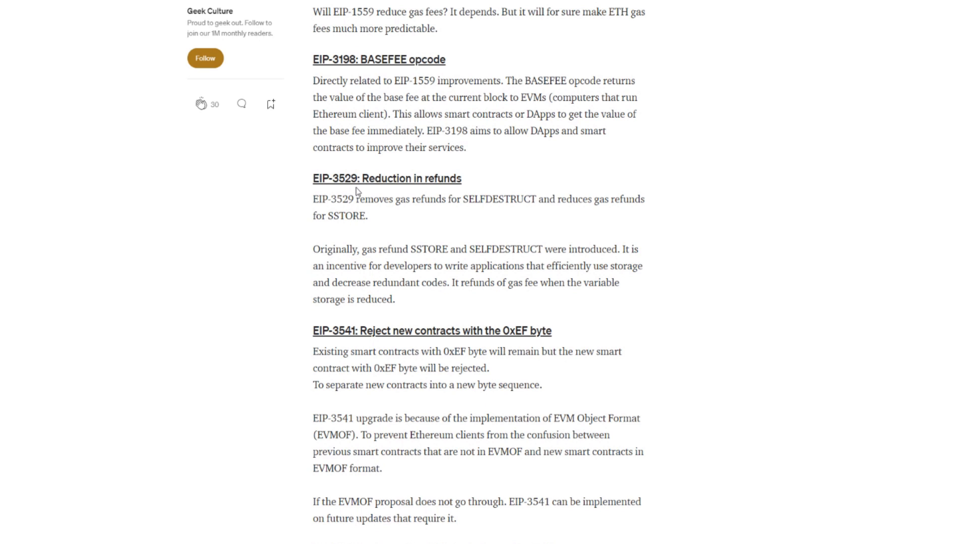
{"action": "mouse_move", "coordinate": [349, 220]}
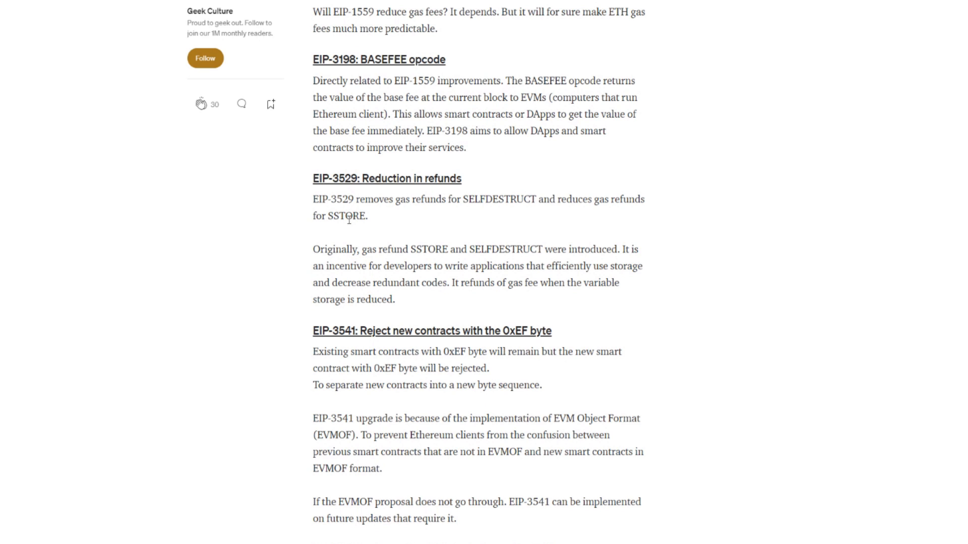
{"action": "mouse_move", "coordinate": [383, 216]}
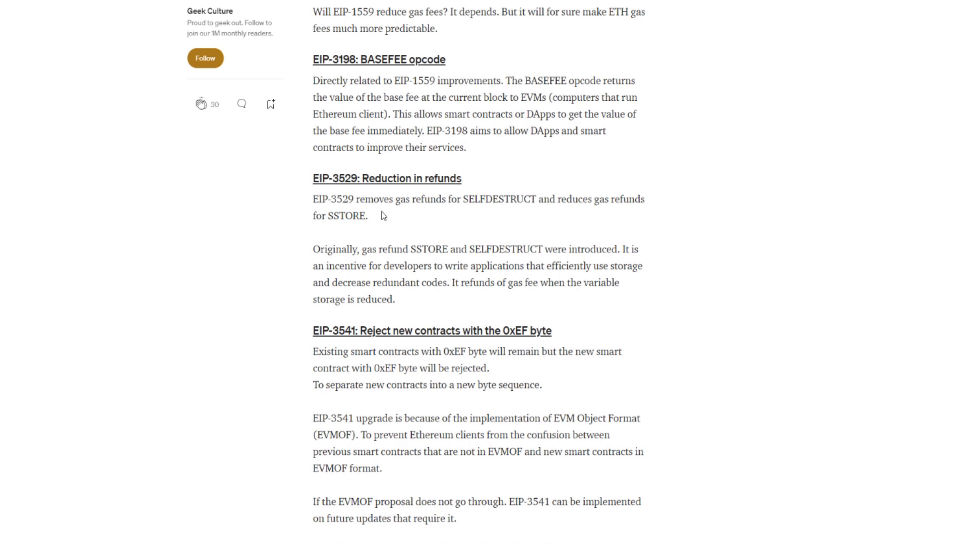
{"action": "mouse_move", "coordinate": [478, 215]}
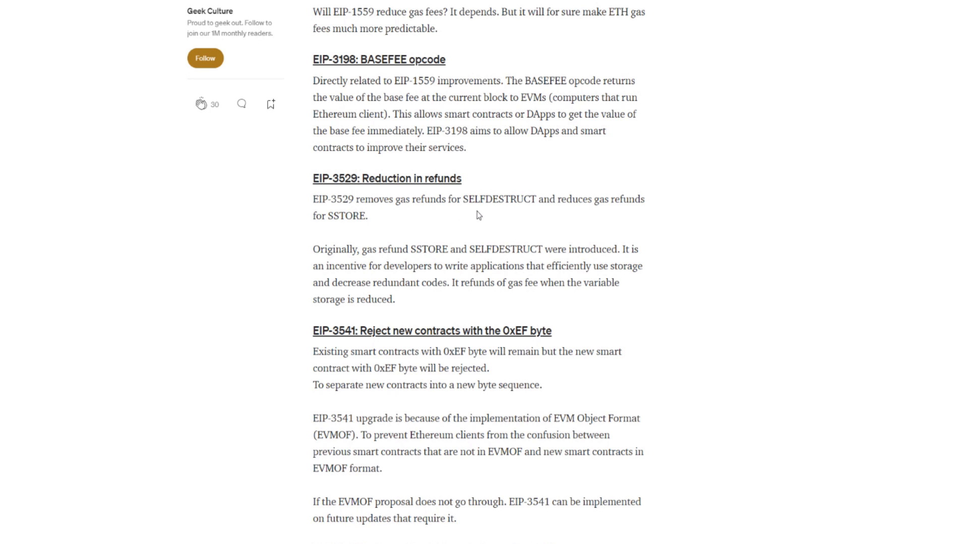
{"action": "mouse_move", "coordinate": [467, 226]}
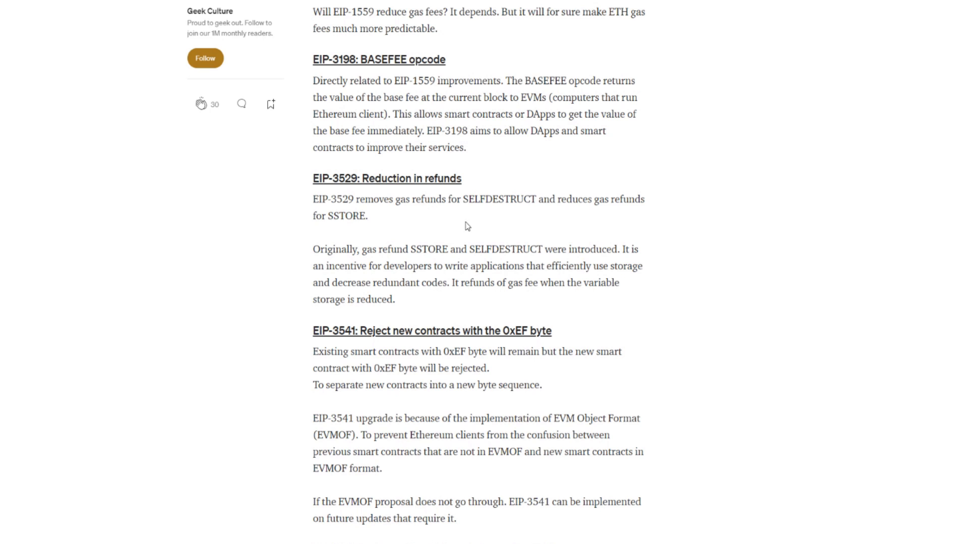
{"action": "mouse_move", "coordinate": [358, 267]}
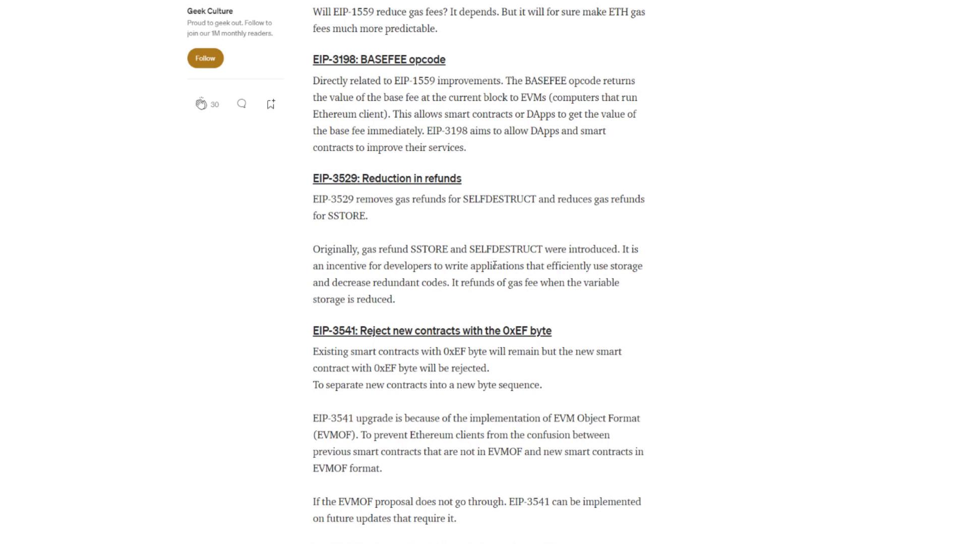
{"action": "mouse_move", "coordinate": [637, 261]}
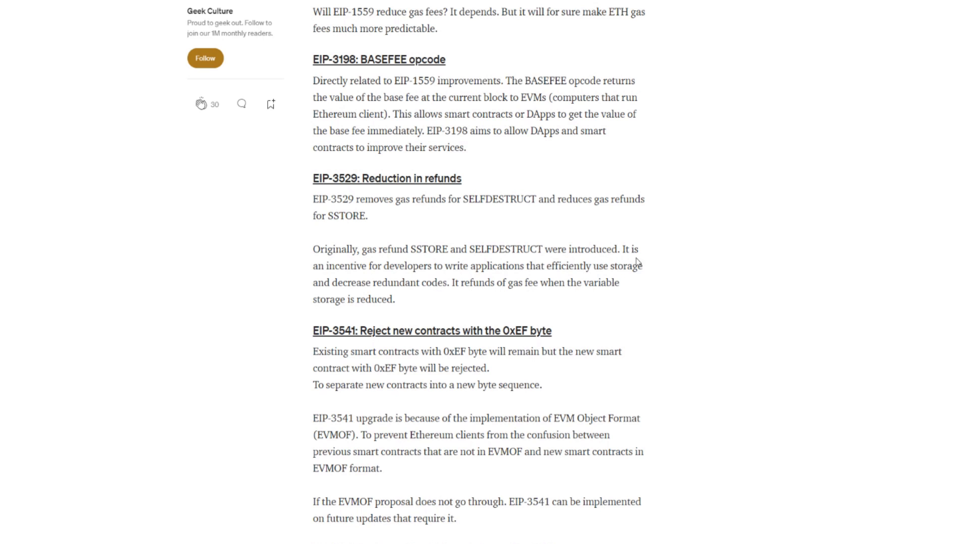
{"action": "mouse_move", "coordinate": [449, 276]}
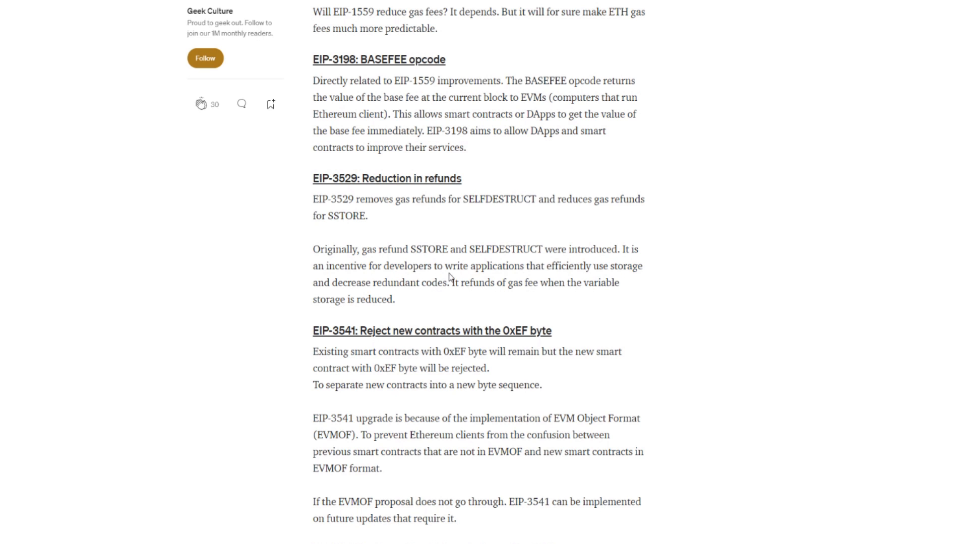
{"action": "mouse_move", "coordinate": [572, 277]}
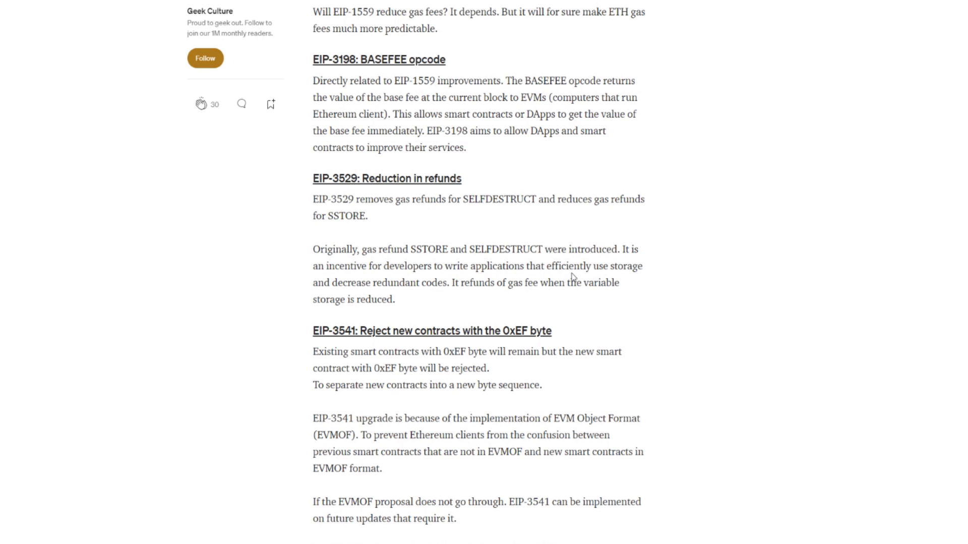
{"action": "mouse_move", "coordinate": [417, 298]}
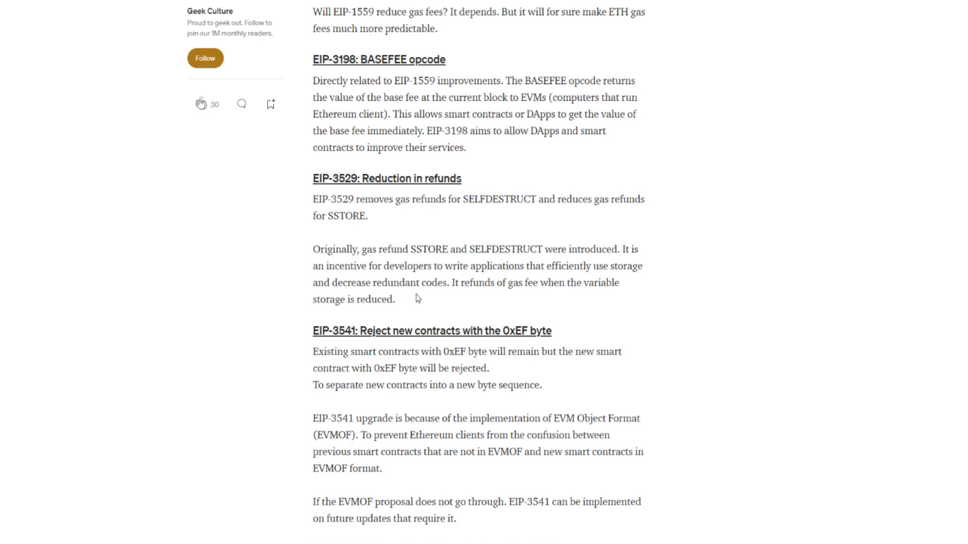
{"action": "mouse_move", "coordinate": [550, 296]}
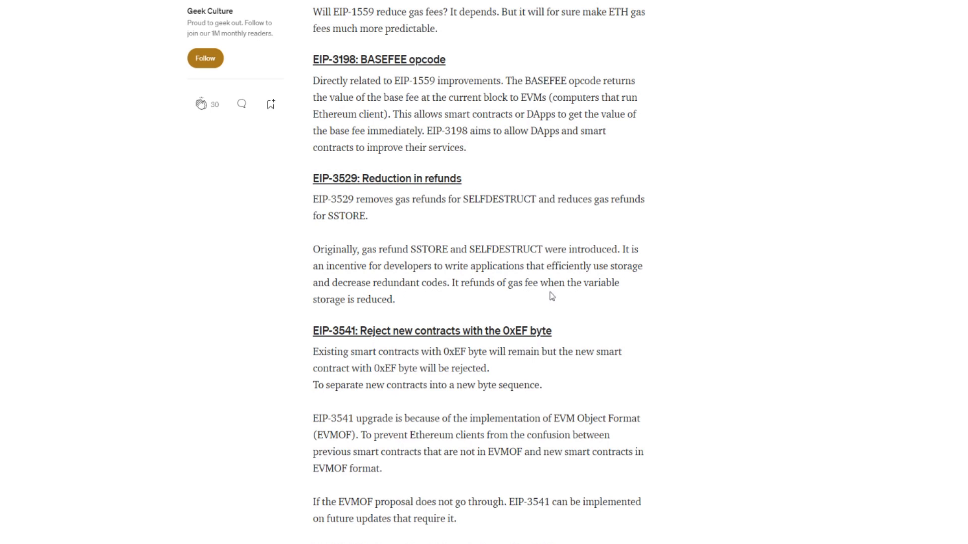
{"action": "mouse_move", "coordinate": [382, 311]}
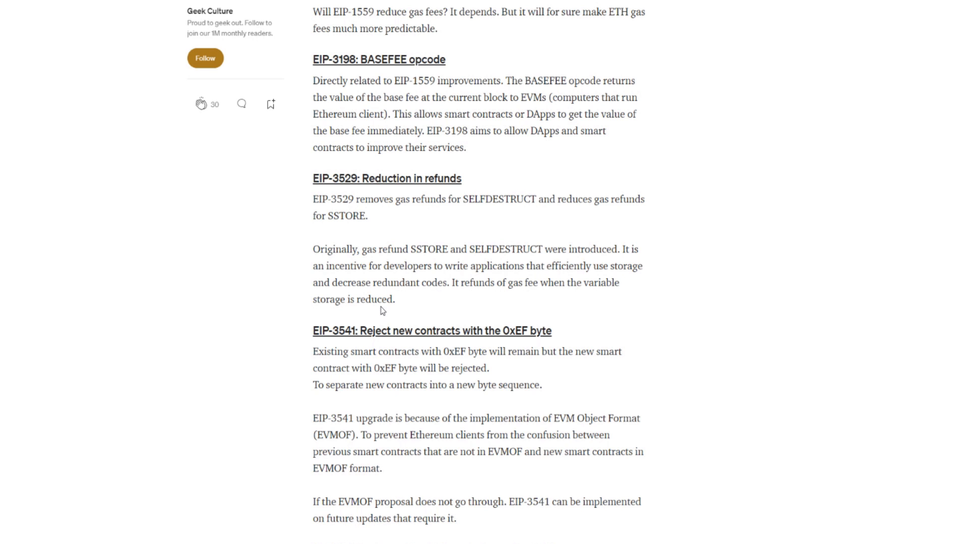
{"action": "scroll", "scroll_direction": "down", "scroll_amount": 3}
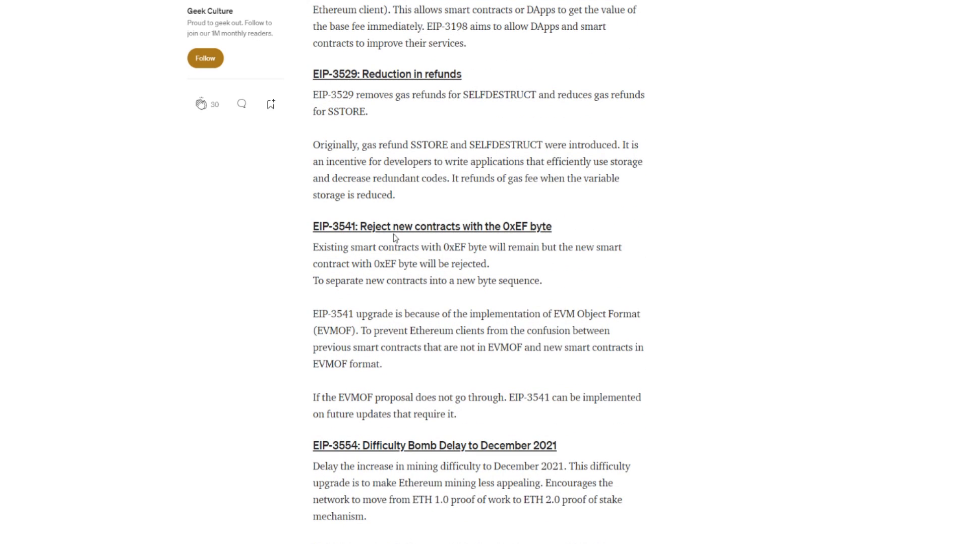
{"action": "mouse_move", "coordinate": [503, 238]}
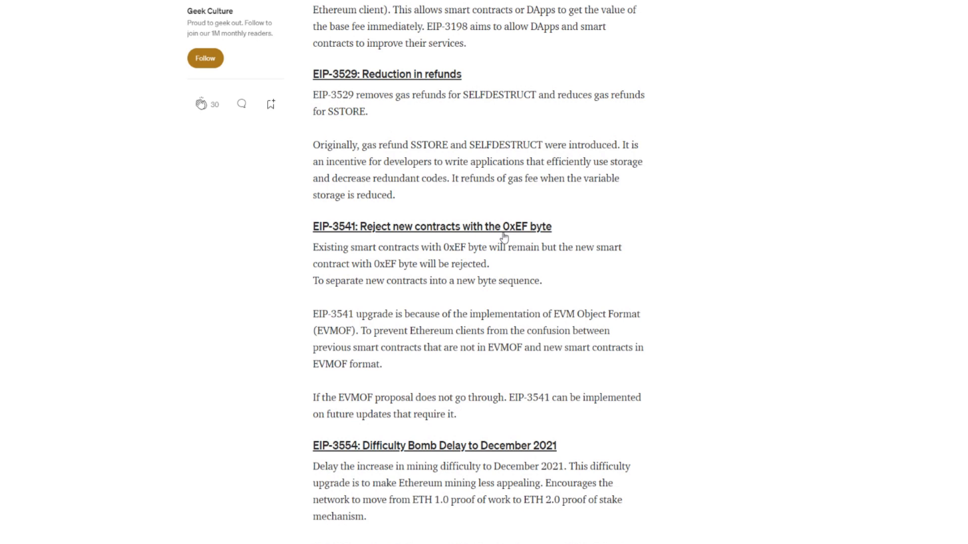
{"action": "mouse_move", "coordinate": [371, 275]}
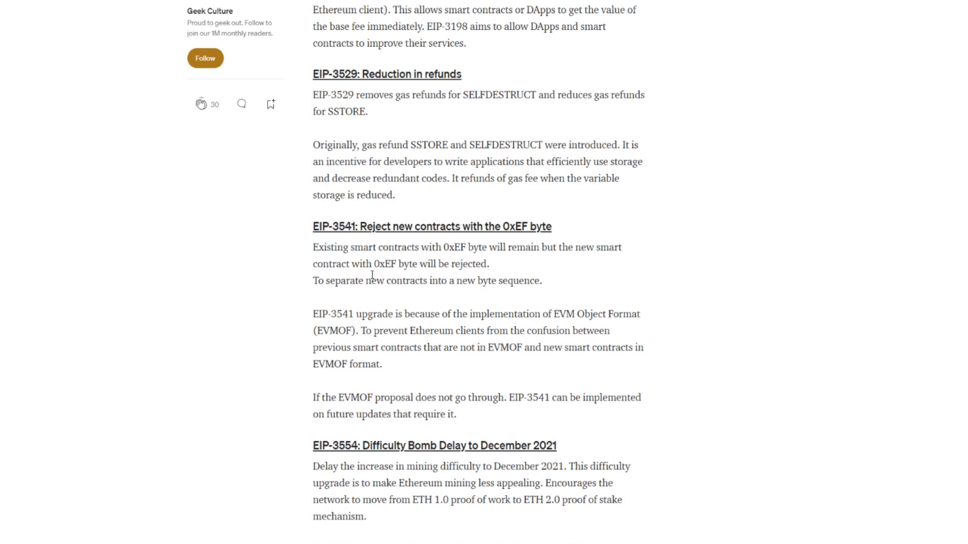
{"action": "mouse_move", "coordinate": [471, 259]}
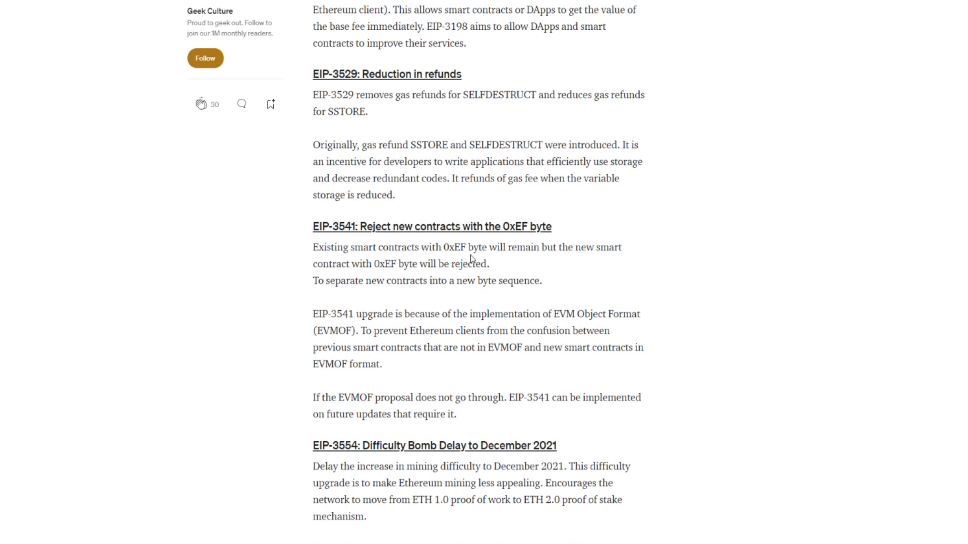
{"action": "mouse_move", "coordinate": [367, 276]}
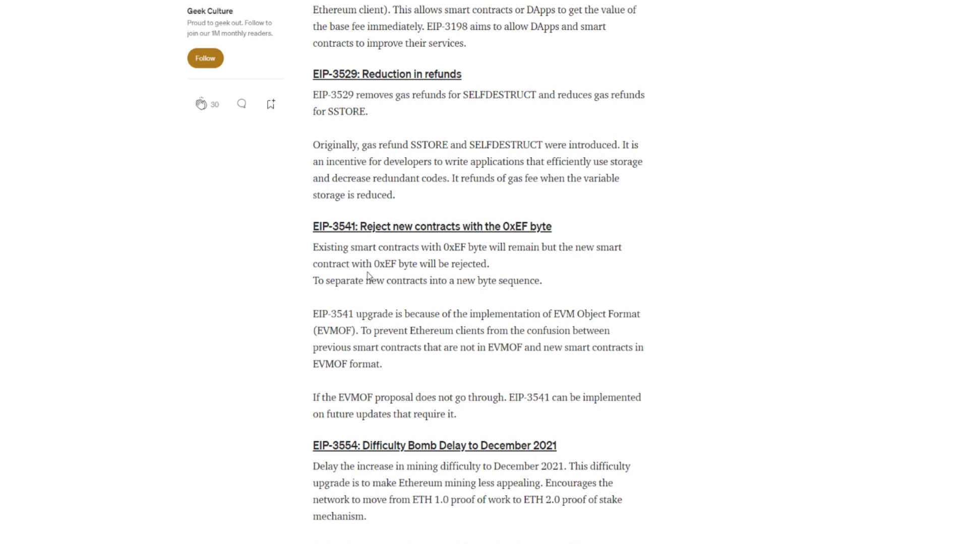
{"action": "mouse_move", "coordinate": [454, 278]}
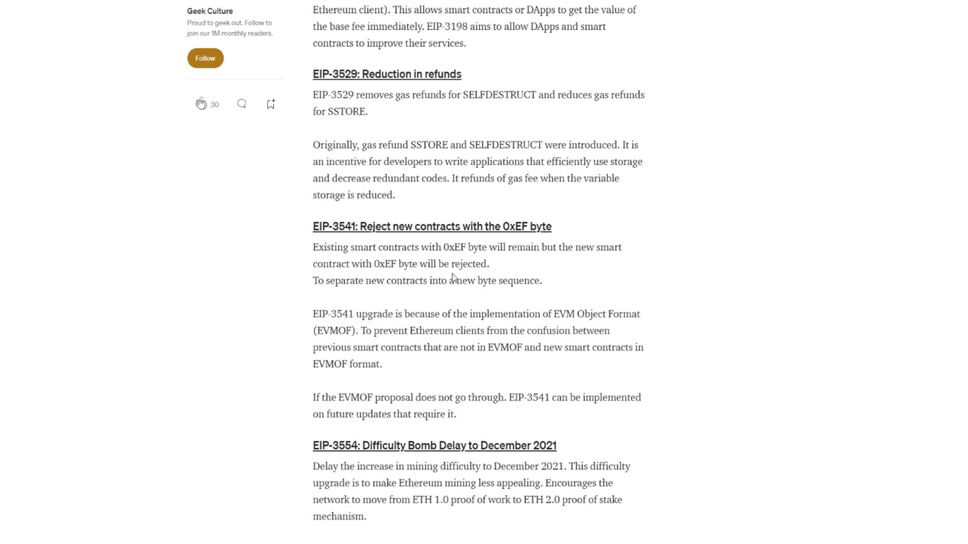
{"action": "mouse_move", "coordinate": [408, 297]}
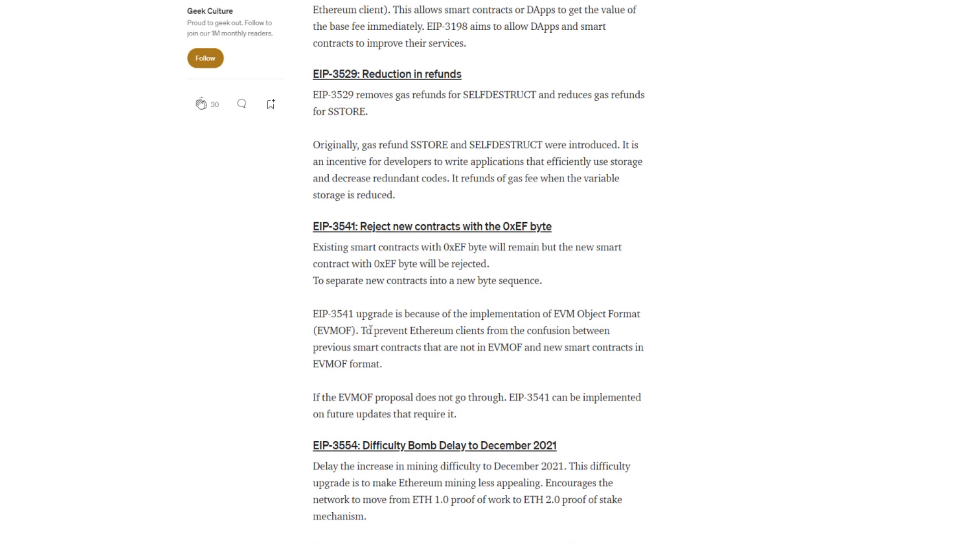
{"action": "mouse_move", "coordinate": [532, 327]}
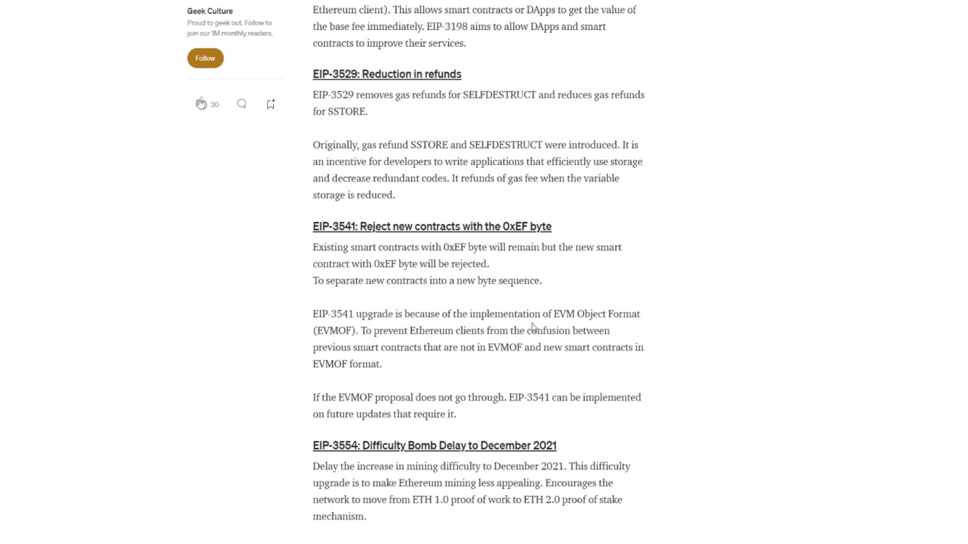
{"action": "mouse_move", "coordinate": [402, 342]}
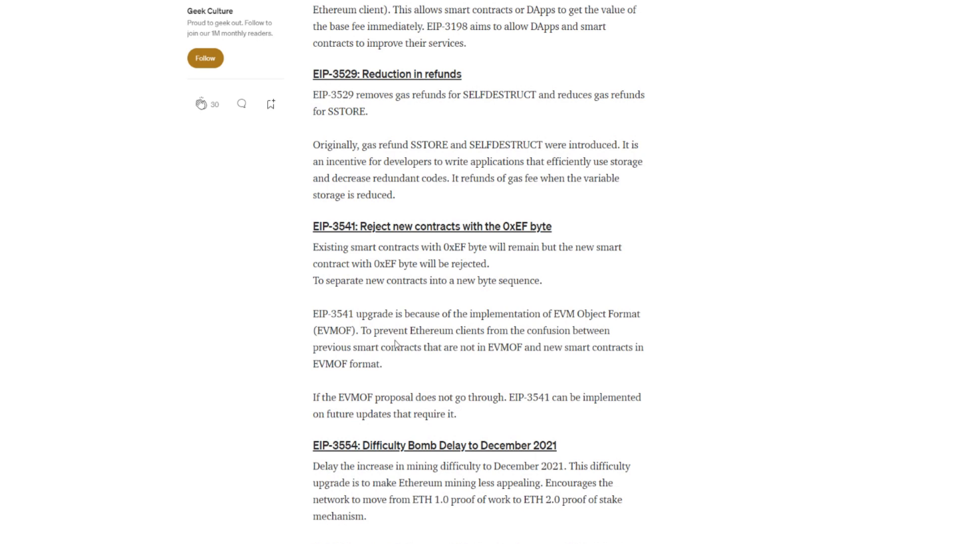
{"action": "mouse_move", "coordinate": [580, 343]}
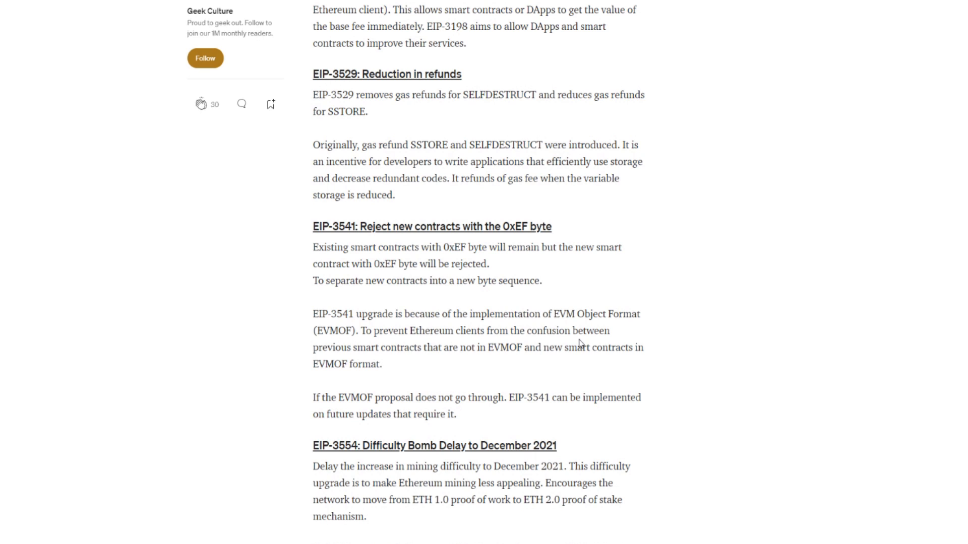
{"action": "mouse_move", "coordinate": [461, 362]}
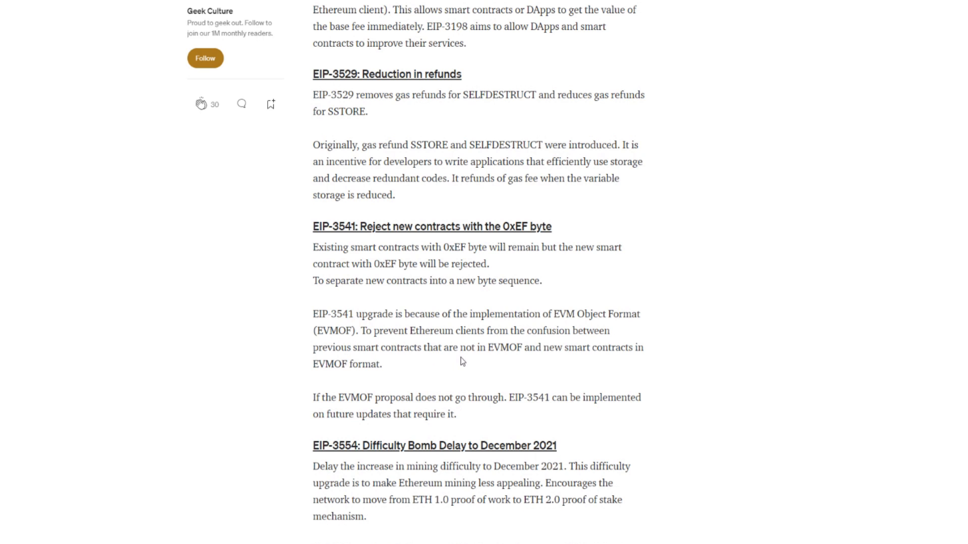
{"action": "mouse_move", "coordinate": [523, 363]}
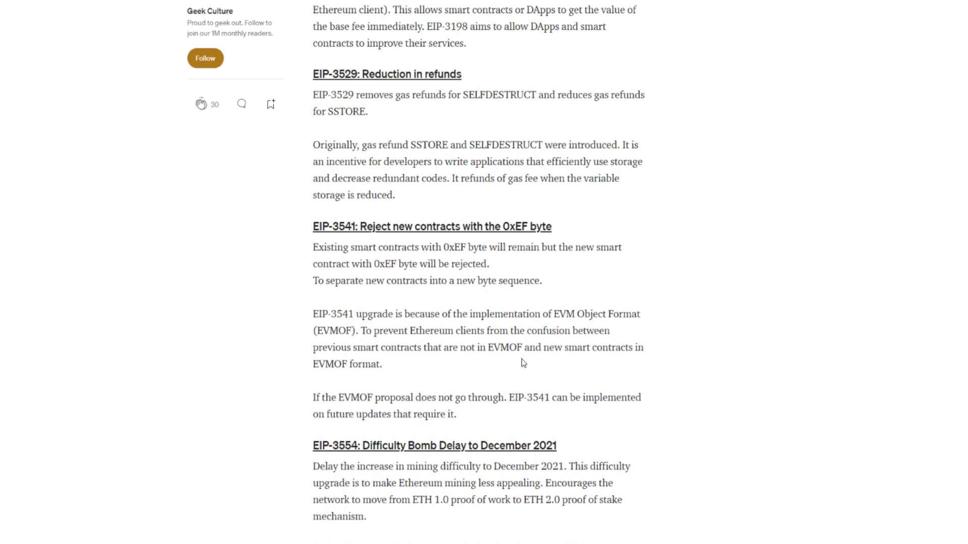
{"action": "mouse_move", "coordinate": [331, 377]}
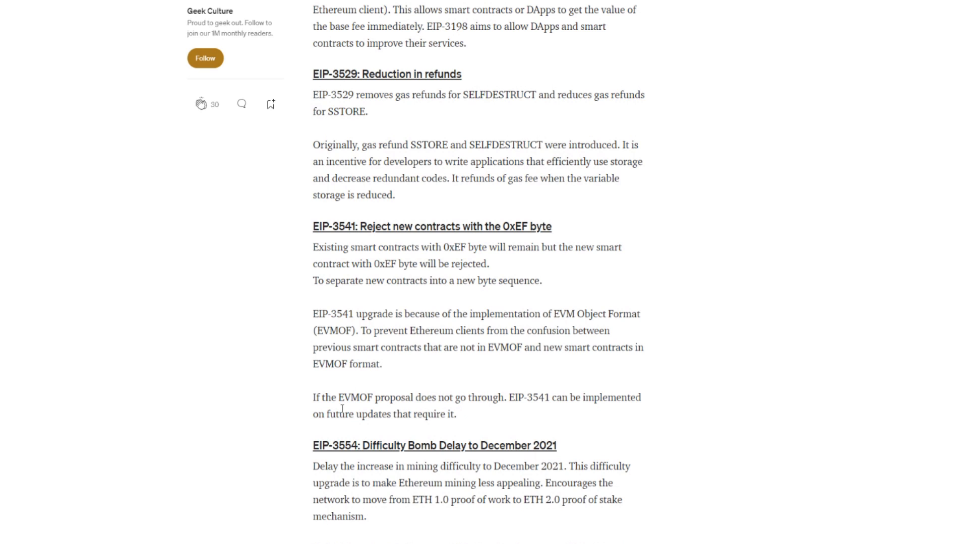
{"action": "mouse_move", "coordinate": [467, 414]}
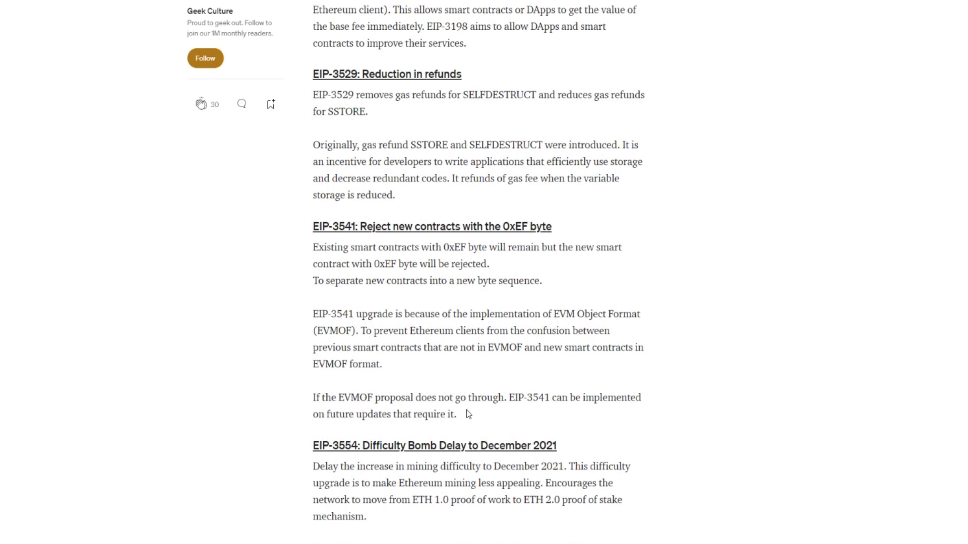
{"action": "mouse_move", "coordinate": [543, 412]}
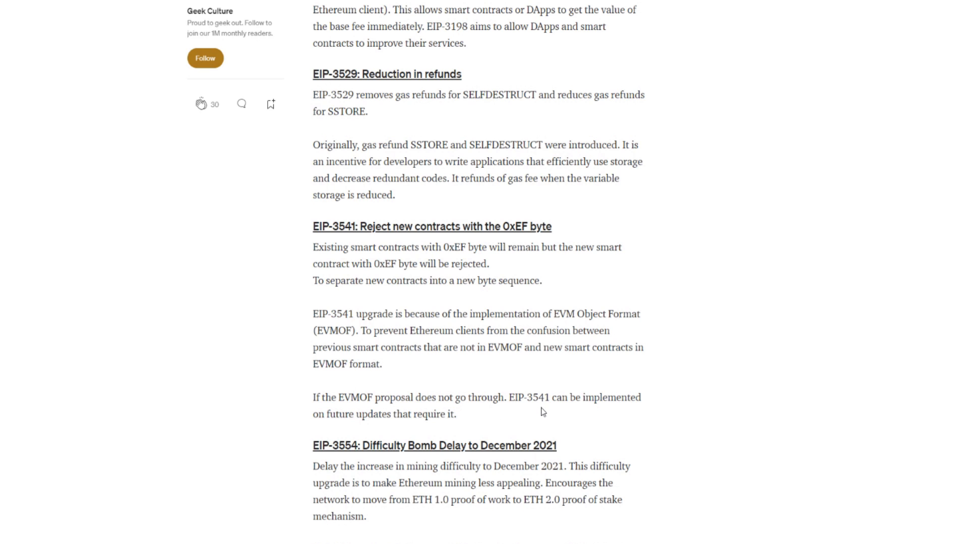
{"action": "mouse_move", "coordinate": [378, 429]}
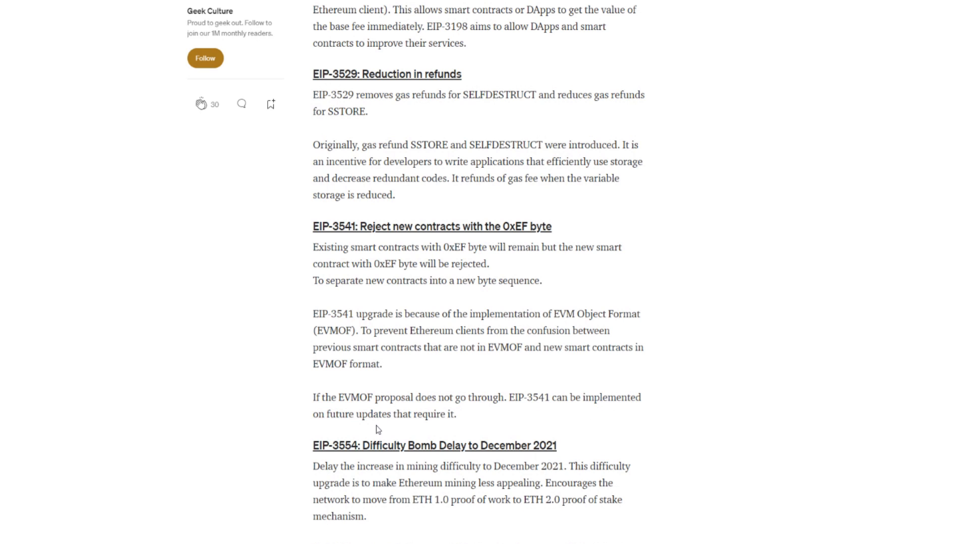
{"action": "mouse_move", "coordinate": [423, 282]}
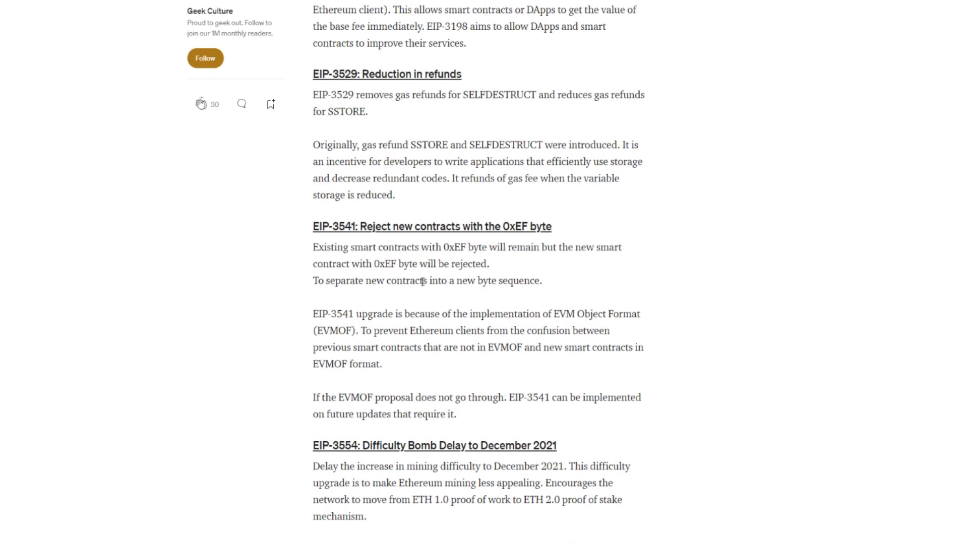
{"action": "mouse_move", "coordinate": [407, 160]}
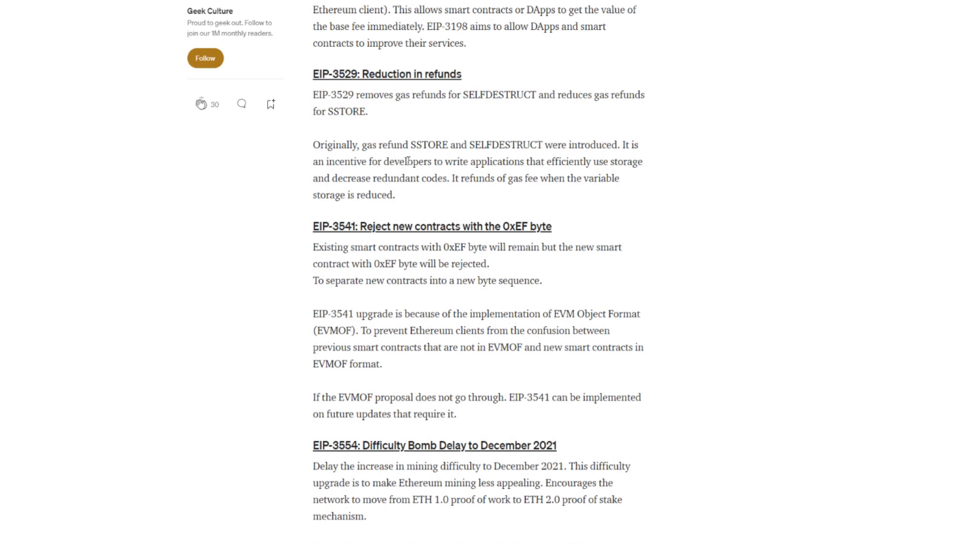
{"action": "mouse_move", "coordinate": [368, 181]}
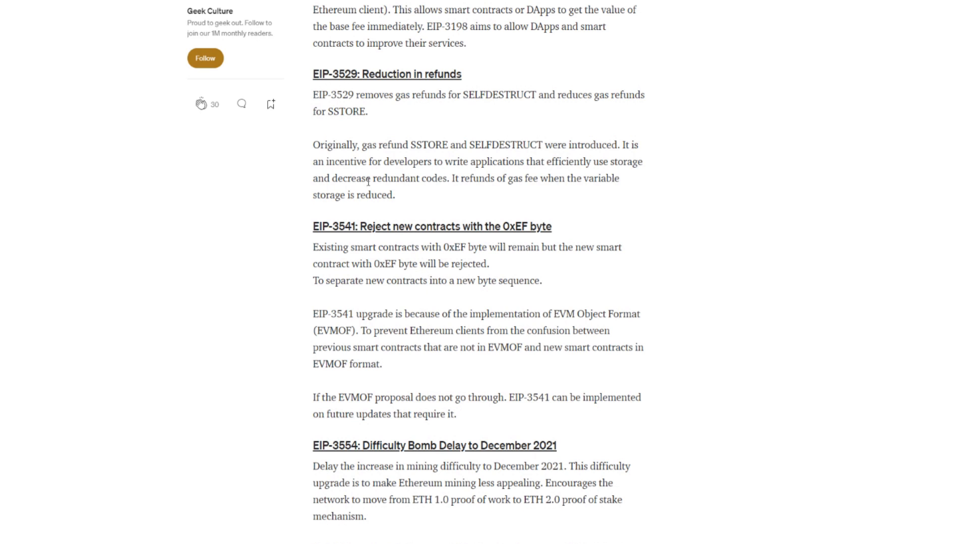
{"action": "mouse_move", "coordinate": [371, 159]}
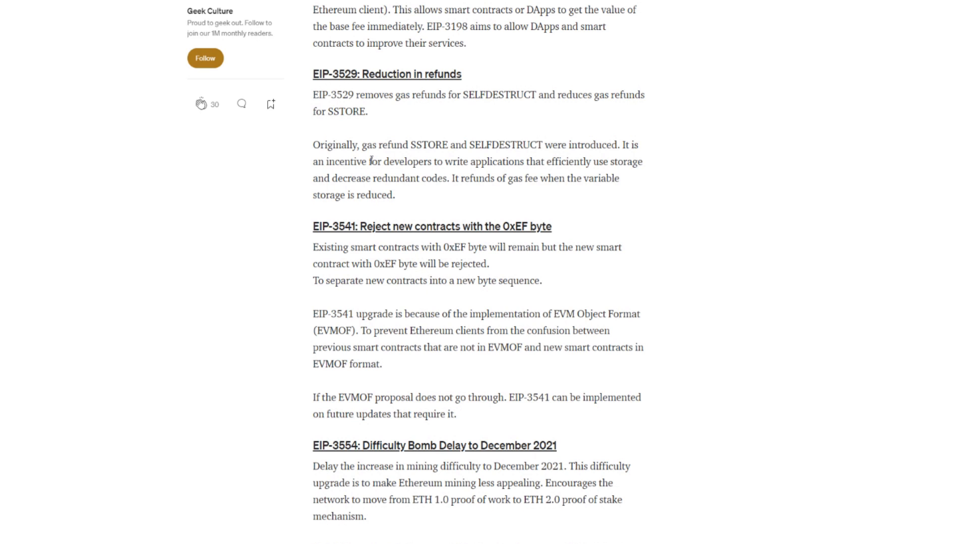
{"action": "mouse_move", "coordinate": [426, 272]}
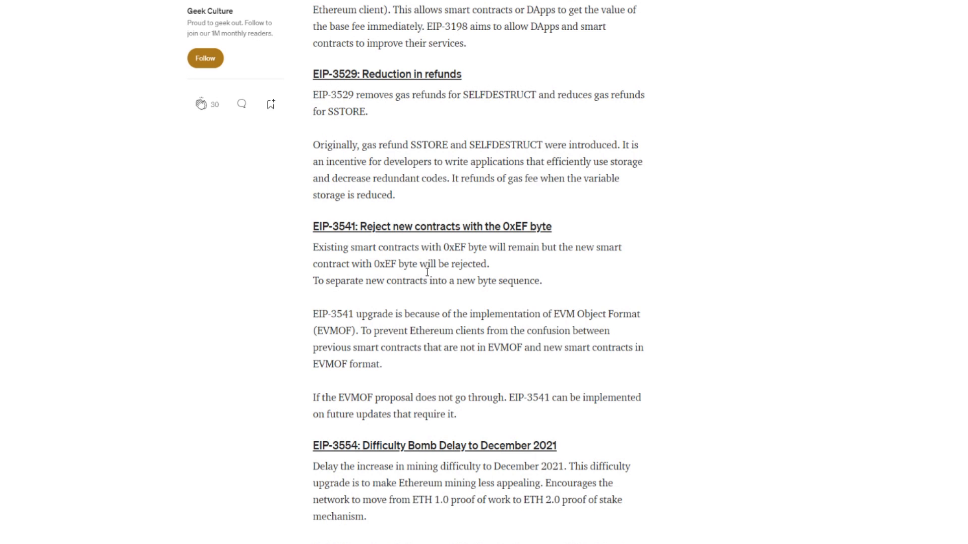
{"action": "scroll", "scroll_direction": "down", "scroll_amount": 3}
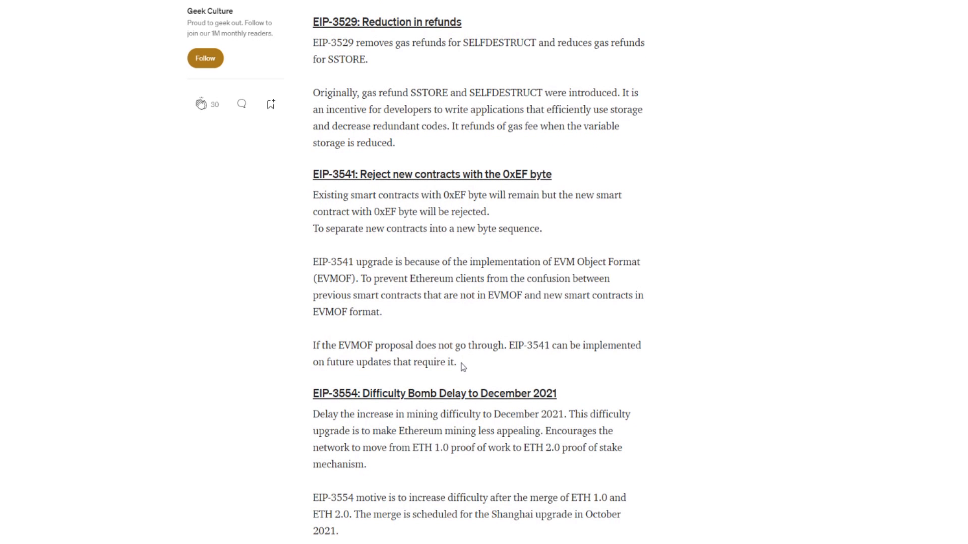
- Scroll past the EIP-3554 section to the Key Takeaways heading
{"action": "scroll", "scroll_direction": "down", "scroll_amount": 3}
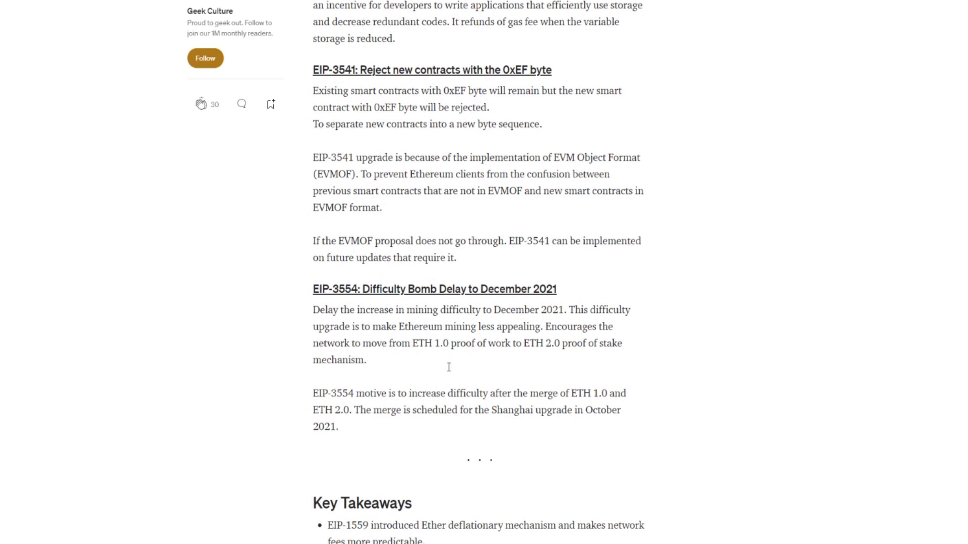
{"action": "mouse_move", "coordinate": [345, 302]}
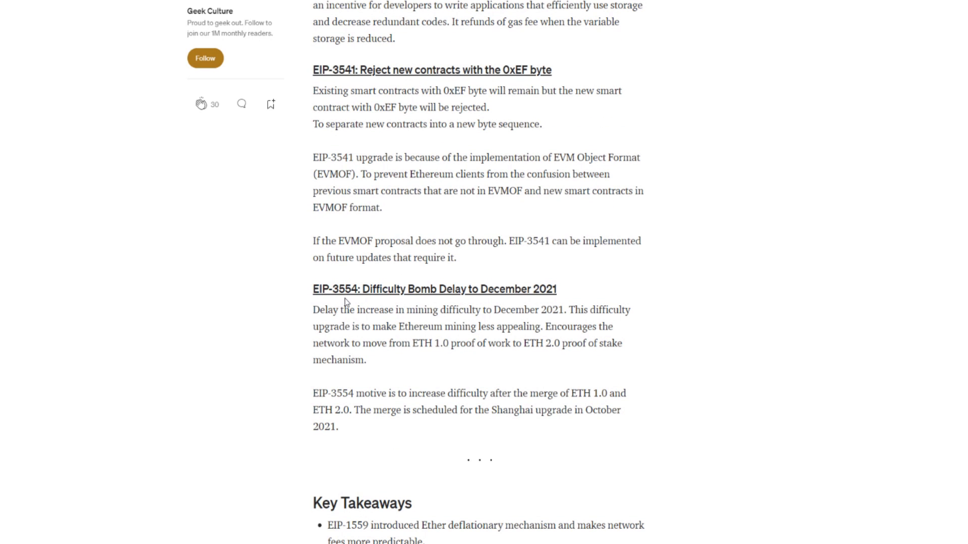
{"action": "mouse_move", "coordinate": [443, 311]}
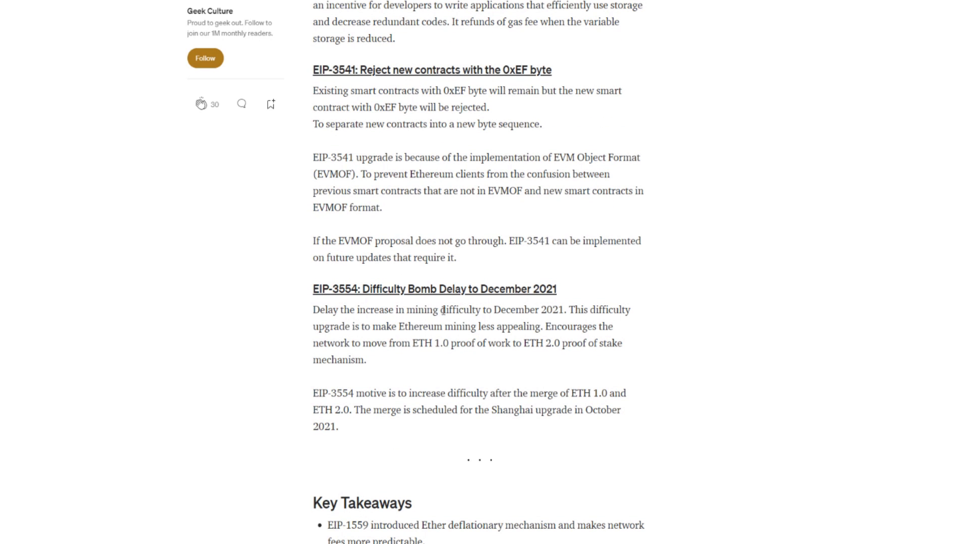
{"action": "mouse_move", "coordinate": [551, 306]}
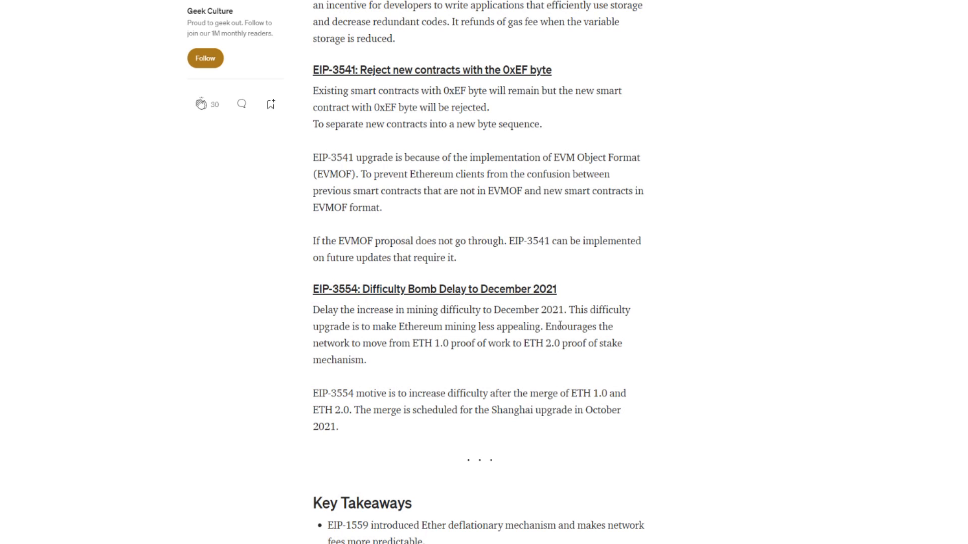
{"action": "mouse_move", "coordinate": [366, 347]}
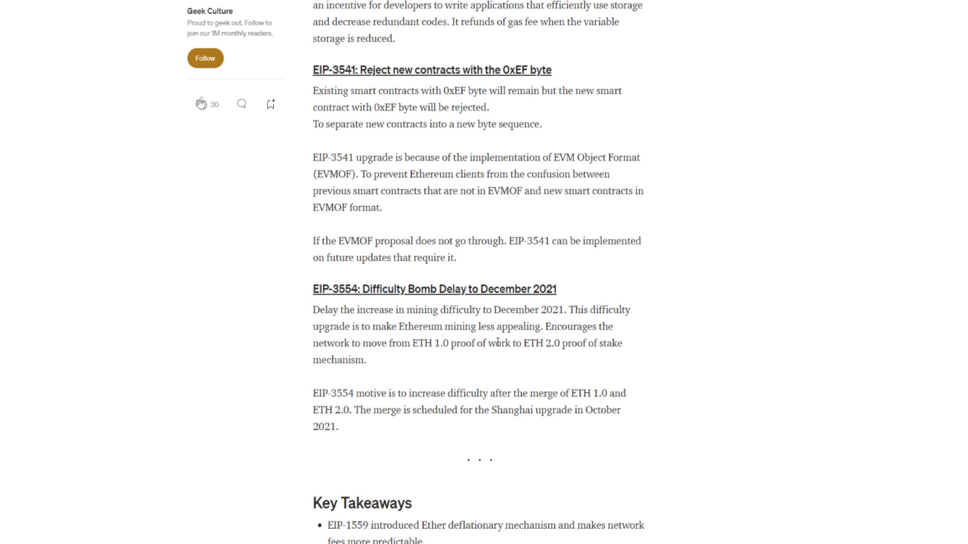
{"action": "mouse_move", "coordinate": [325, 364]}
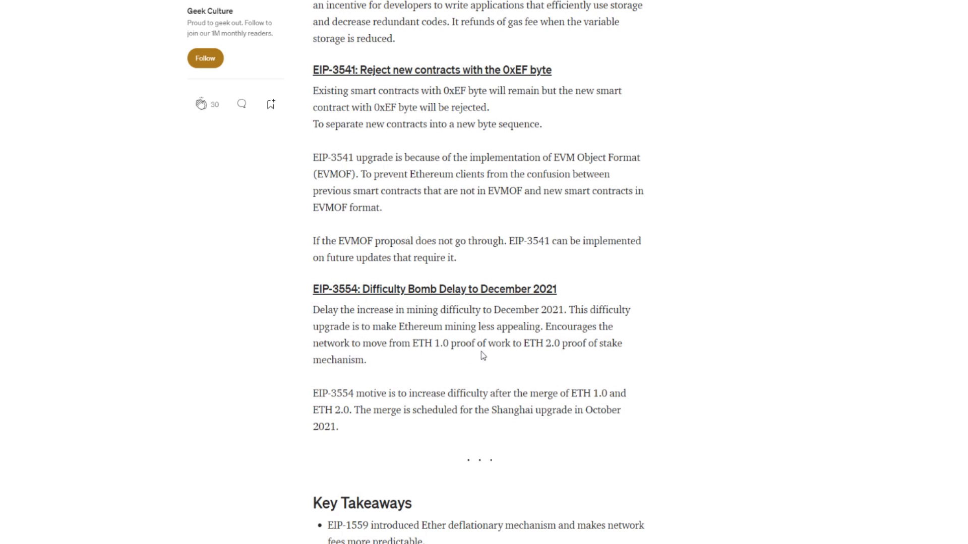
{"action": "mouse_move", "coordinate": [396, 379]}
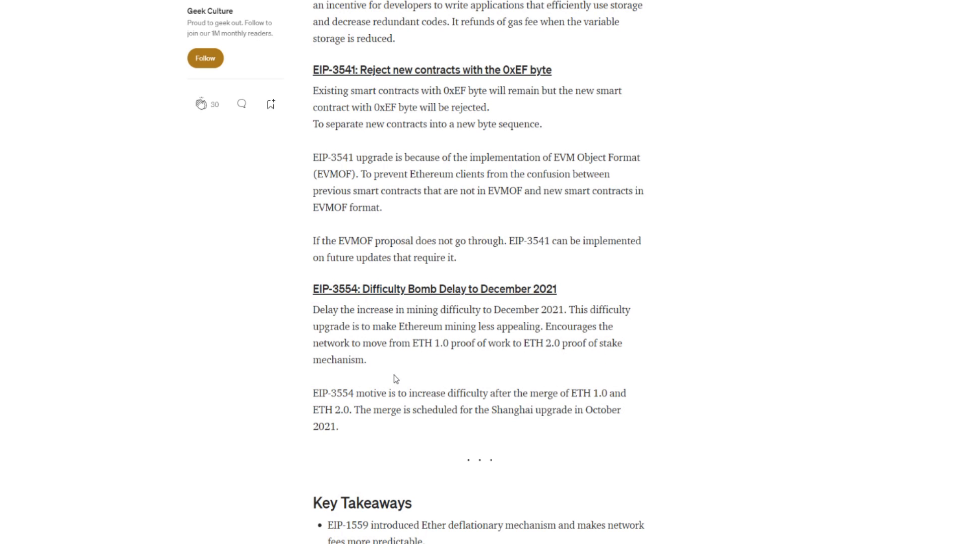
{"action": "mouse_move", "coordinate": [383, 406]}
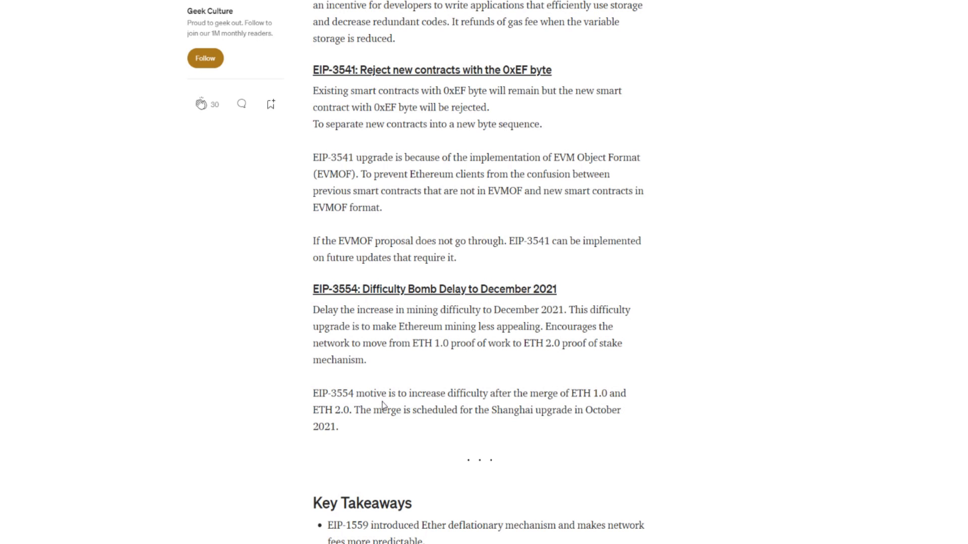
{"action": "mouse_move", "coordinate": [513, 405]}
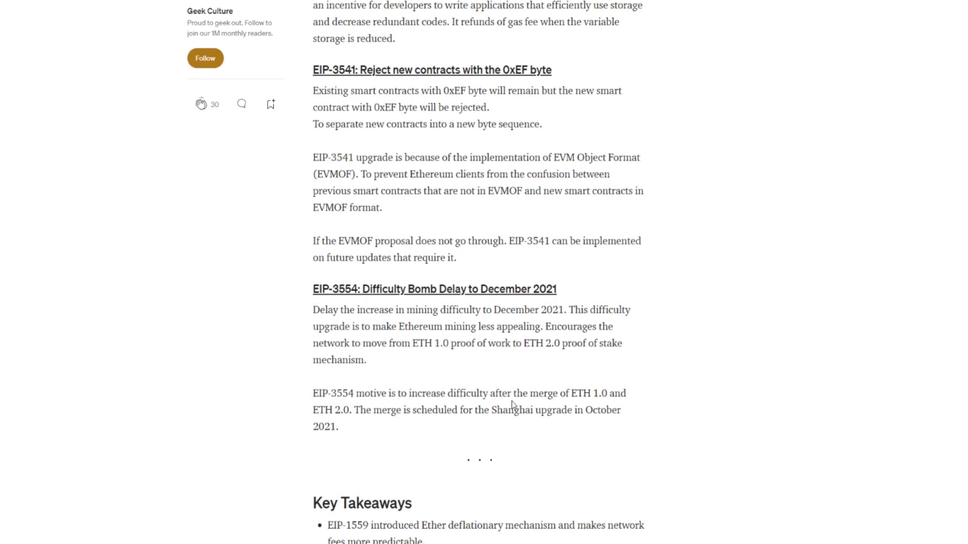
{"action": "mouse_move", "coordinate": [565, 407]}
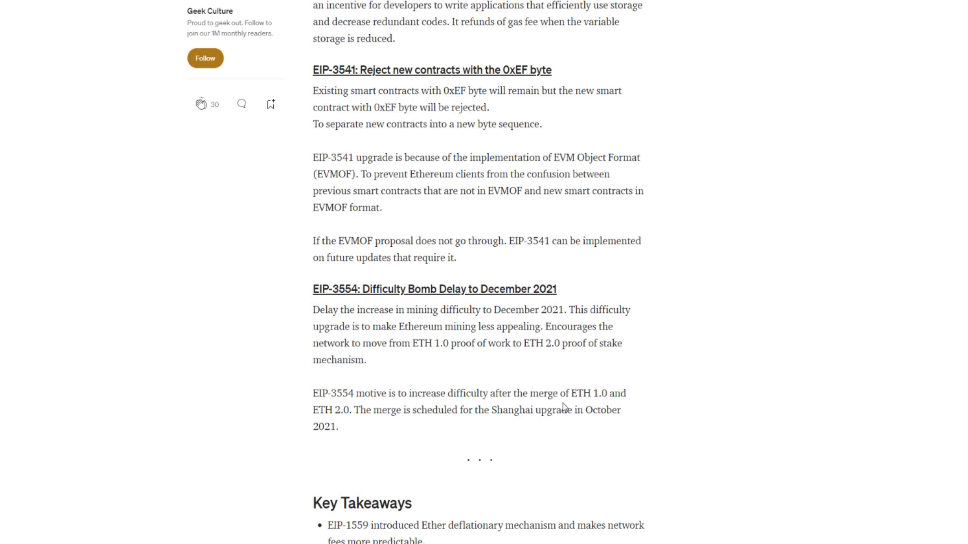
{"action": "mouse_move", "coordinate": [476, 421]}
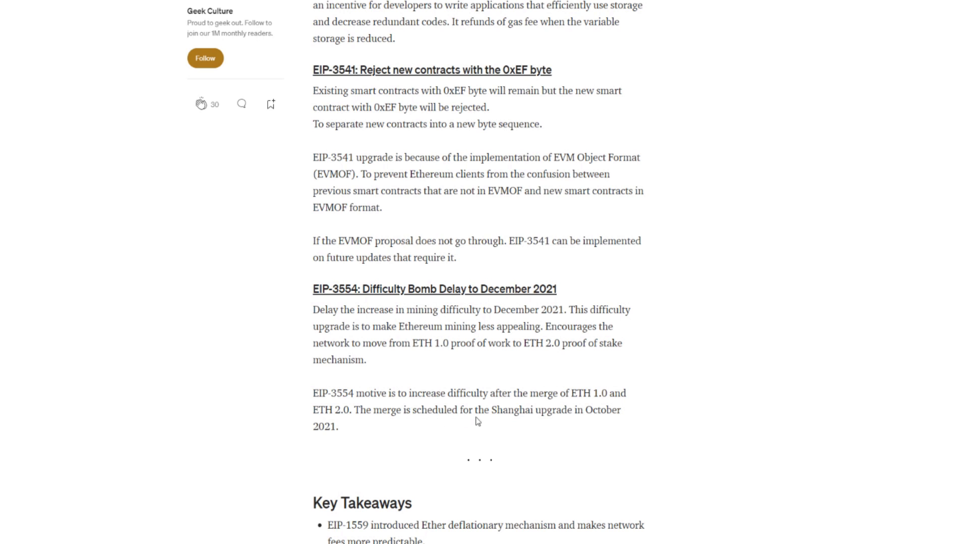
{"action": "mouse_move", "coordinate": [406, 430]}
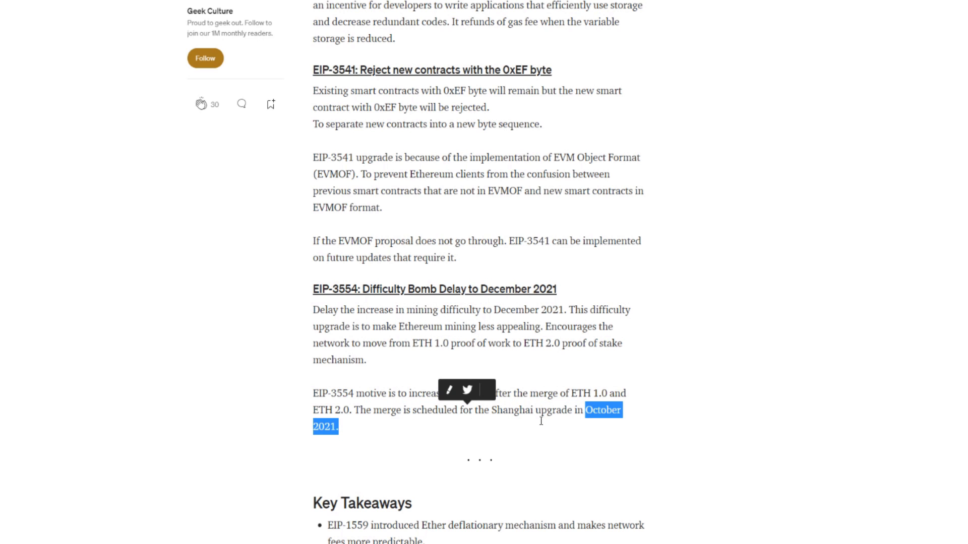
{"action": "left_click", "coordinate": [420, 412]}
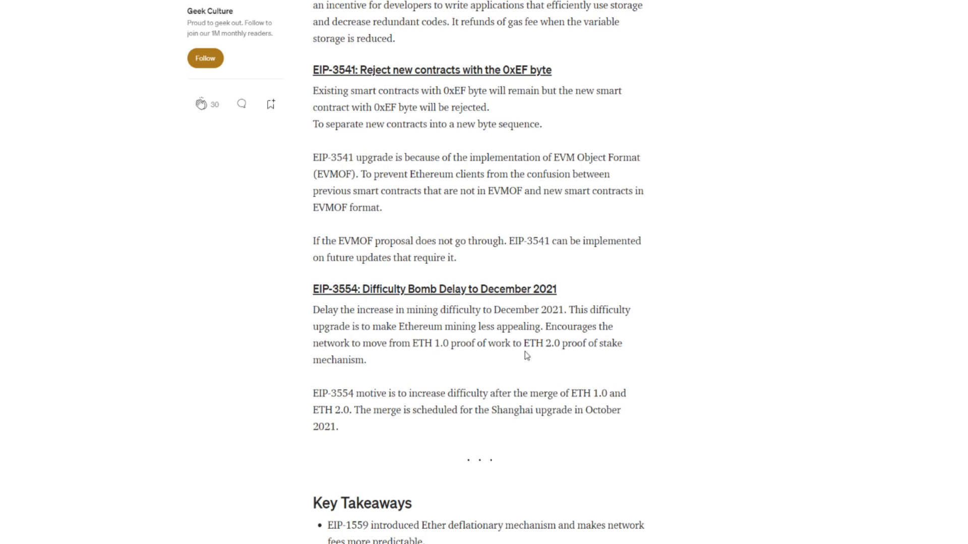
{"action": "mouse_move", "coordinate": [451, 332]}
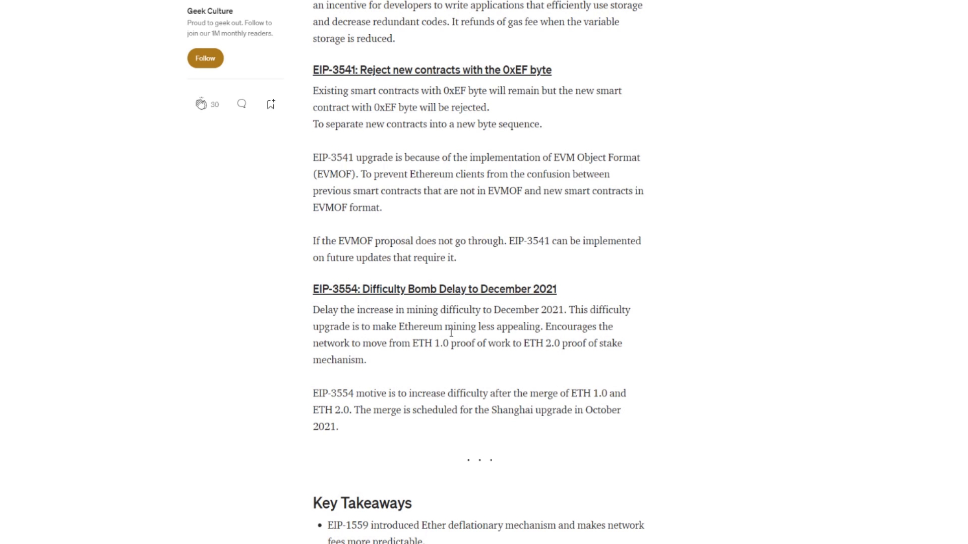
{"action": "mouse_move", "coordinate": [475, 338]}
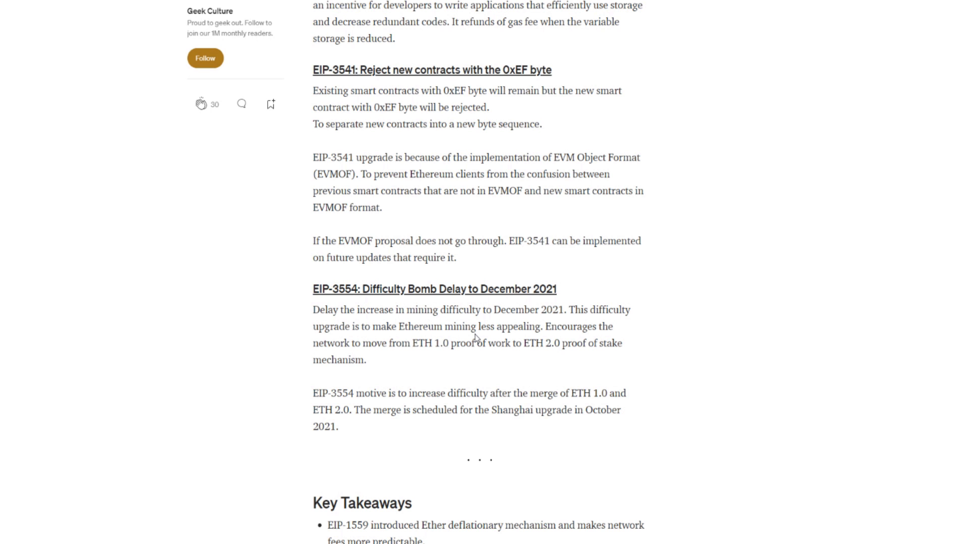
{"action": "scroll", "scroll_direction": "up", "scroll_amount": 3}
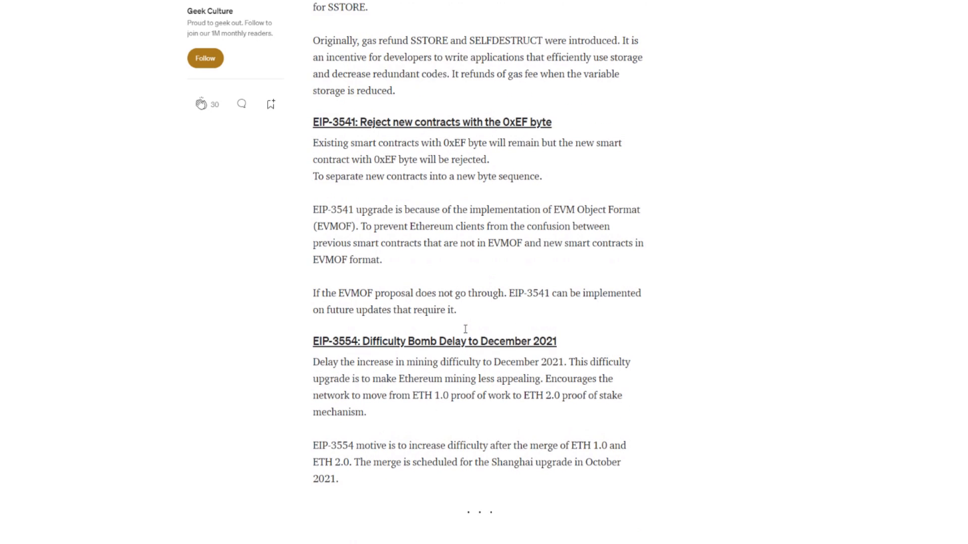
{"action": "scroll", "scroll_direction": "down", "scroll_amount": 3}
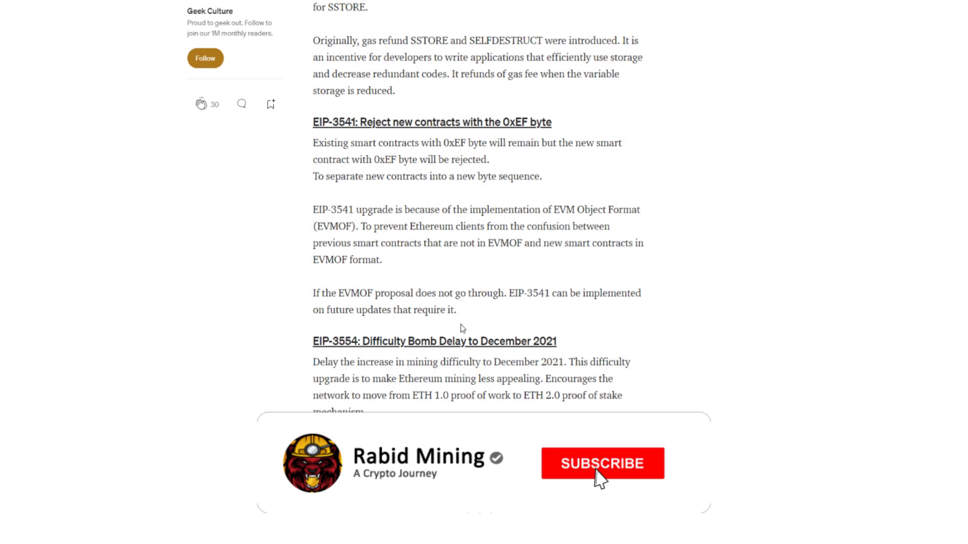
{"action": "left_click", "coordinate": [602, 464]}
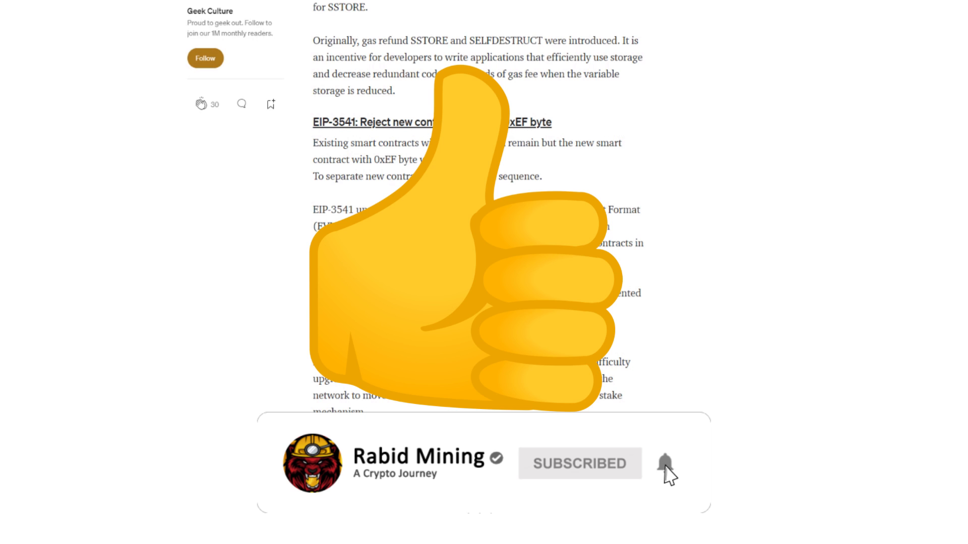